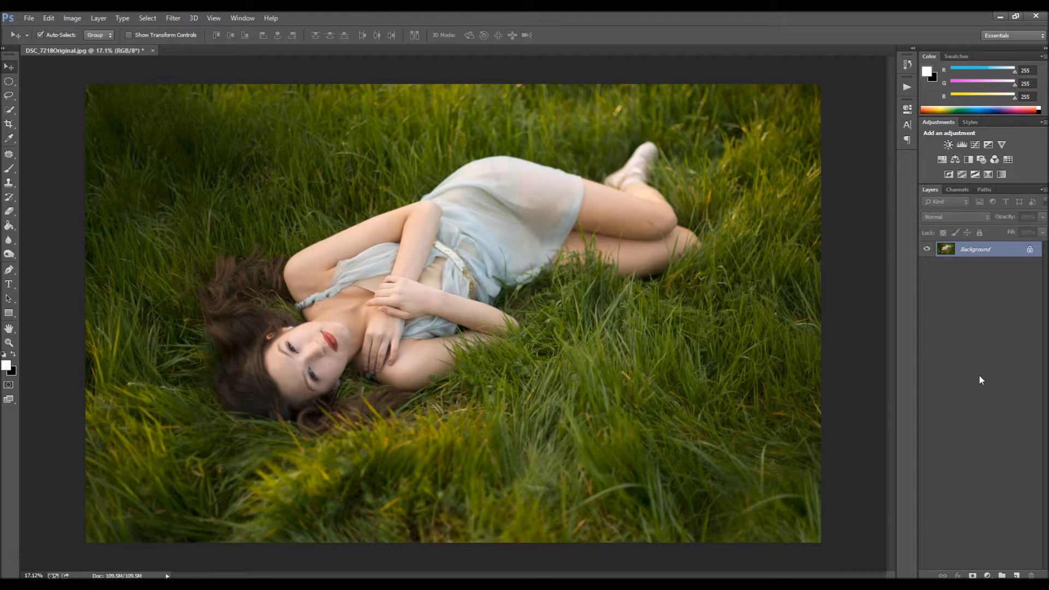
Step: Show the retouching action set and select the Smooth Skin action
click(907, 88)
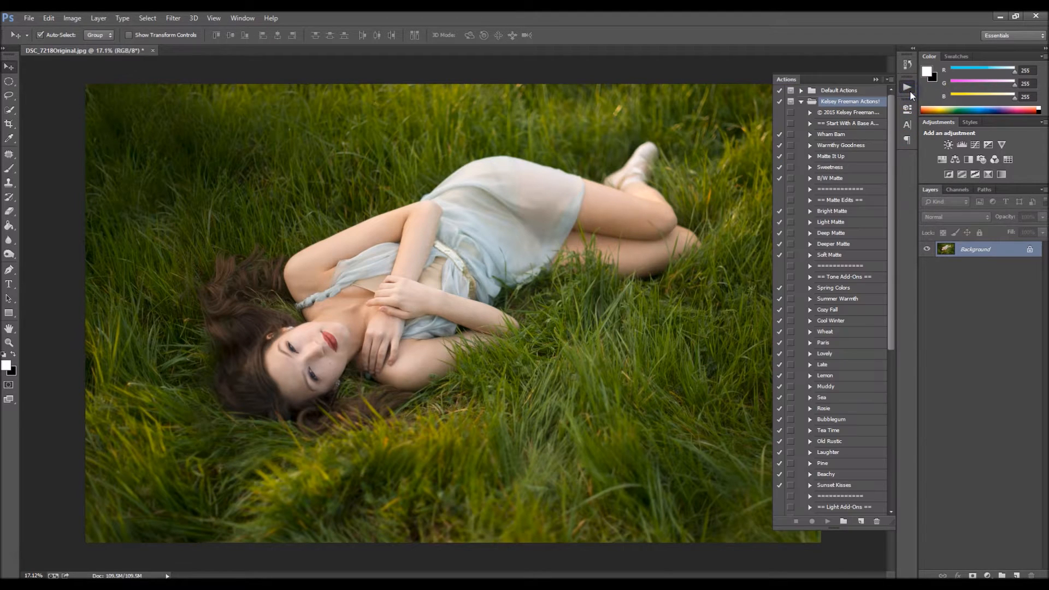
scroll(down, 3)
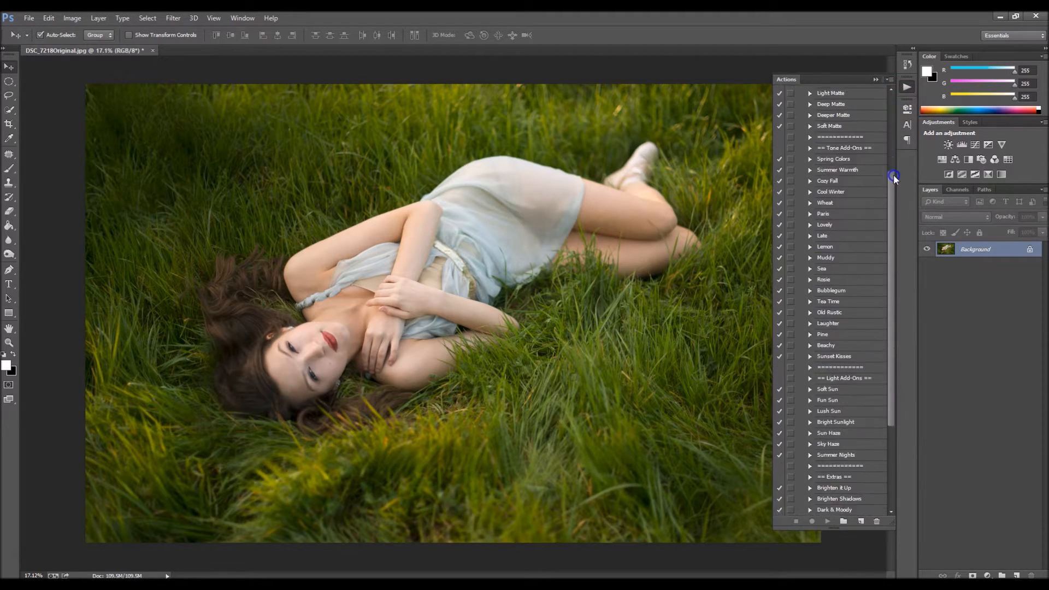
scroll(down, 3)
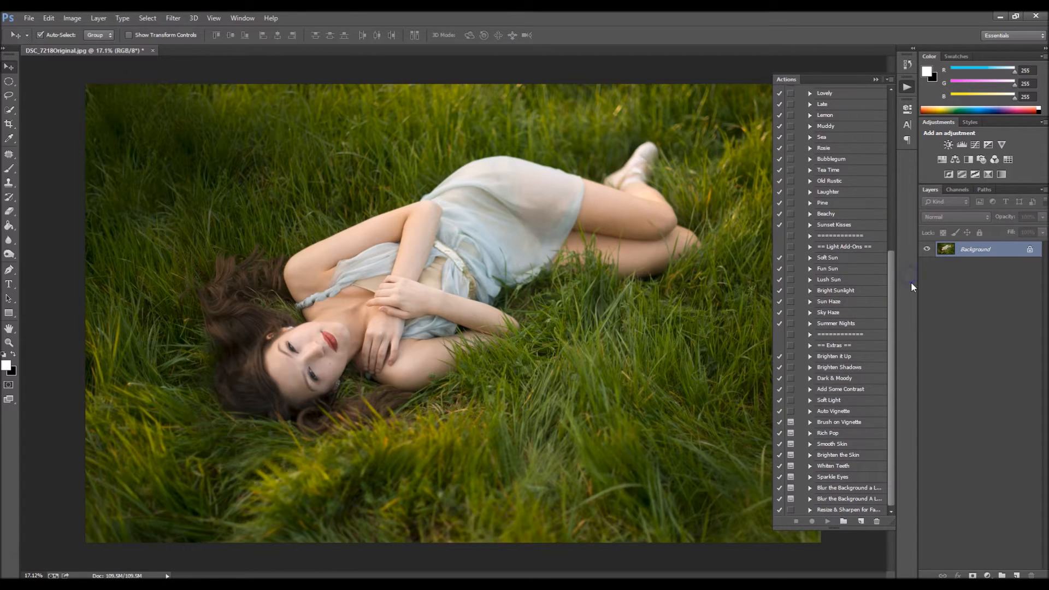
click(833, 444)
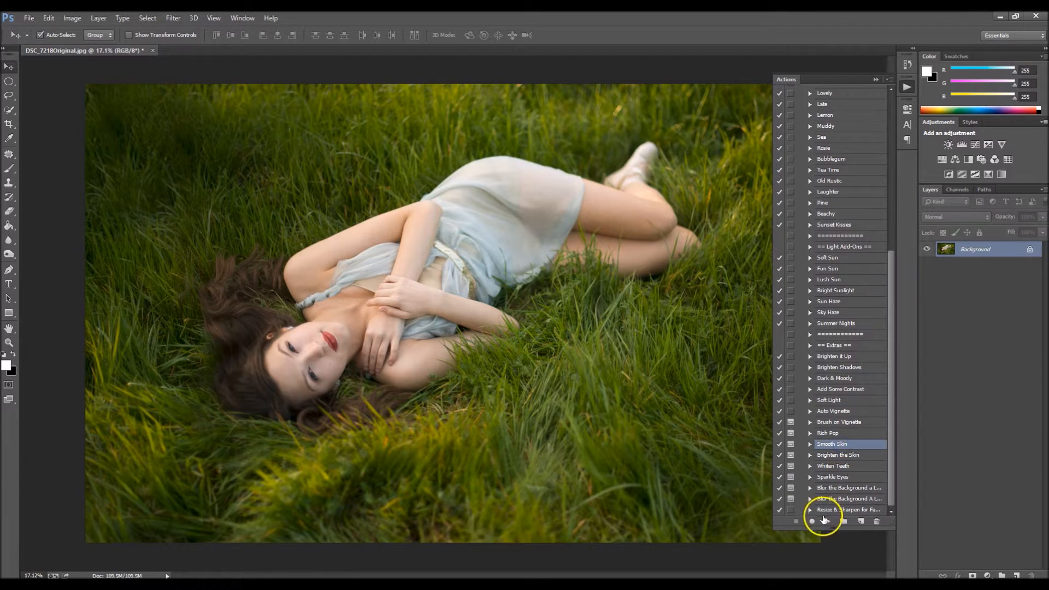
Step: Run Smooth Skin and lower the brush strength to paint gentle smoothing onto the face
click(822, 521)
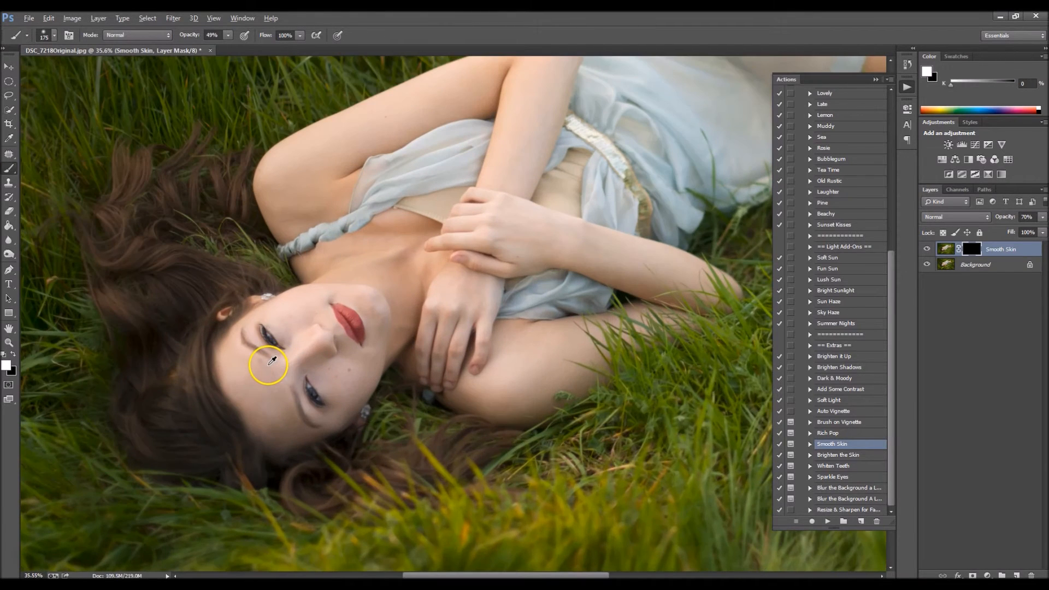
scroll(up, 3)
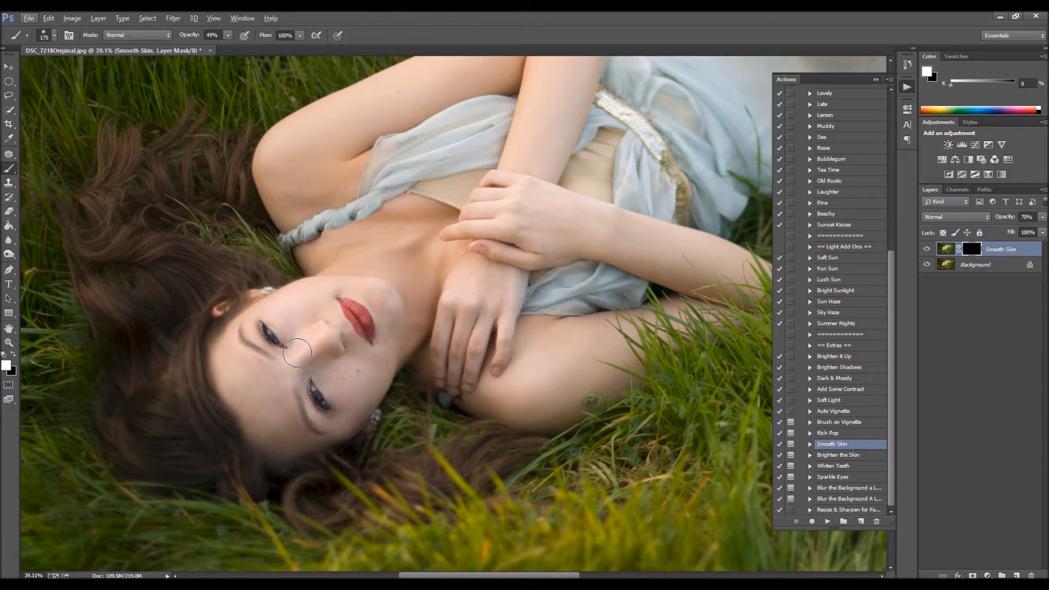
click(974, 264)
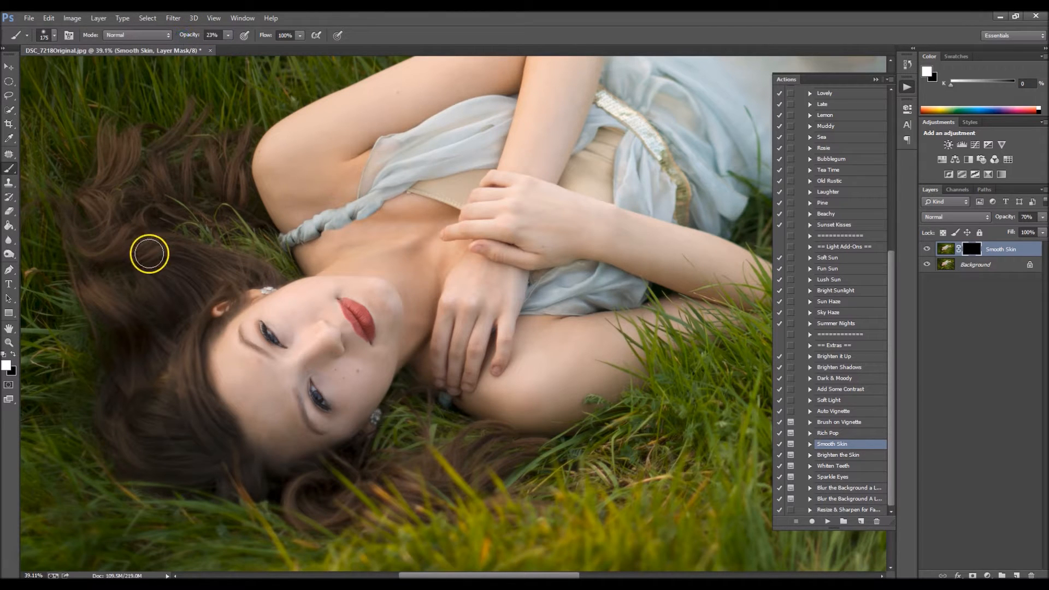
mouse_move(269, 401)
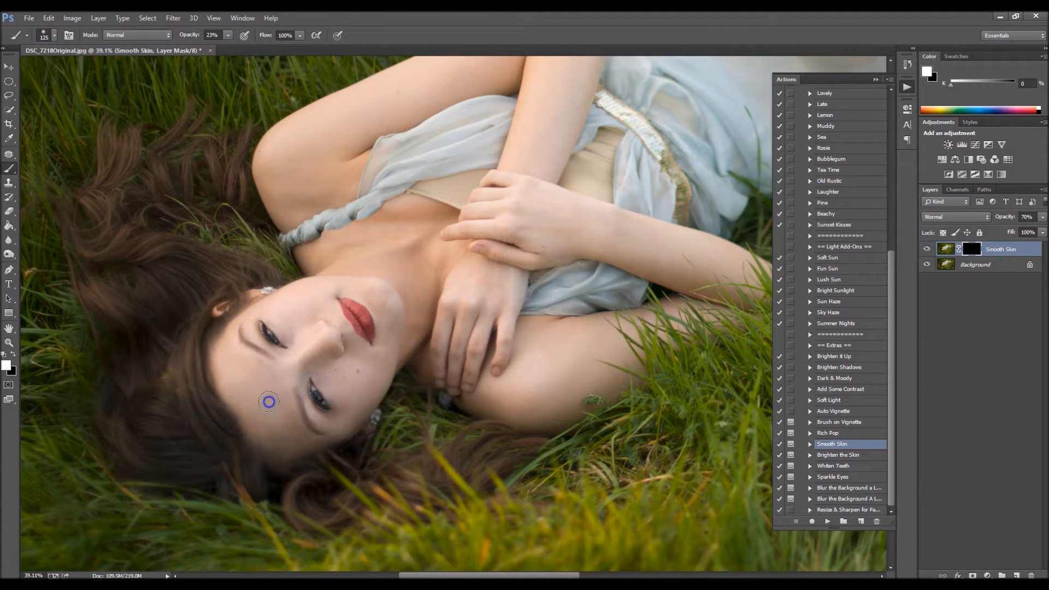
mouse_move(269, 378)
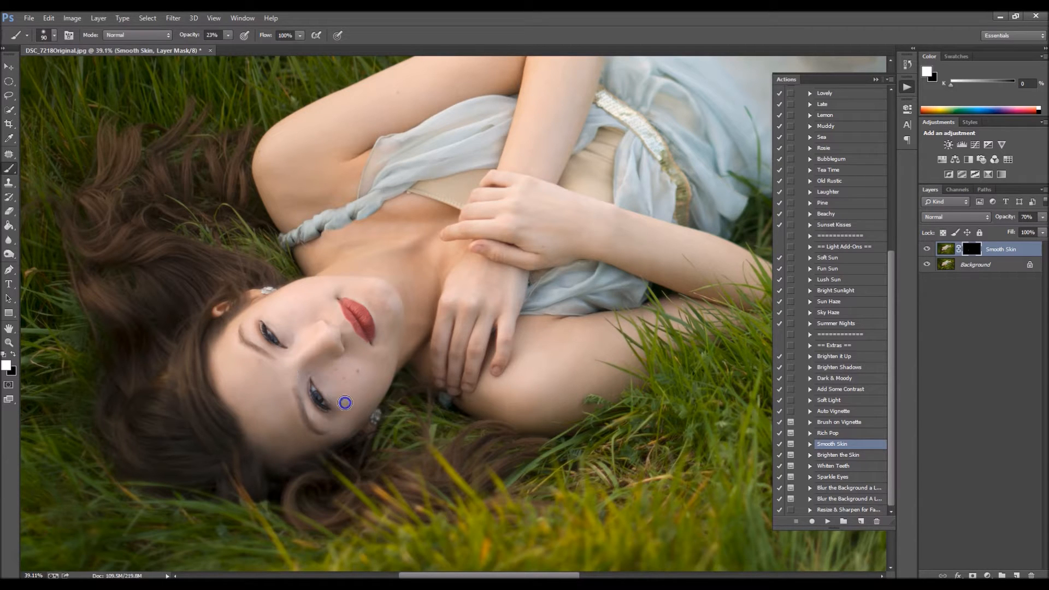
mouse_move(344, 422)
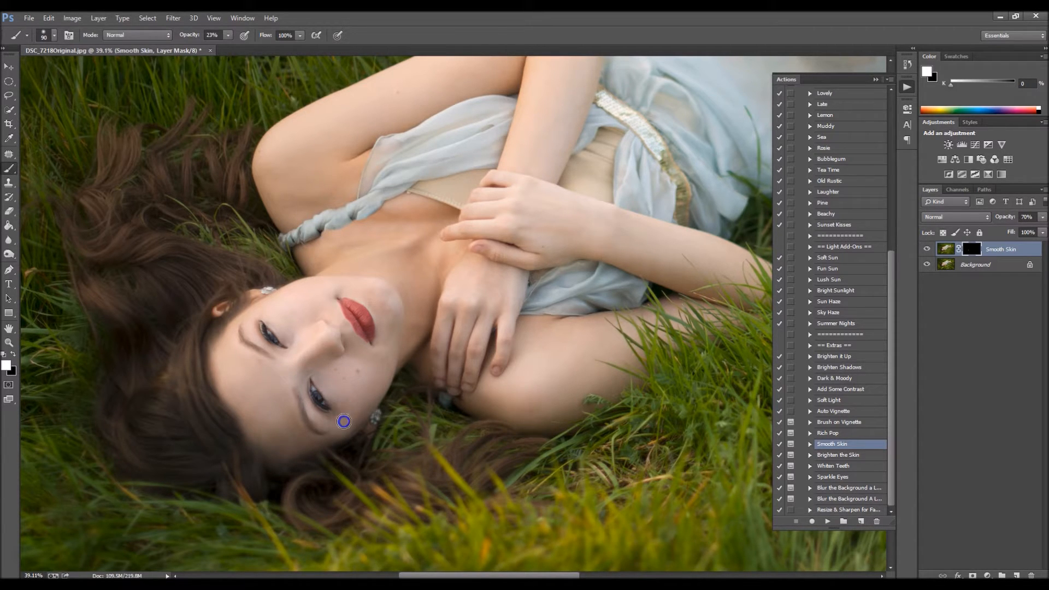
mouse_move(374, 381)
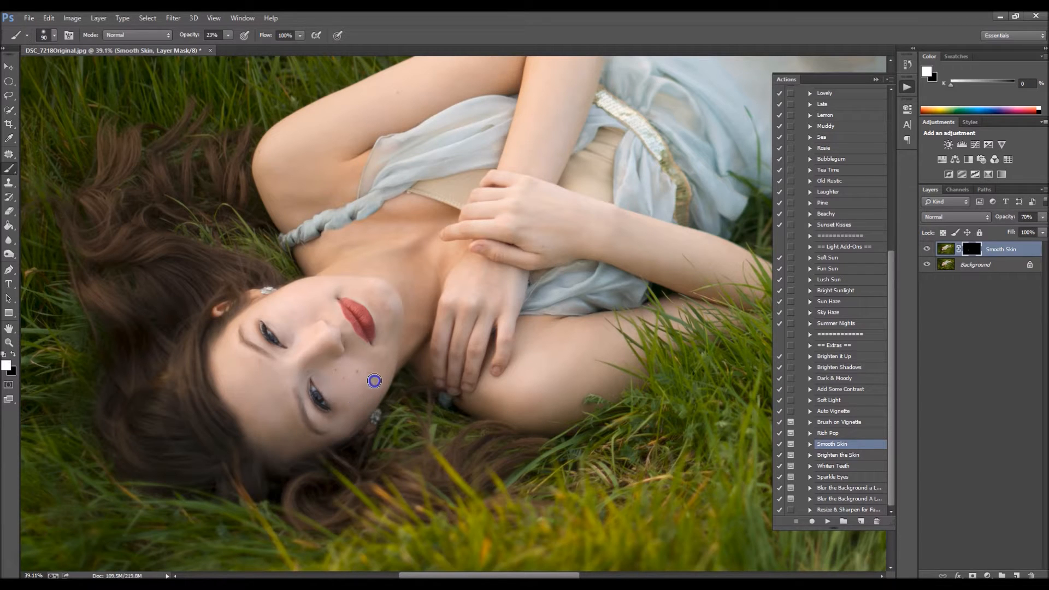
mouse_move(363, 356)
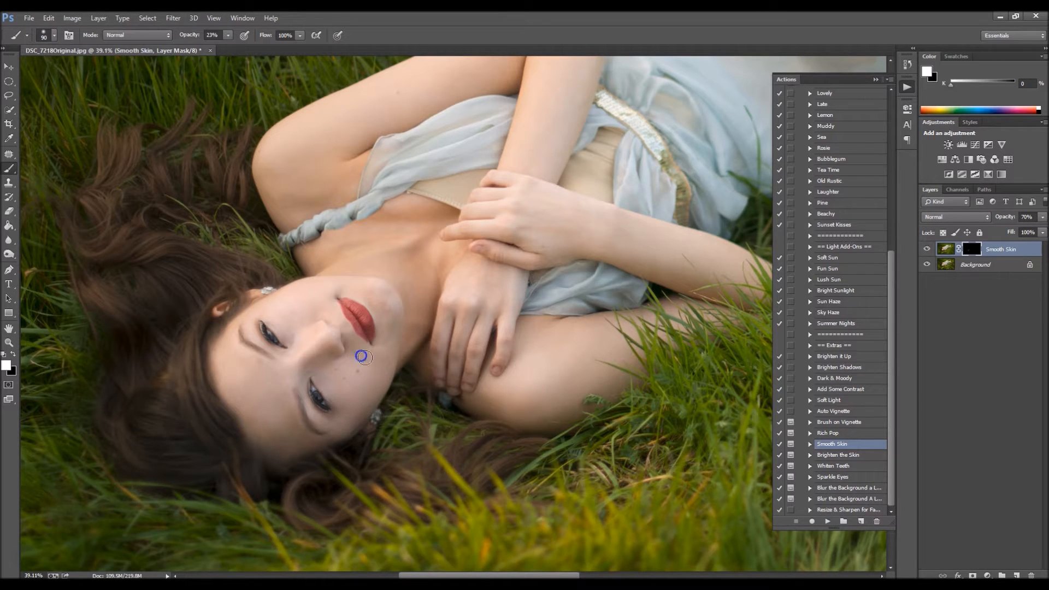
mouse_move(377, 303)
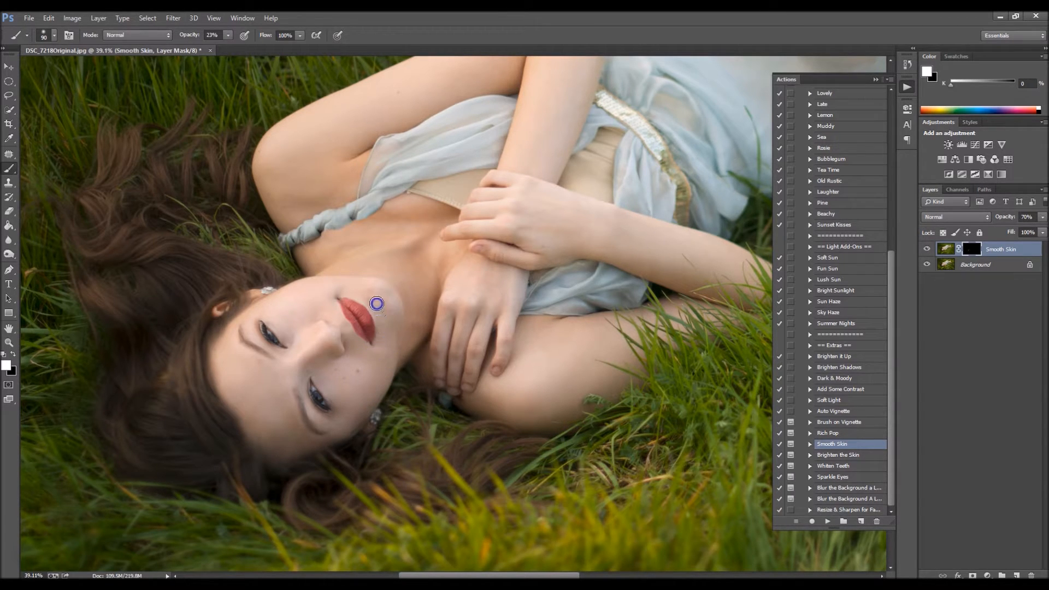
mouse_move(386, 293)
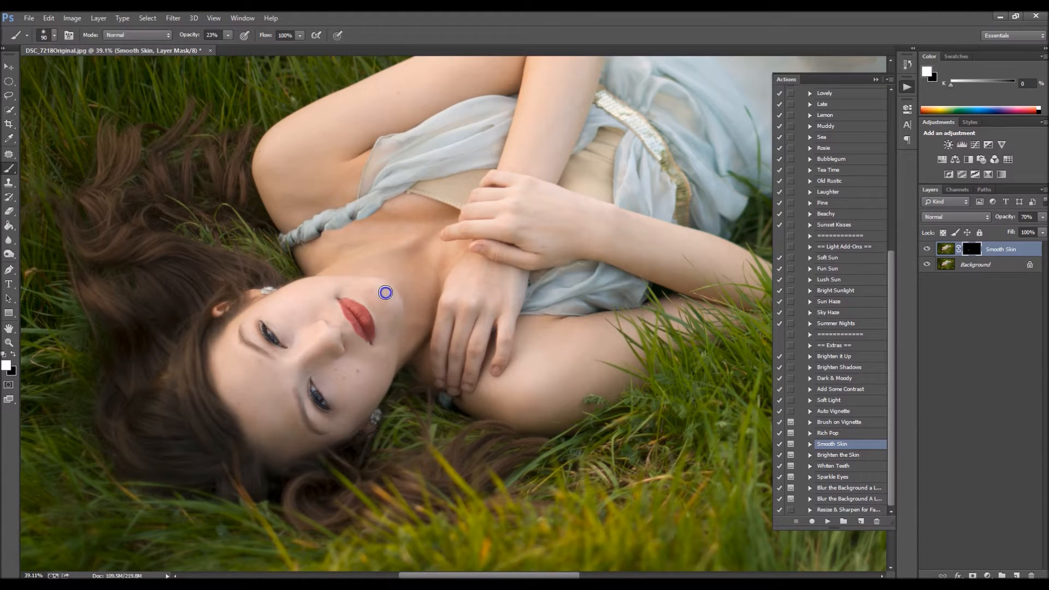
mouse_move(318, 296)
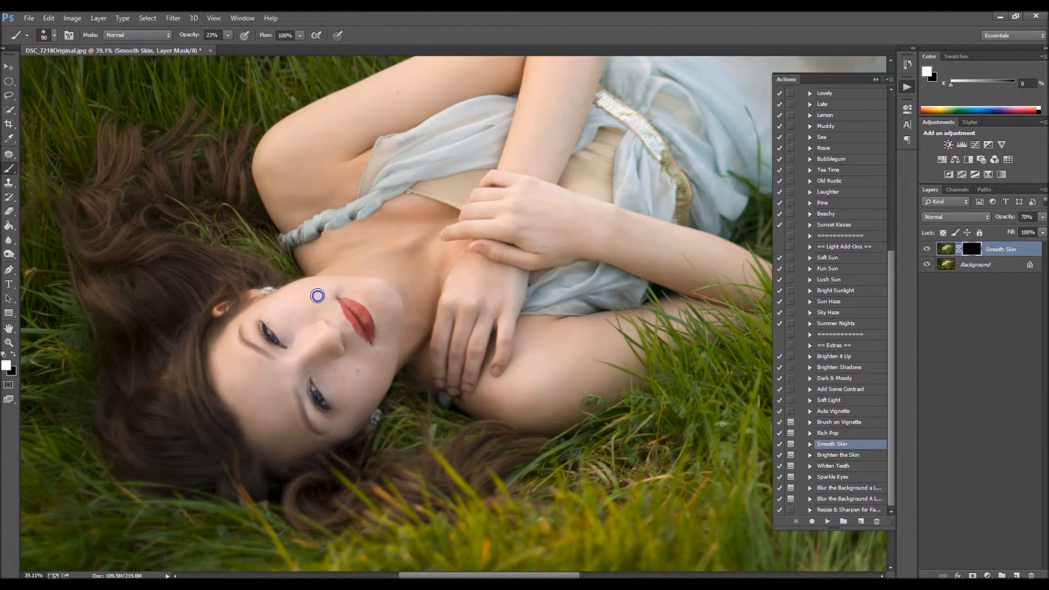
mouse_move(305, 301)
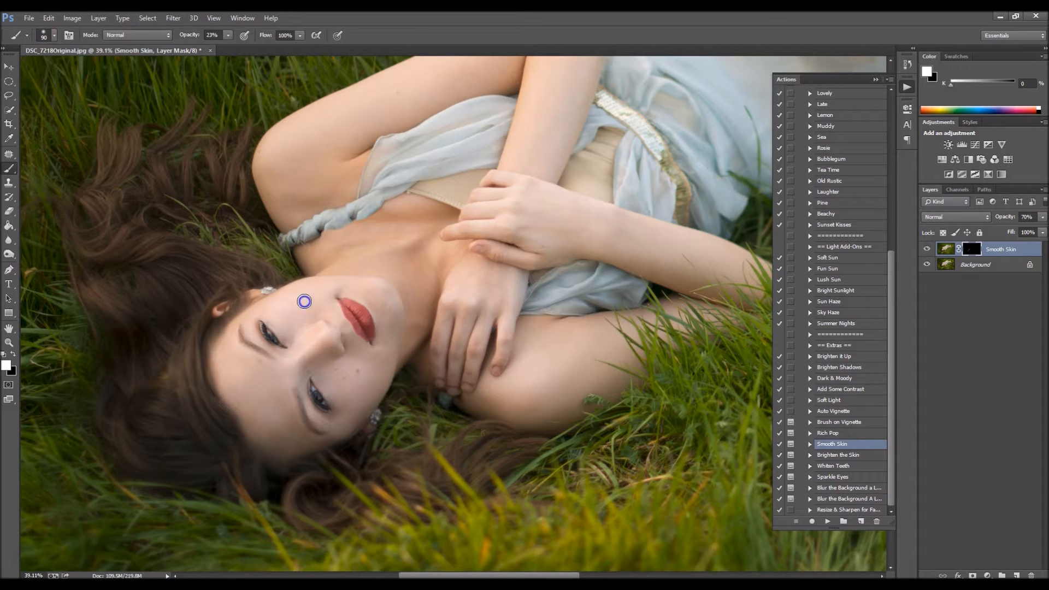
mouse_move(319, 306)
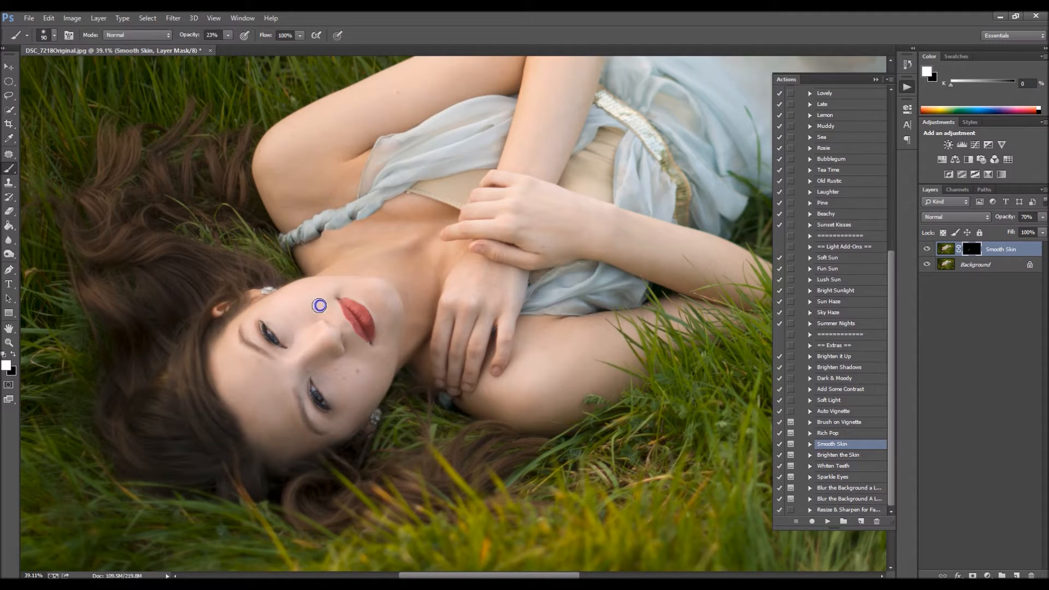
mouse_move(274, 319)
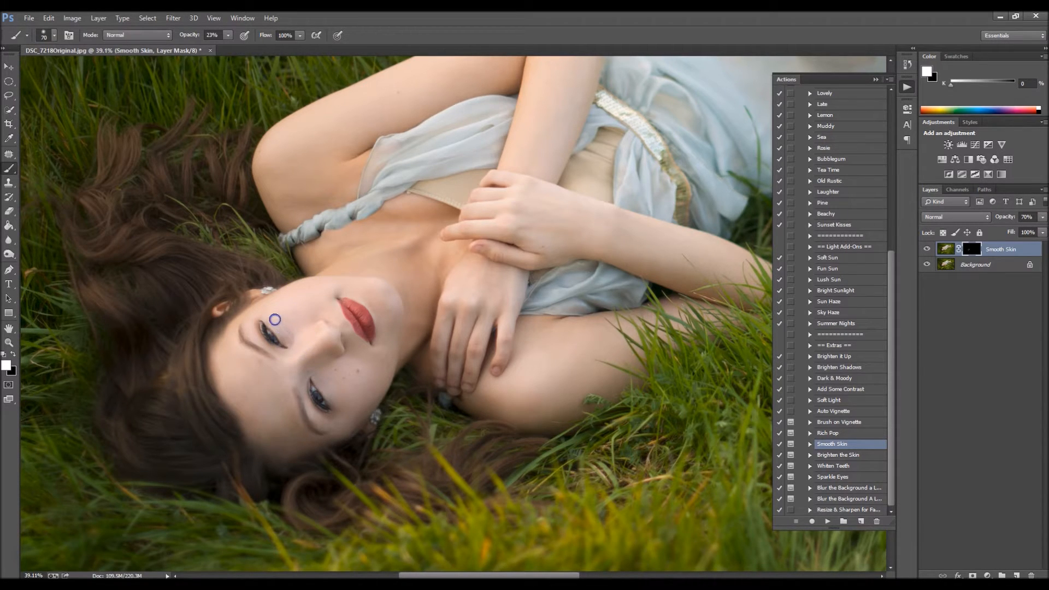
mouse_move(524, 420)
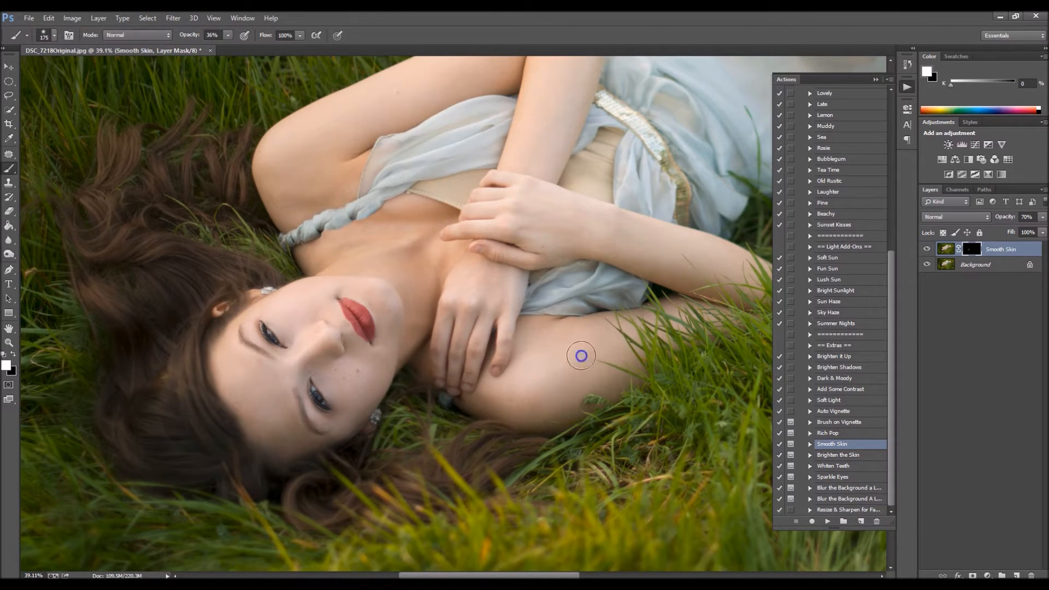
mouse_move(599, 343)
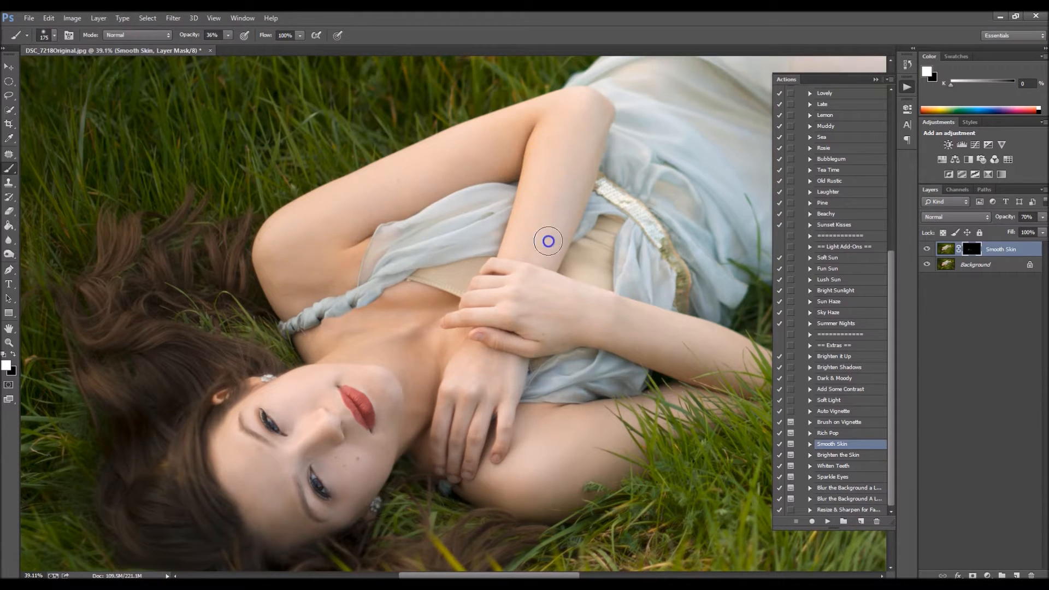
mouse_move(472, 161)
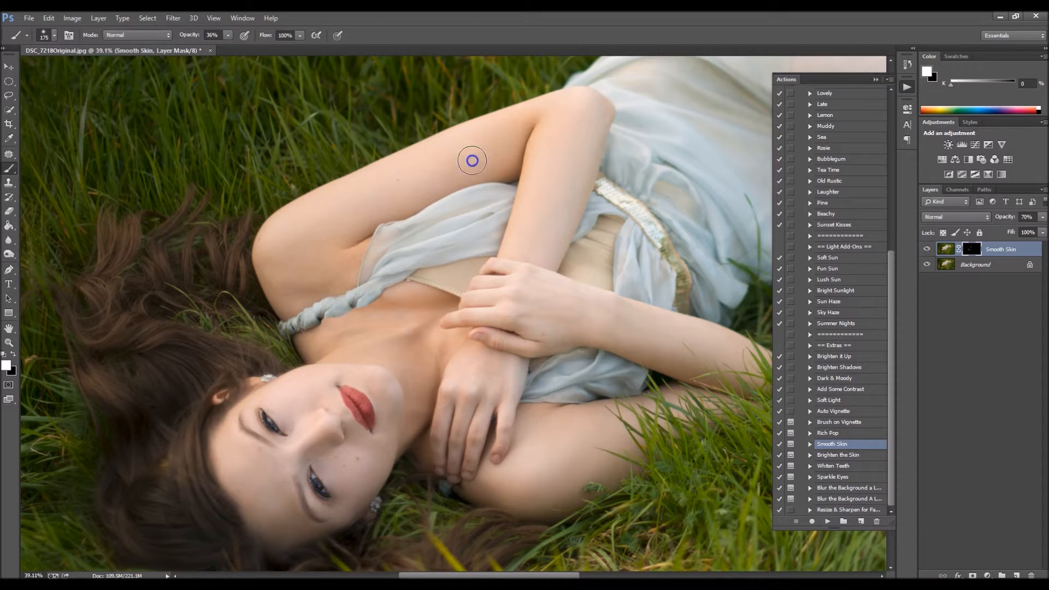
mouse_move(407, 193)
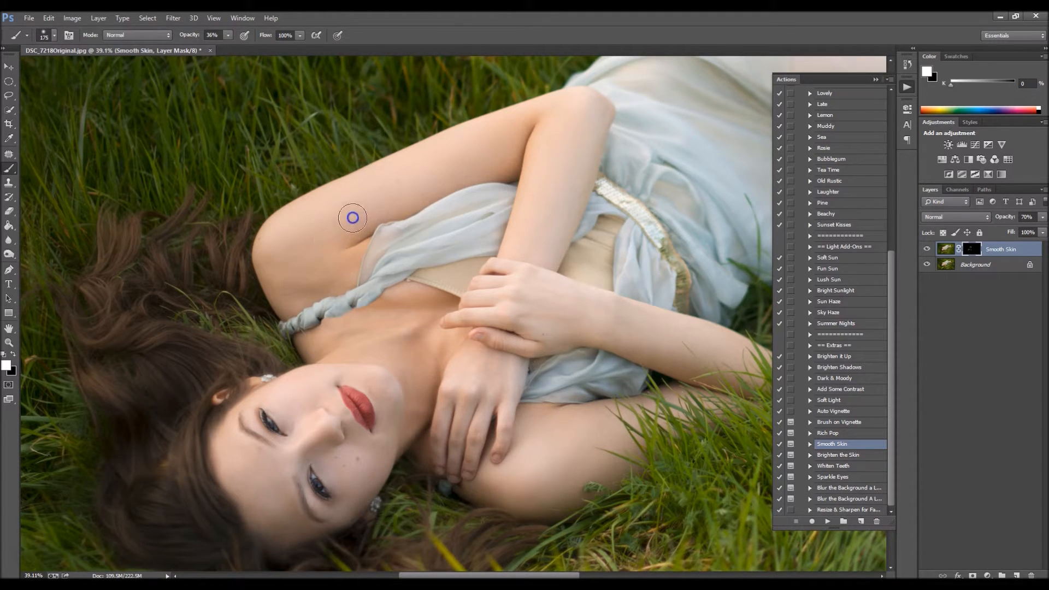
mouse_move(318, 269)
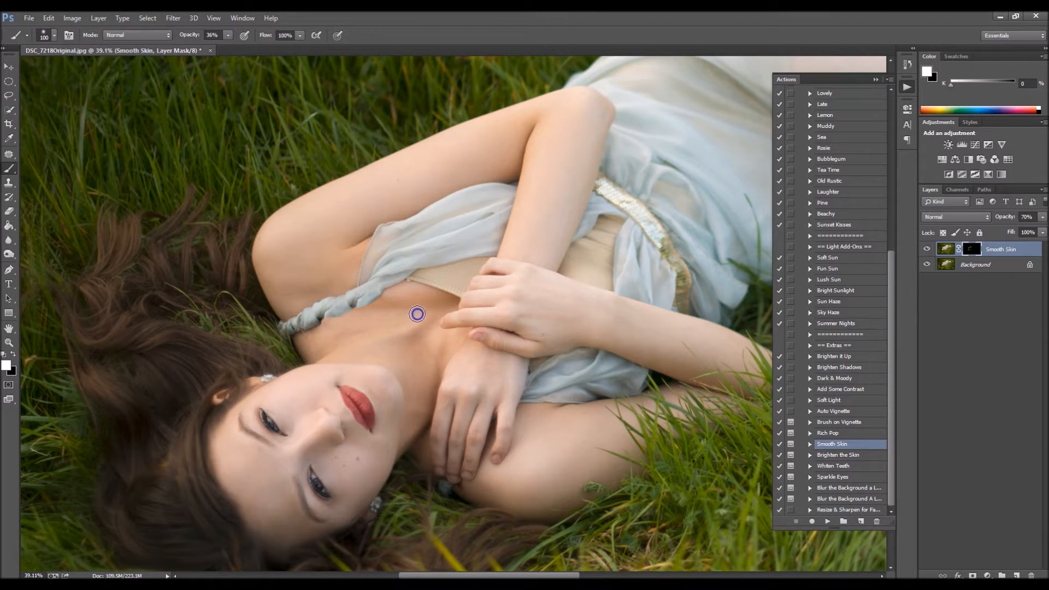
mouse_move(422, 341)
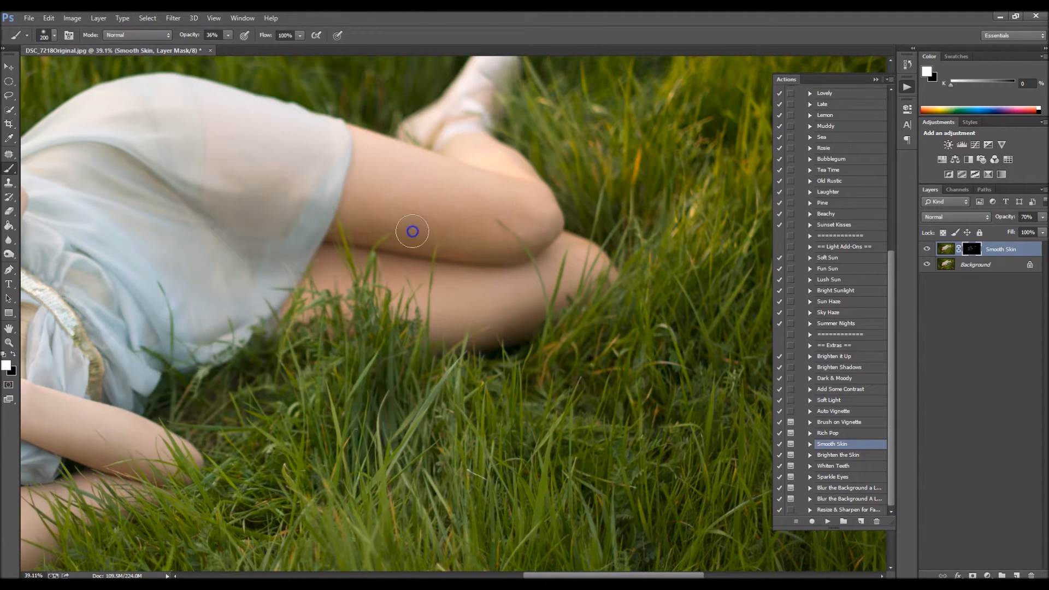
mouse_move(406, 217)
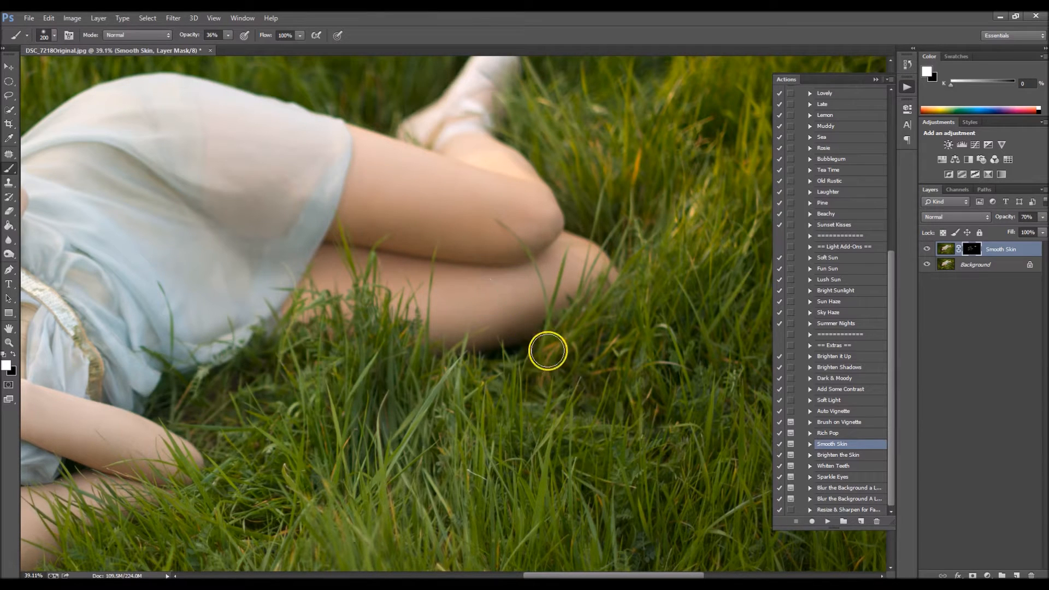
mouse_move(413, 332)
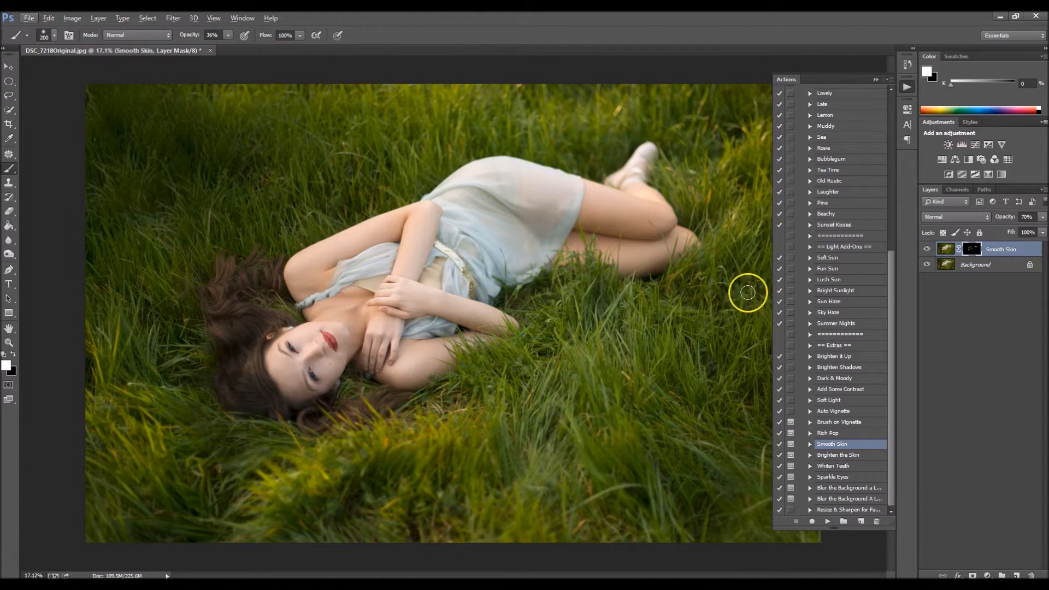
Step: Toggle the retouch layer's visibility to compare the brightened face before and after
click(928, 250)
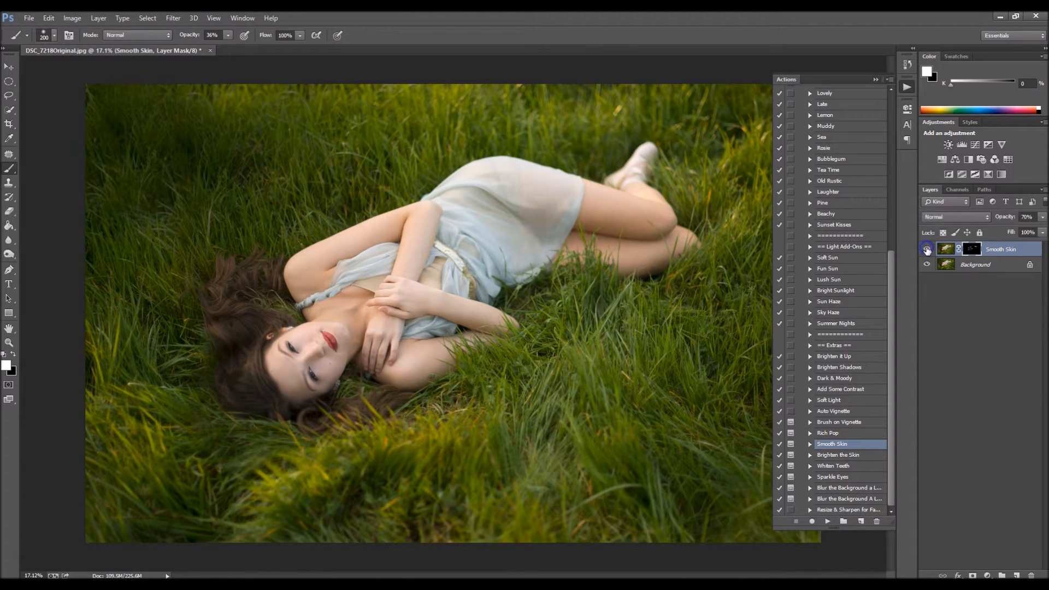
click(928, 249)
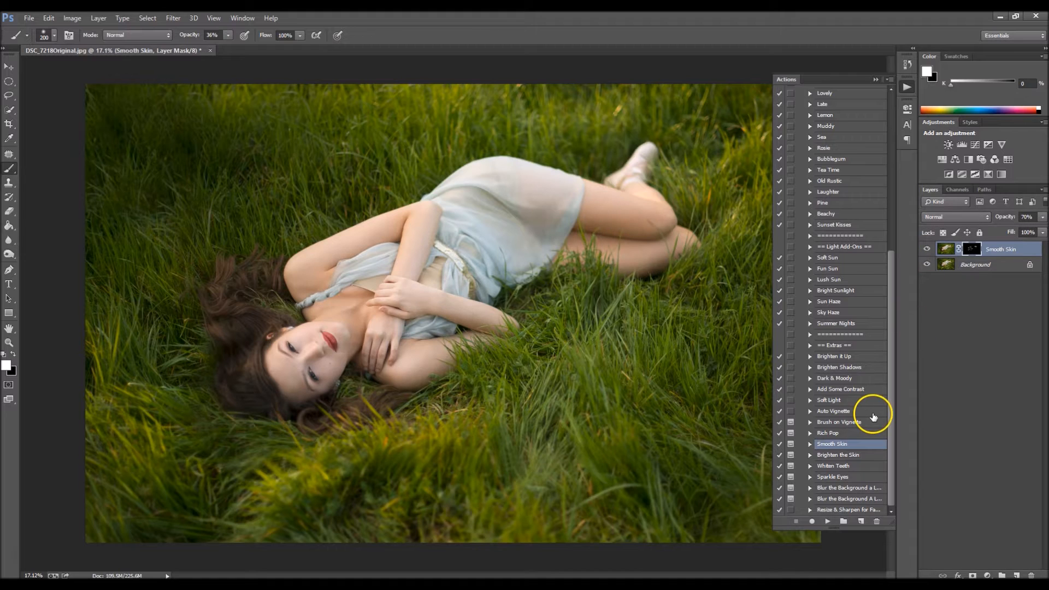
mouse_move(895, 440)
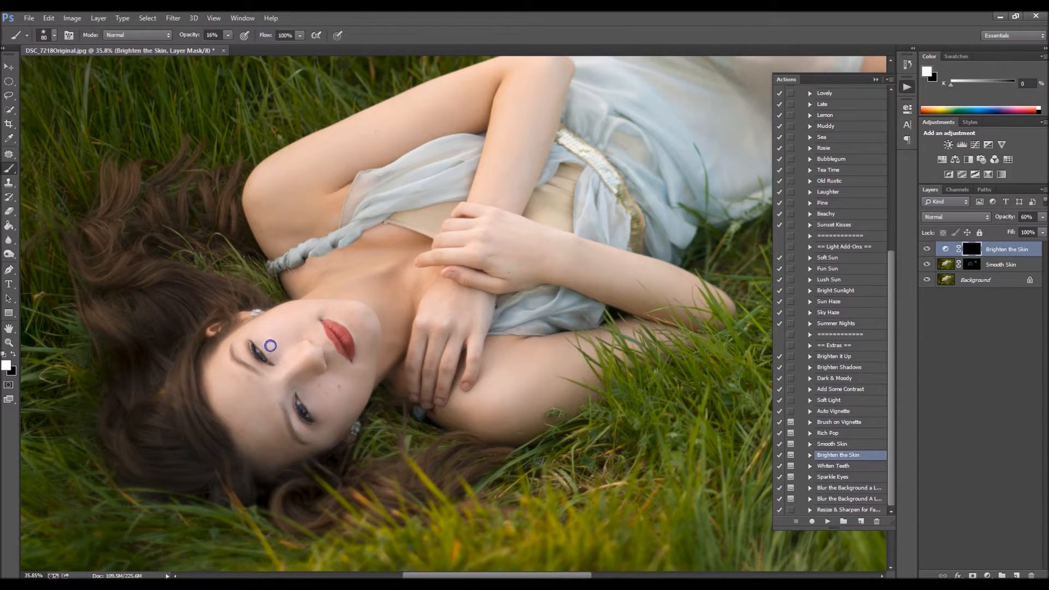
mouse_move(281, 351)
text(26)
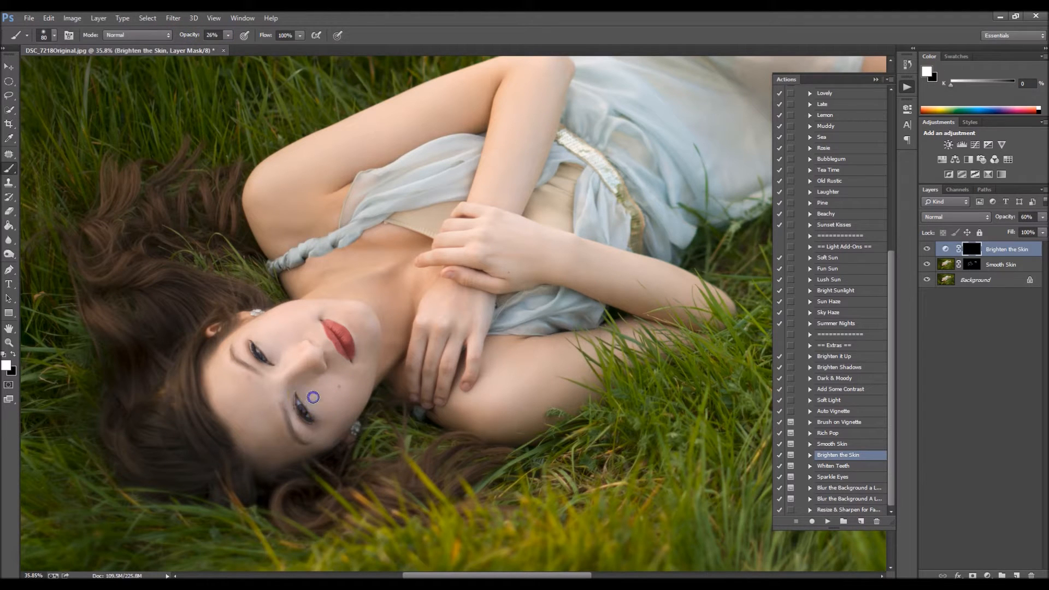
mouse_move(326, 425)
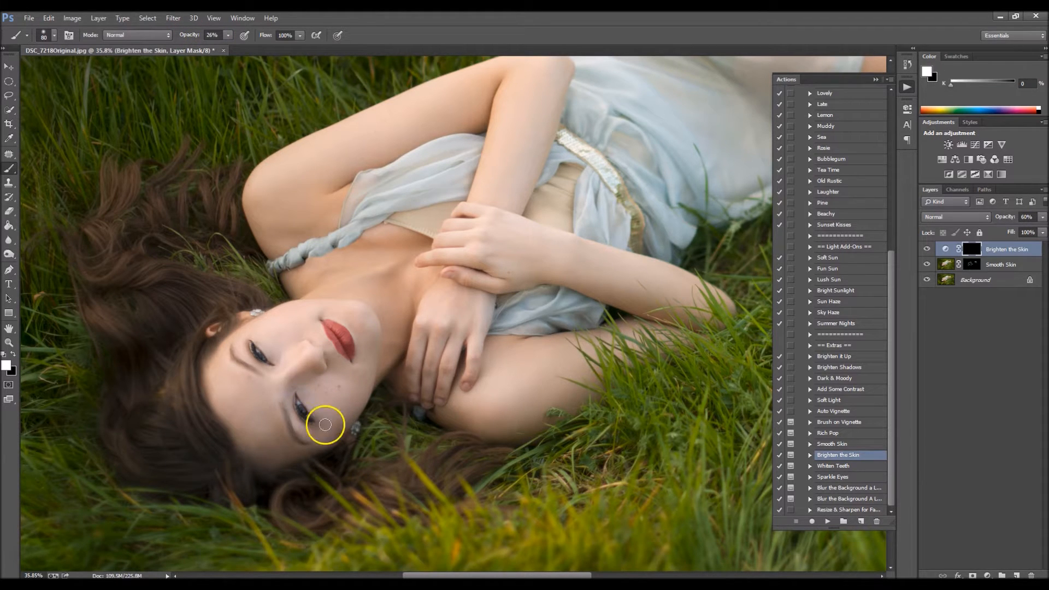
mouse_move(381, 436)
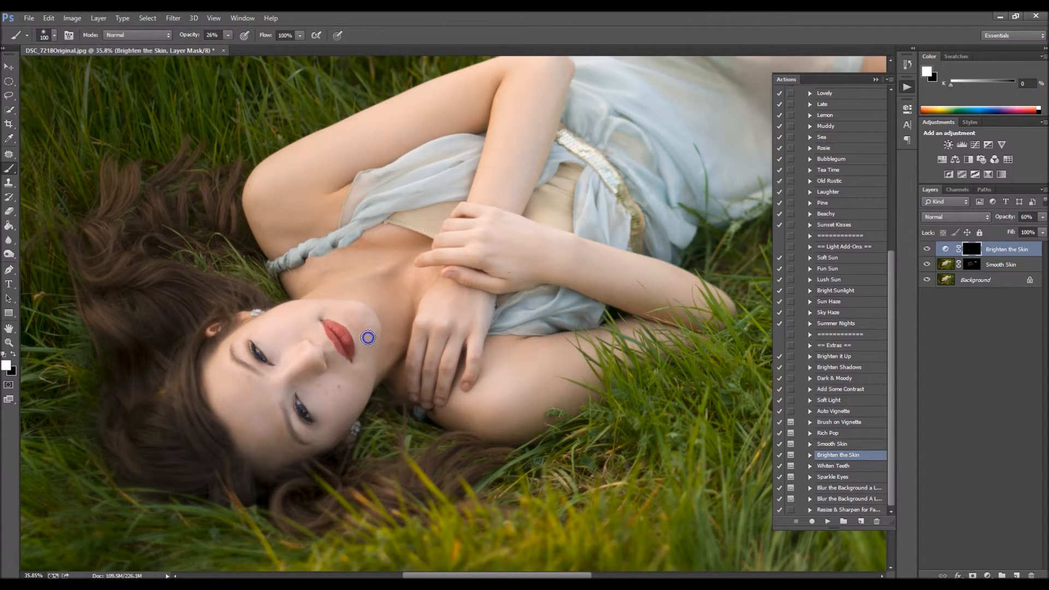
mouse_move(360, 317)
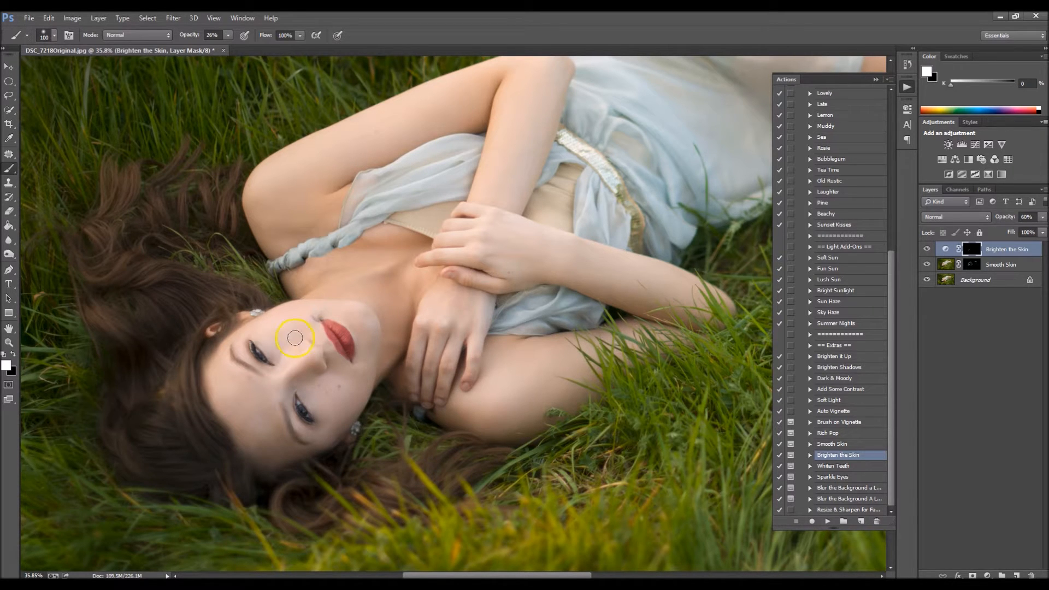
mouse_move(281, 362)
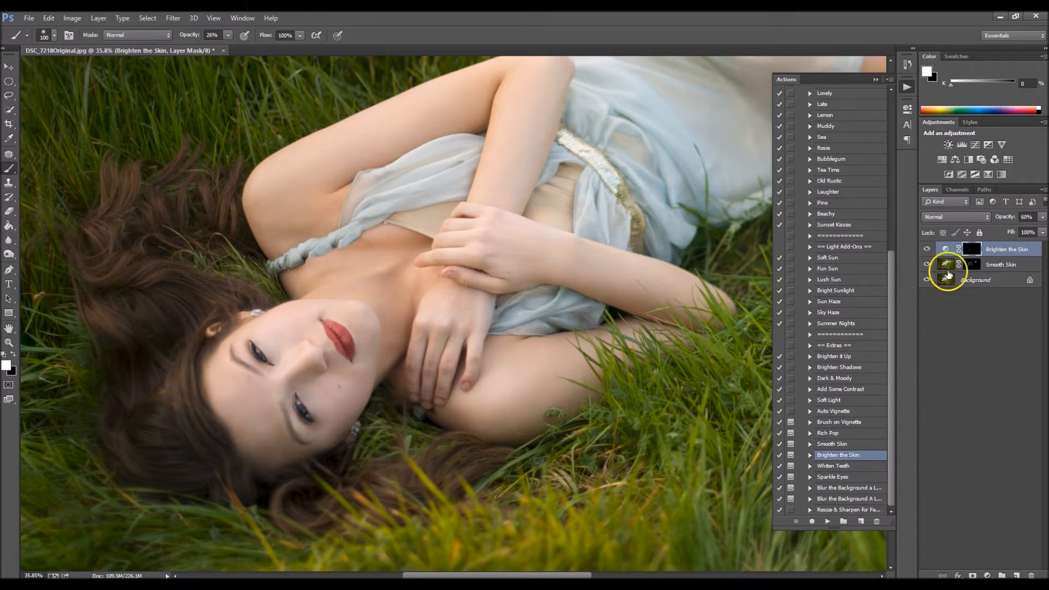
click(927, 249)
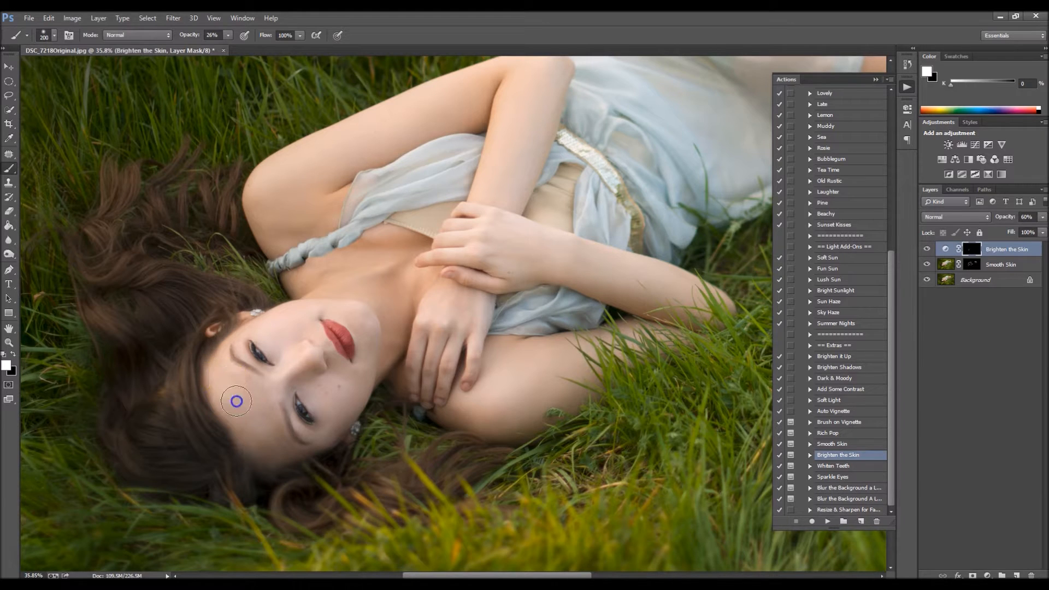
mouse_move(242, 405)
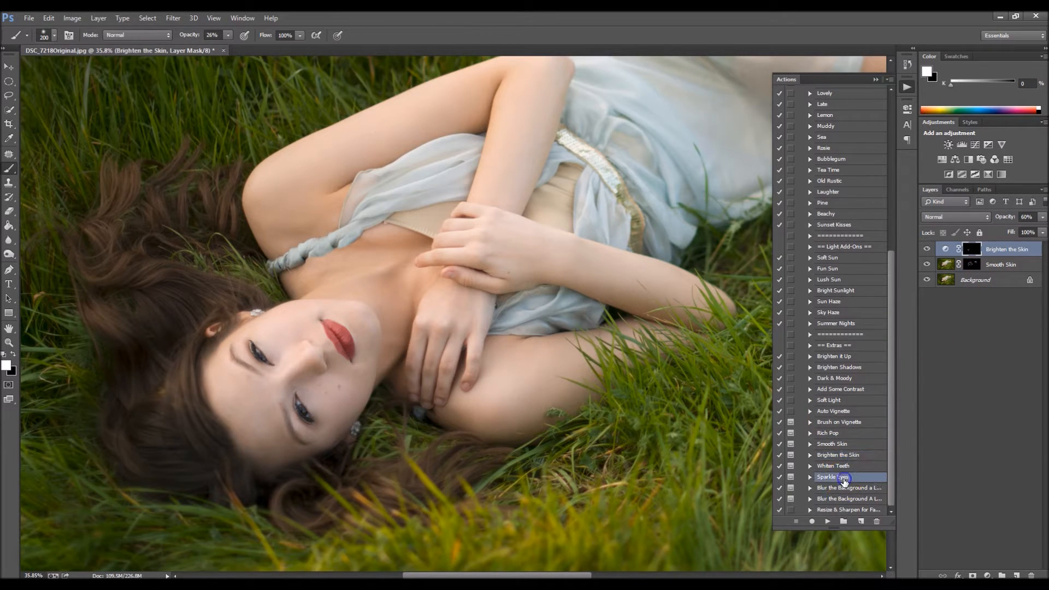
Step: Run the Sparkle Eyes action and brighten both of the model's eyes
click(833, 478)
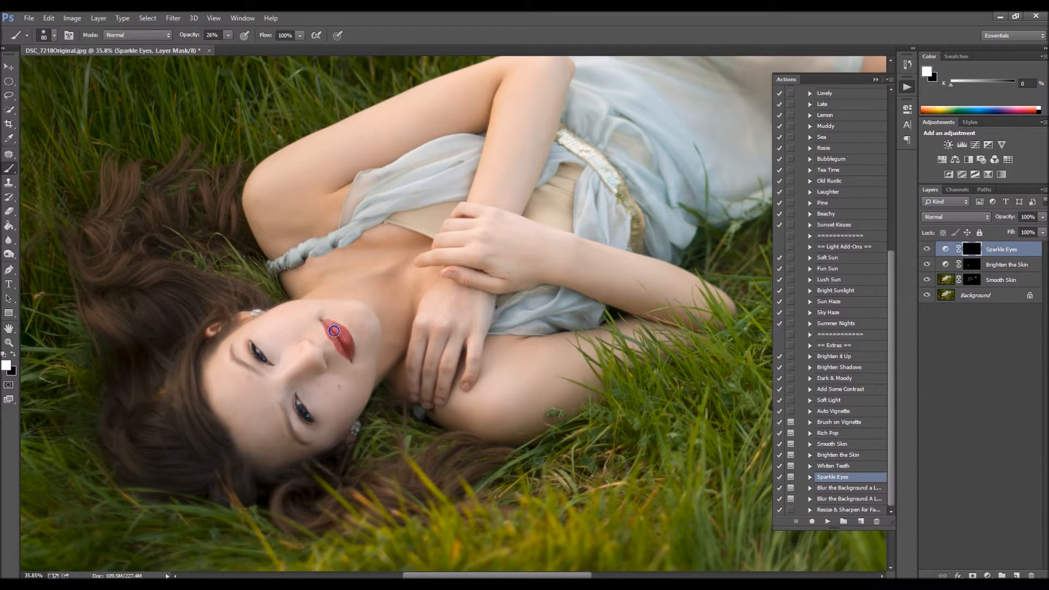
mouse_move(432, 395)
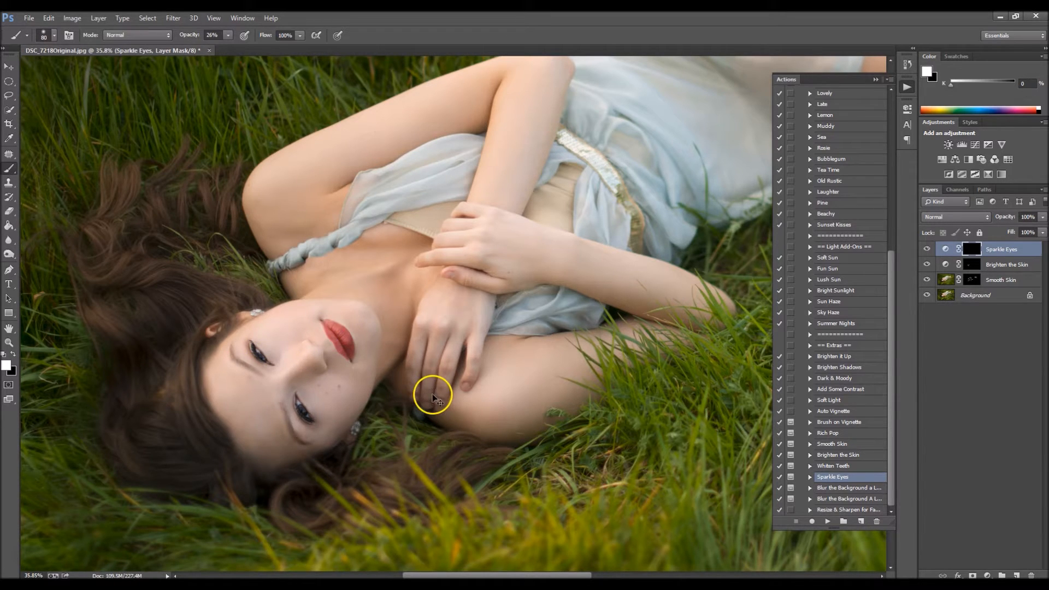
mouse_move(329, 329)
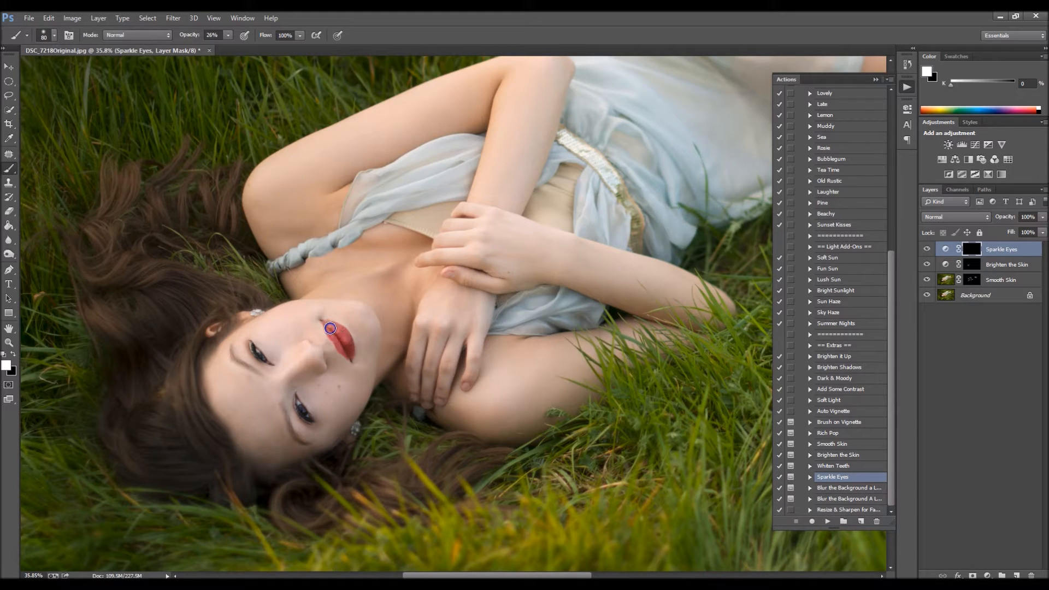
mouse_move(324, 325)
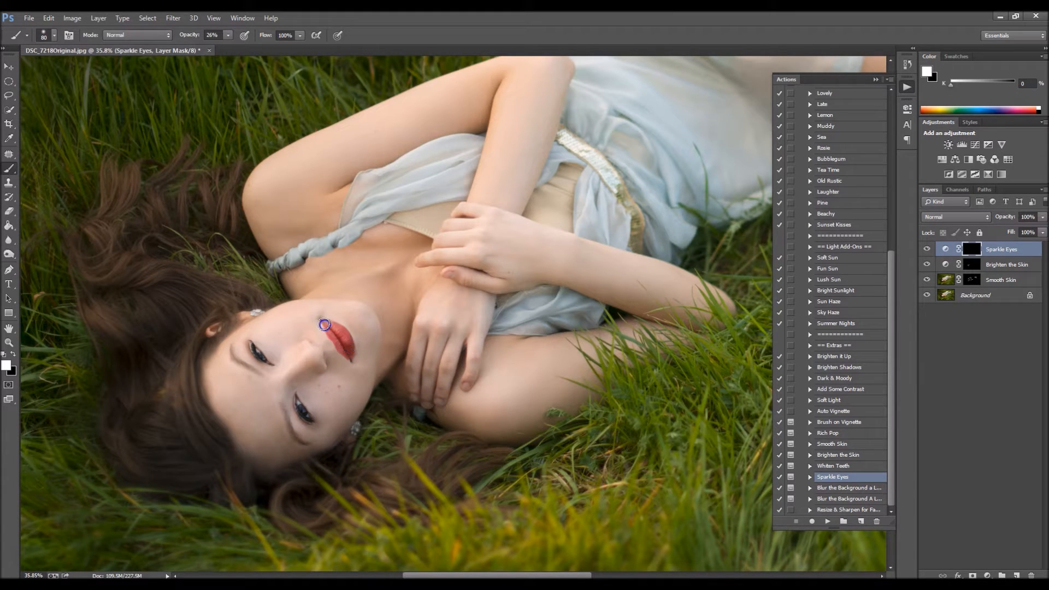
mouse_move(301, 403)
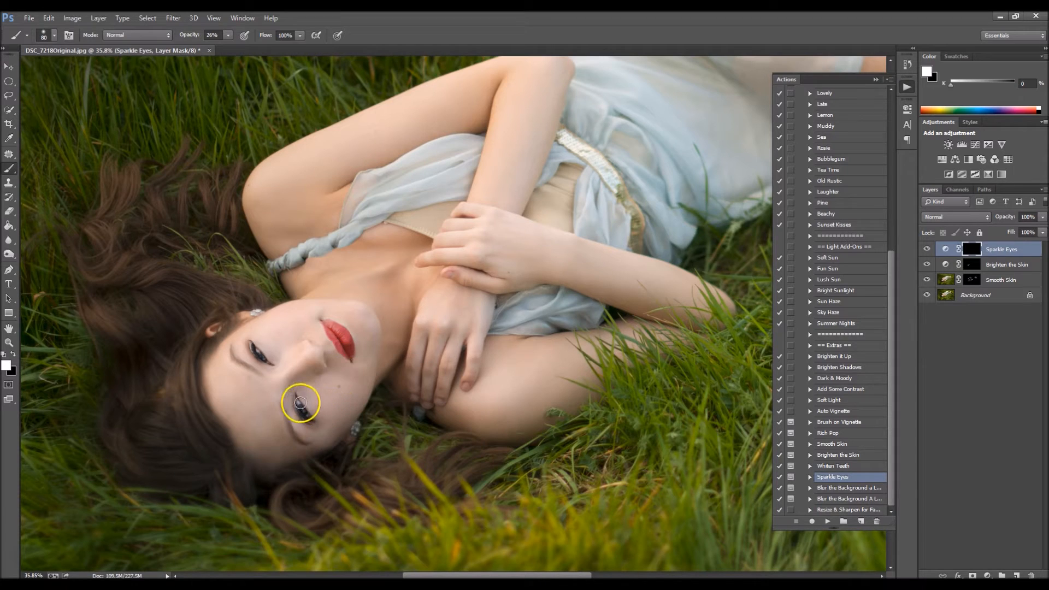
mouse_move(256, 347)
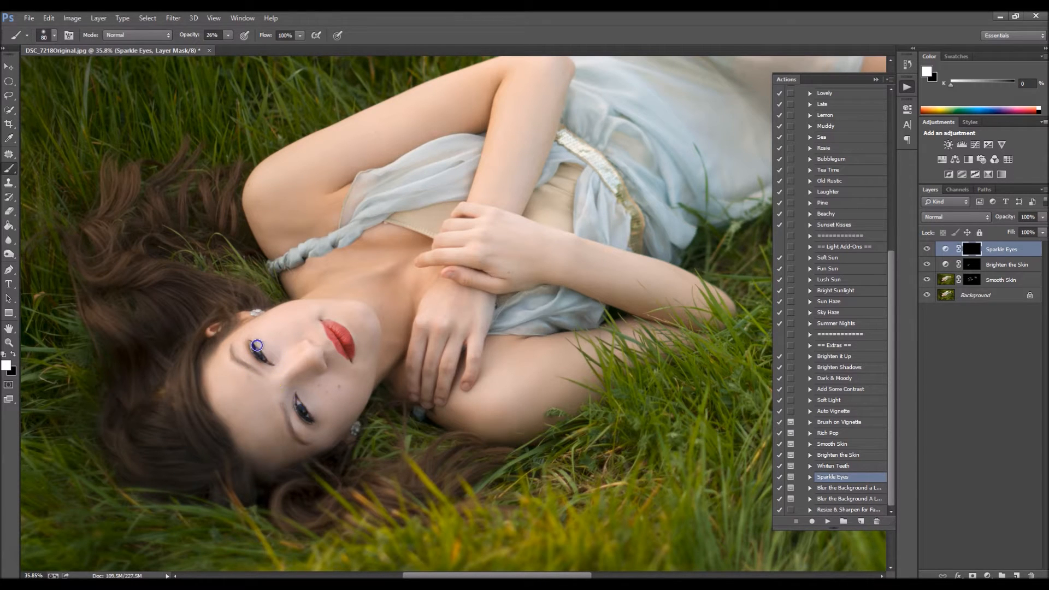
click(927, 249)
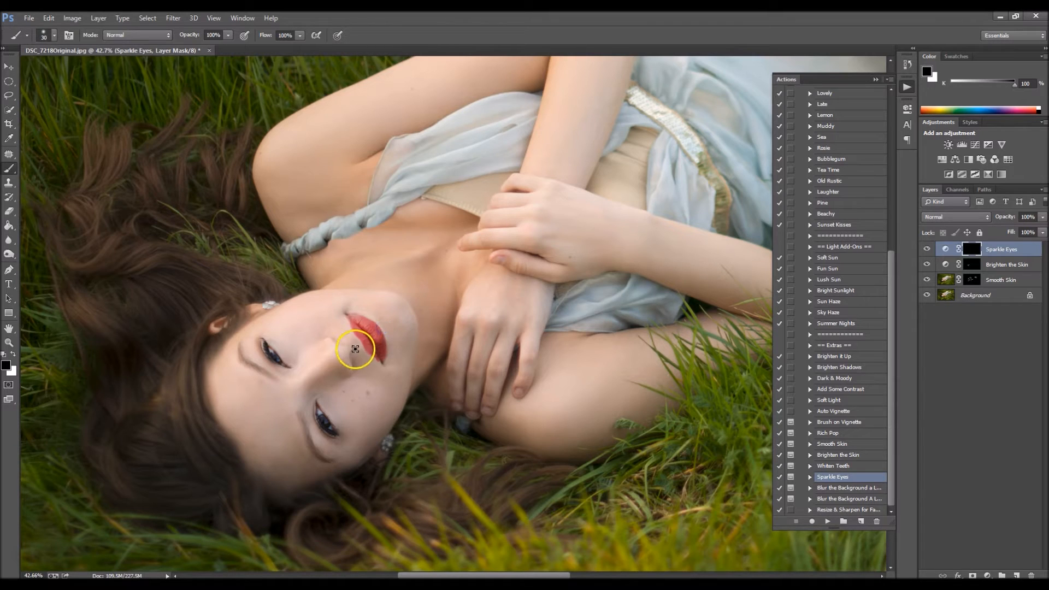
mouse_move(368, 362)
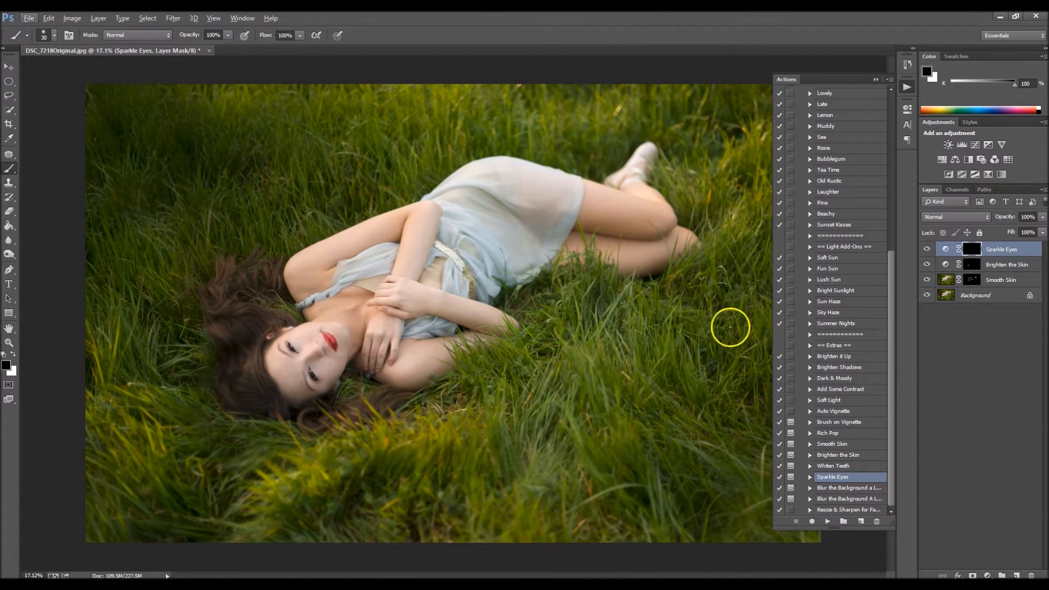
mouse_move(888, 345)
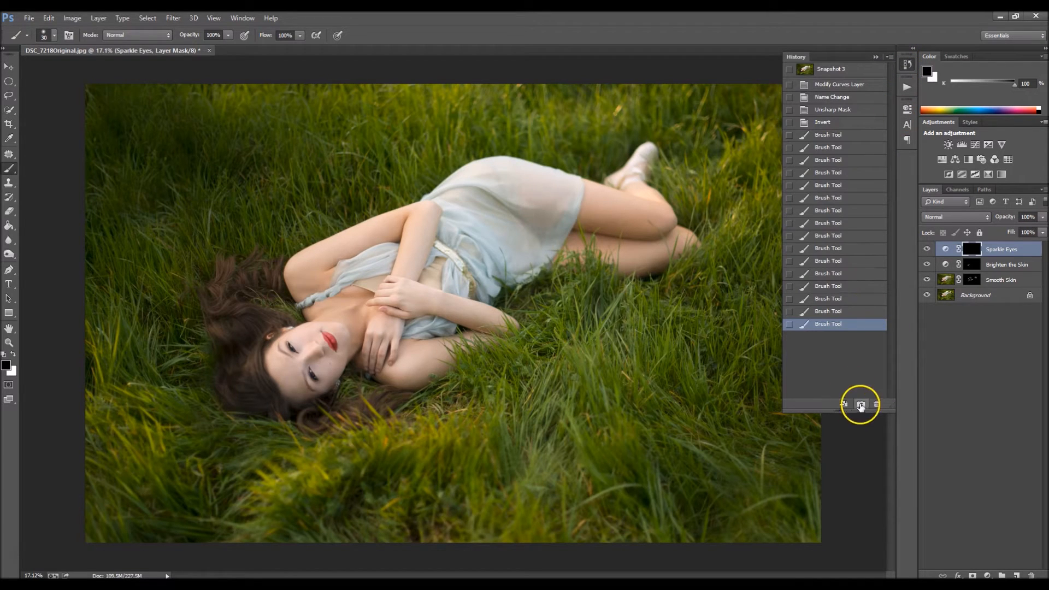
Step: Save the retouched edits as a history snapshot and revert the photo to its original state
click(861, 404)
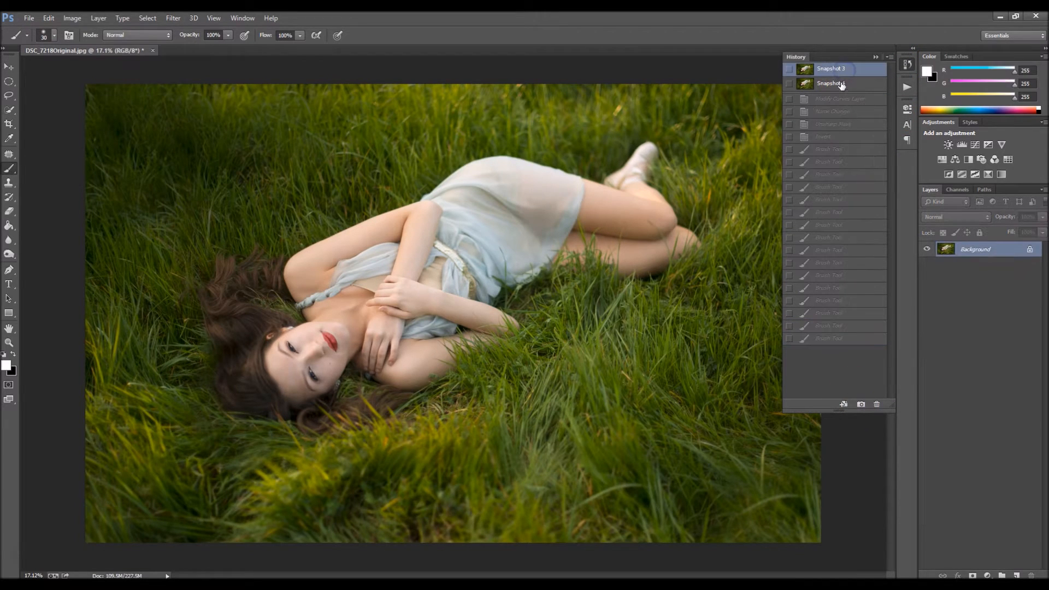
click(832, 83)
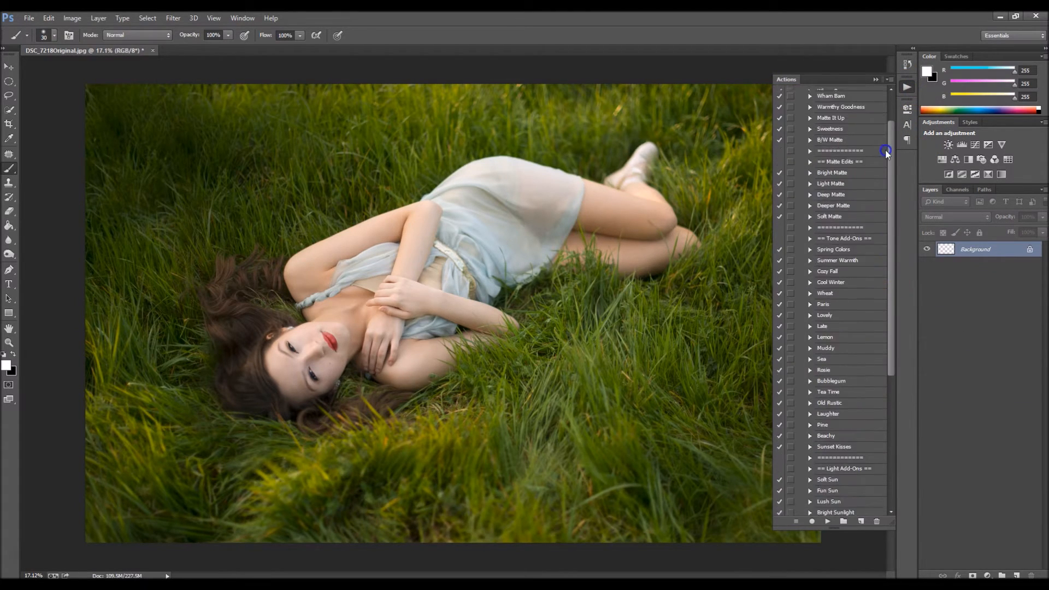
scroll(up, 3)
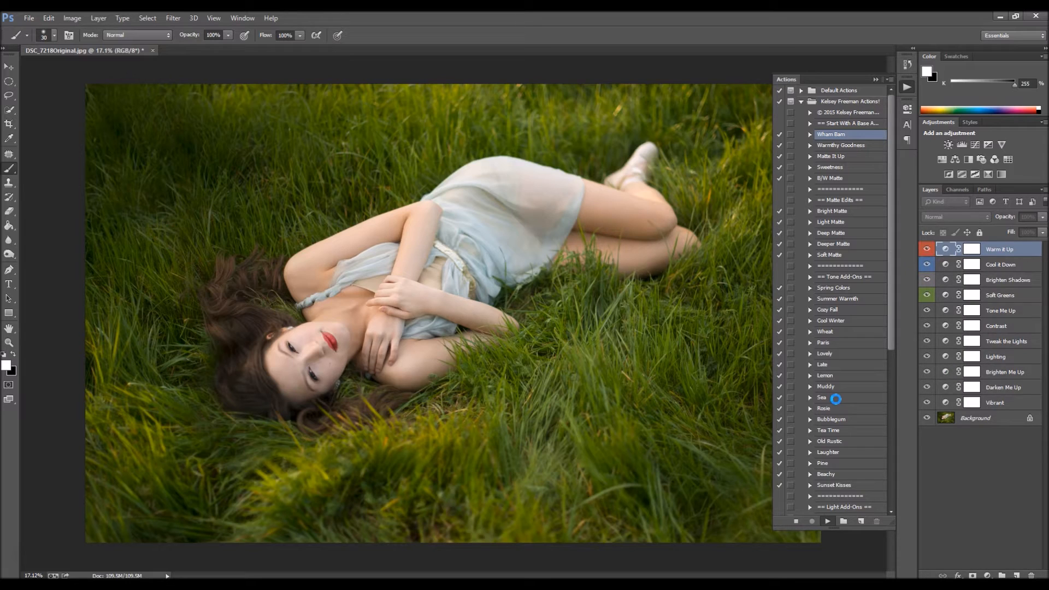
Step: Run Wham Bam and adjust the Tweak the Lights layer inside its group
double_click(832, 134)
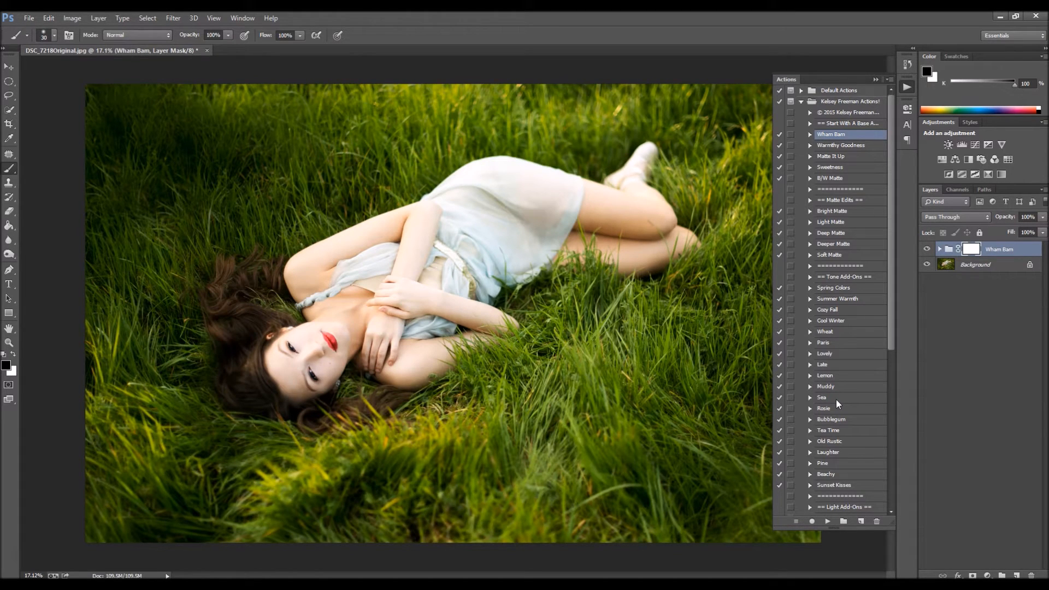
mouse_move(896, 405)
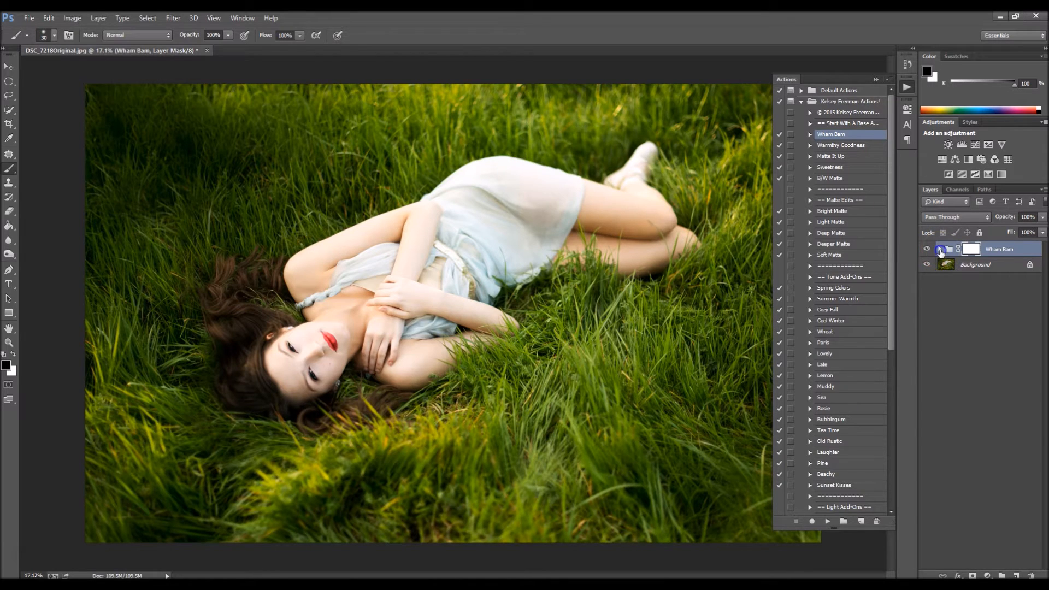
click(940, 249)
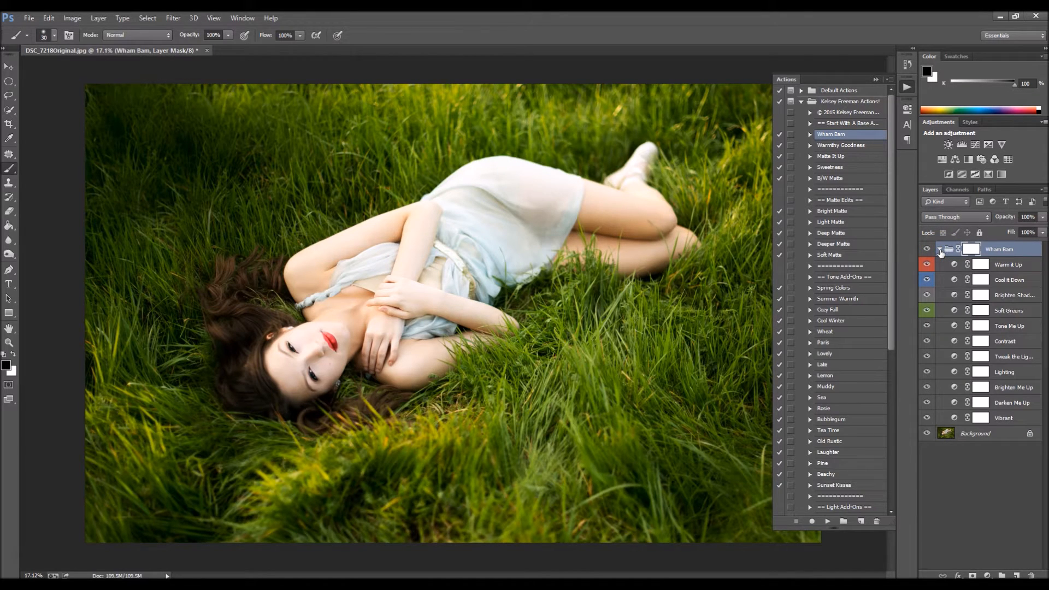
click(1003, 341)
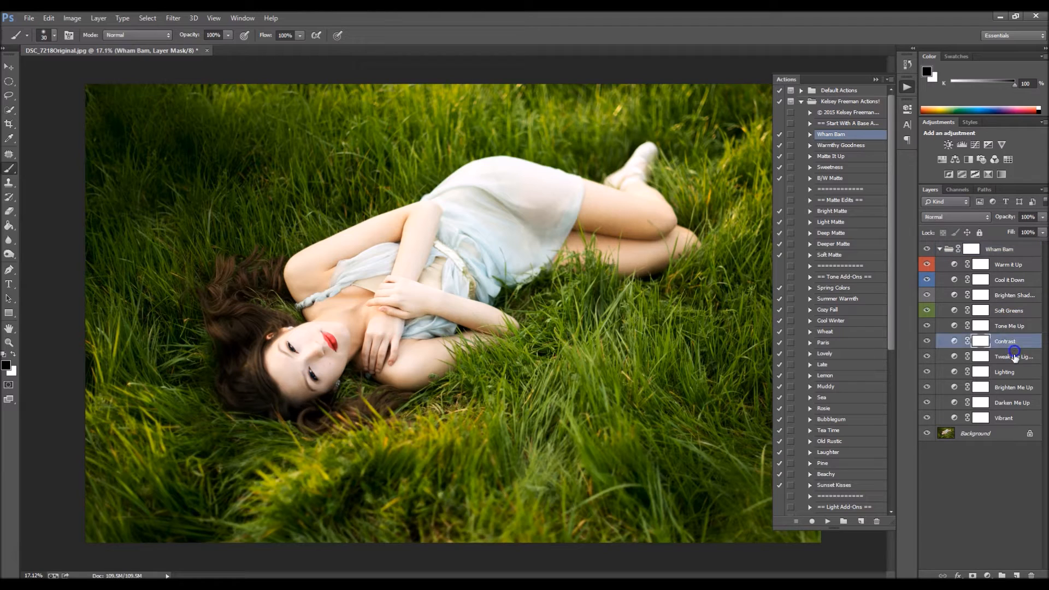
click(1014, 357)
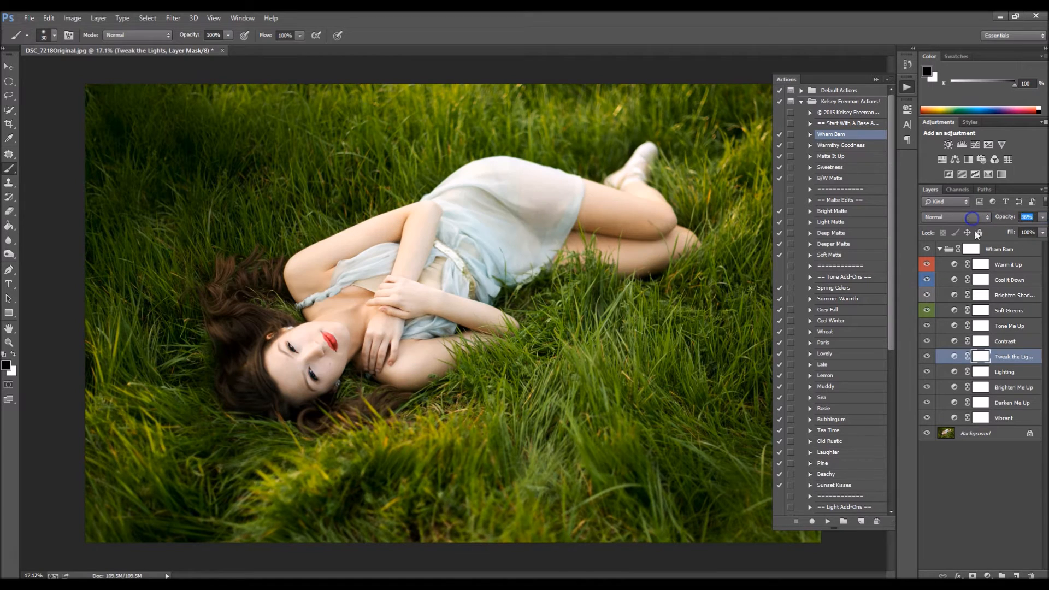
click(1004, 371)
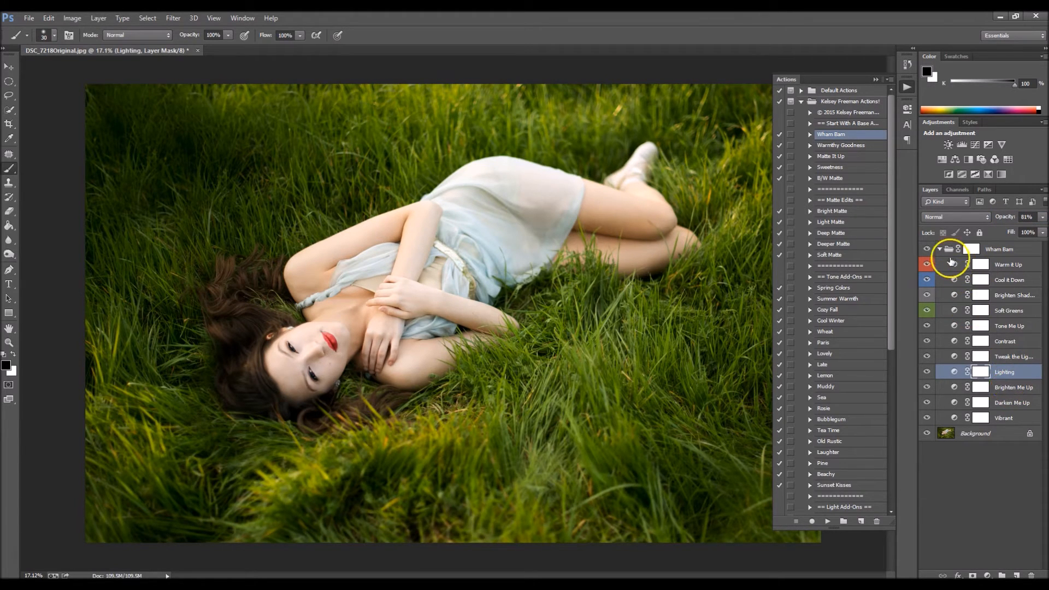
Step: Collapse the Wham Bam group and set the Warm it Up opacity to 55
click(940, 249)
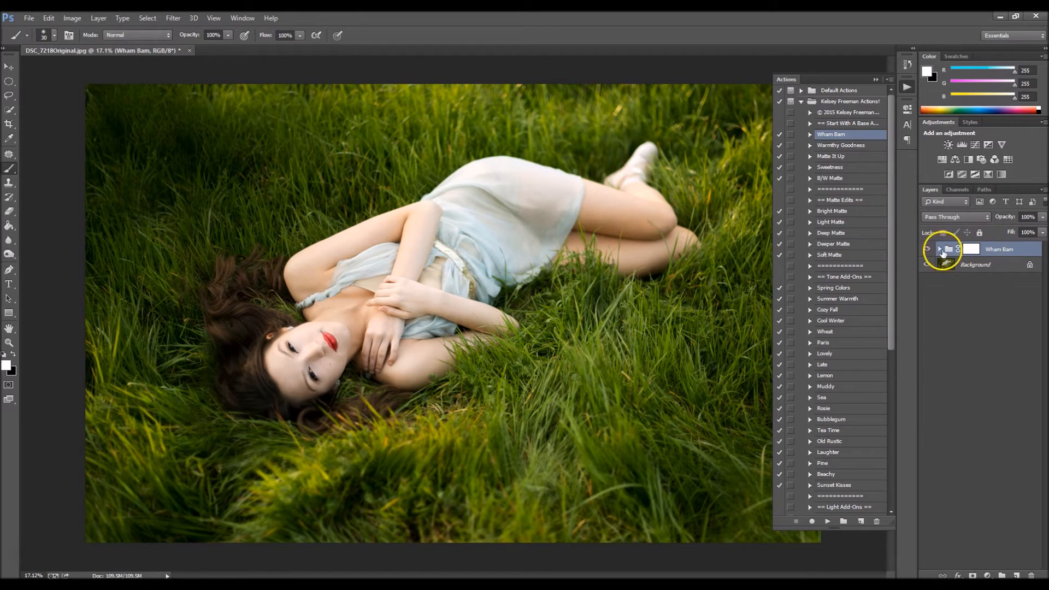
click(940, 249)
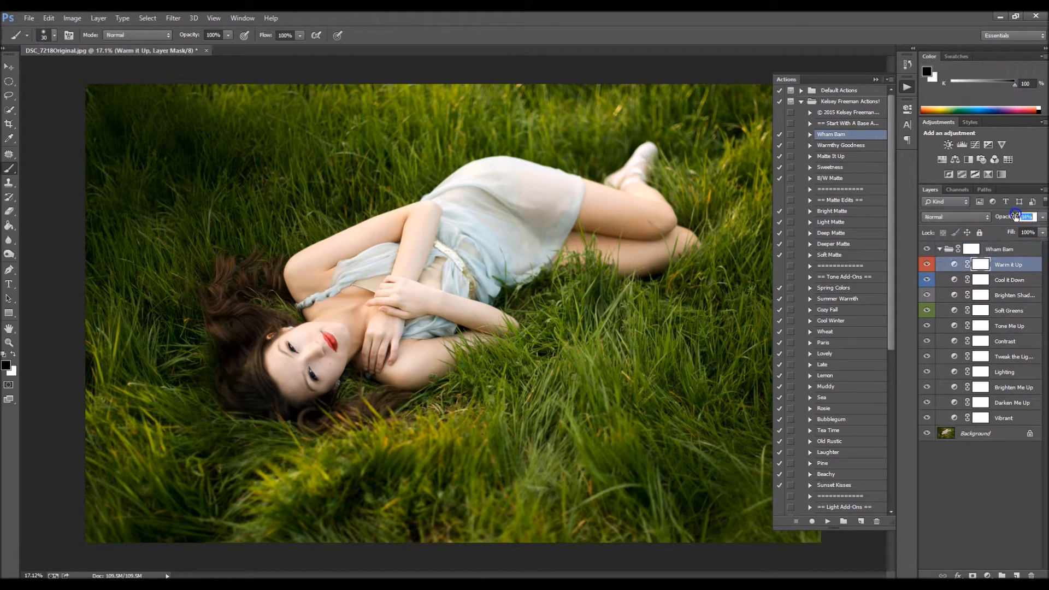
text(55)
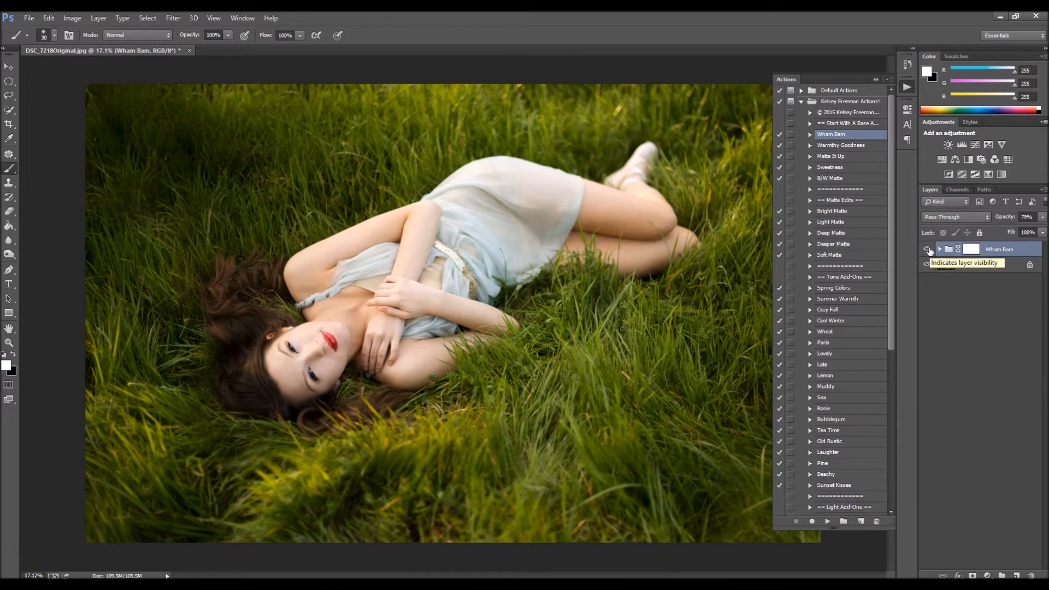
mouse_move(949, 342)
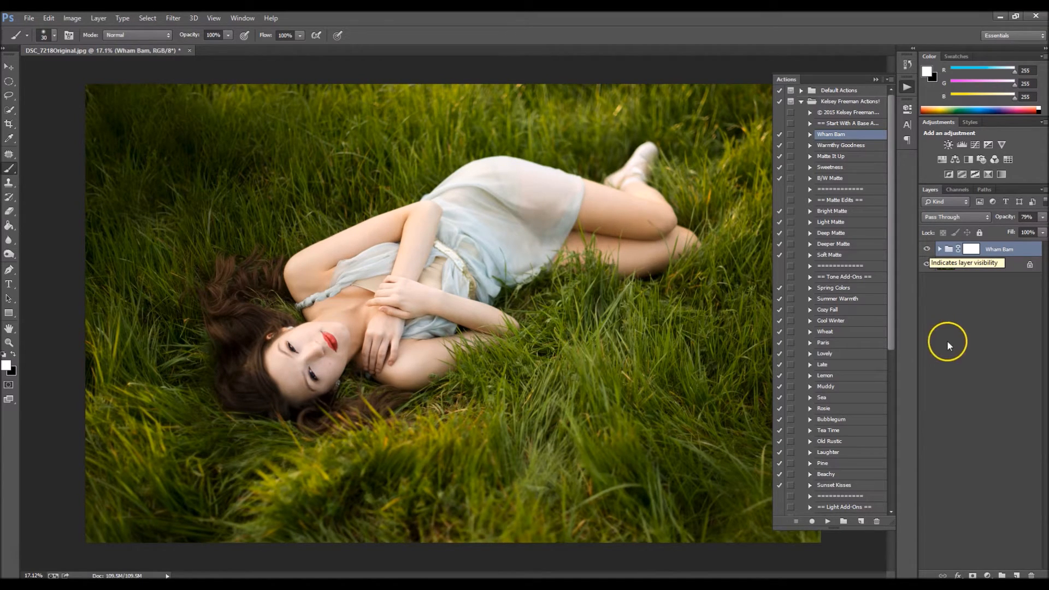
scroll(down, 3)
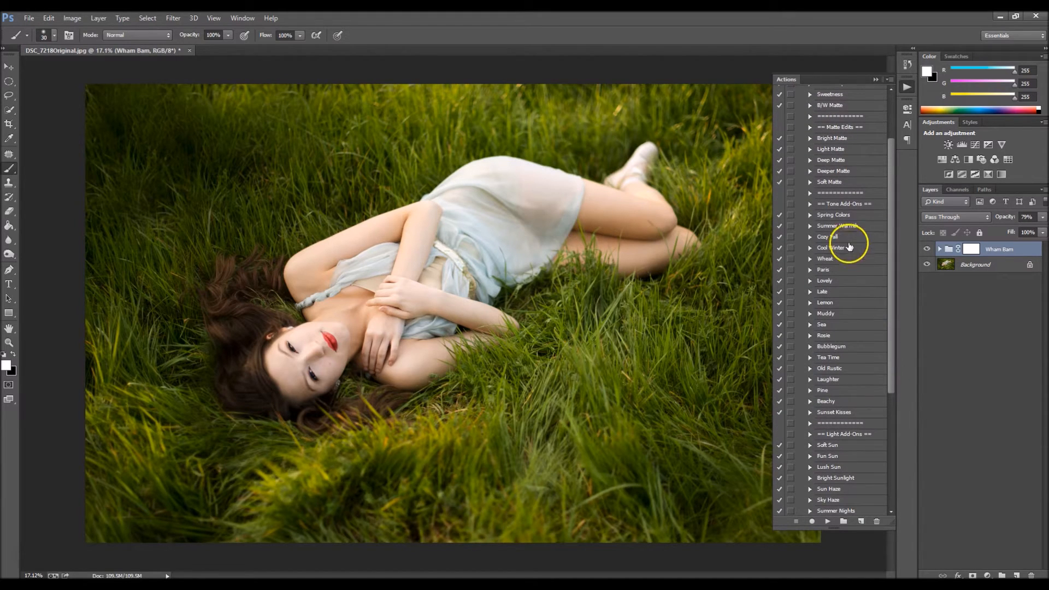
Step: Run the Cozy Fall, Pine and Laughter tone effects and lower the Laughter layer's opacity
click(828, 237)
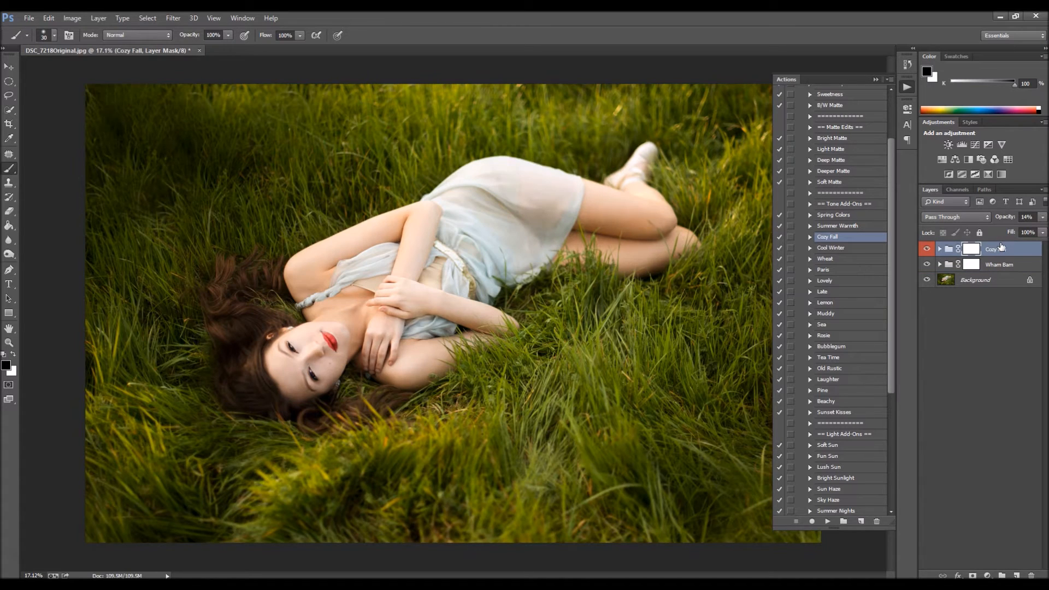
mouse_move(997, 249)
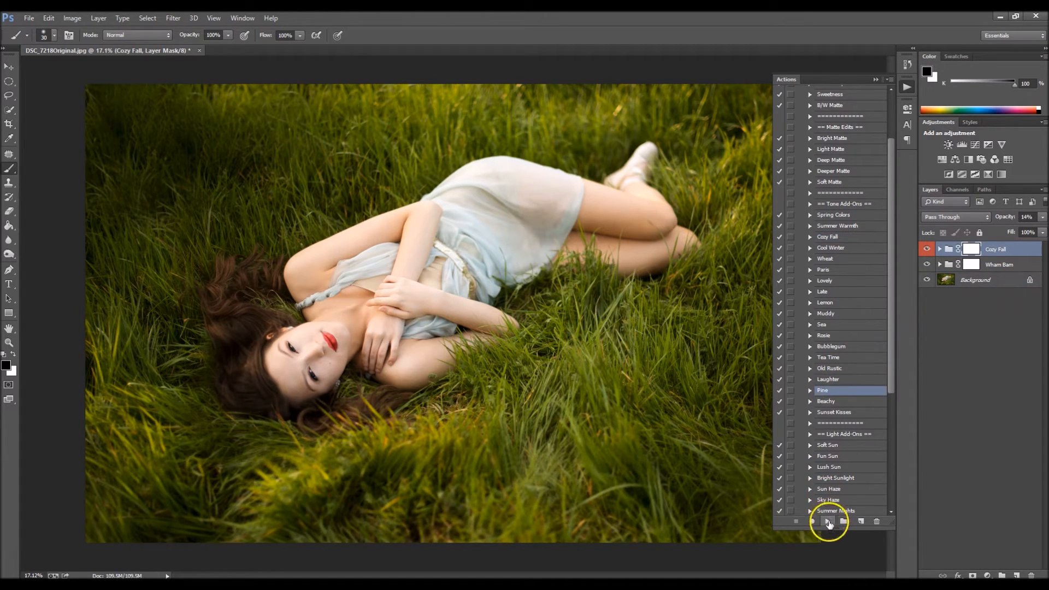
click(829, 521)
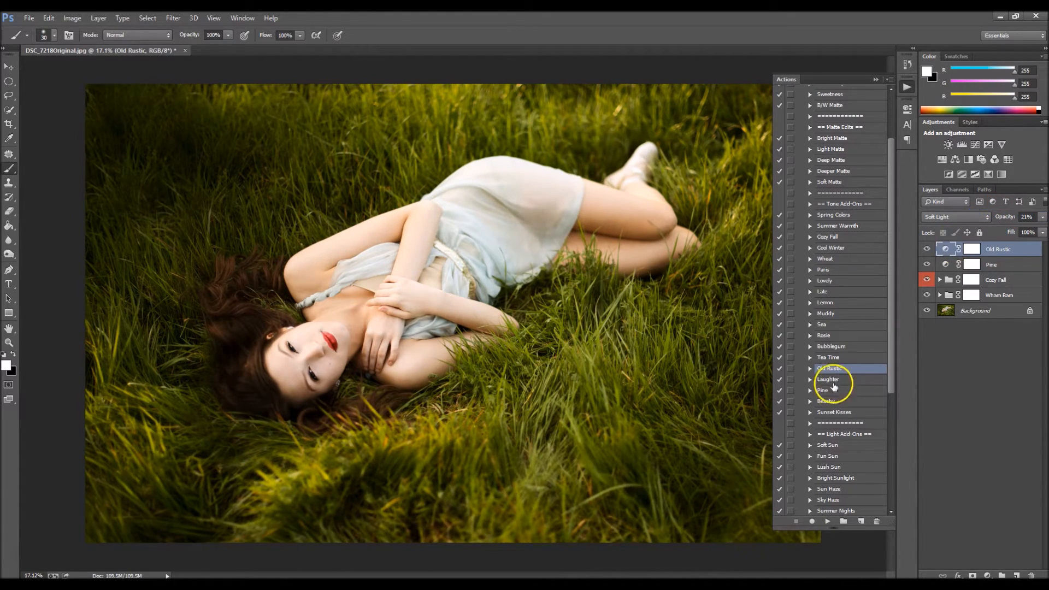
click(829, 379)
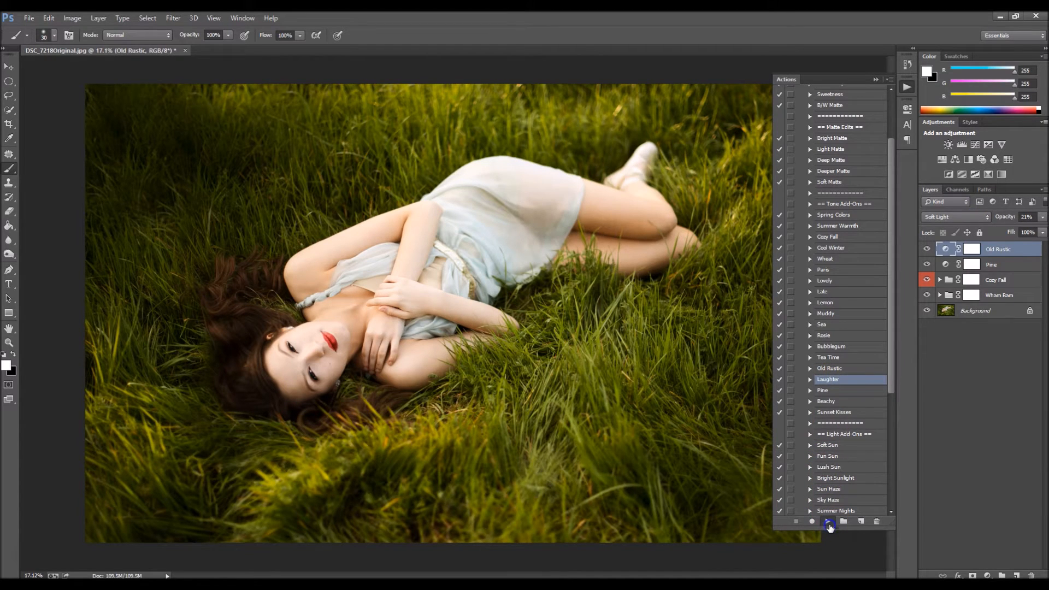
click(829, 521)
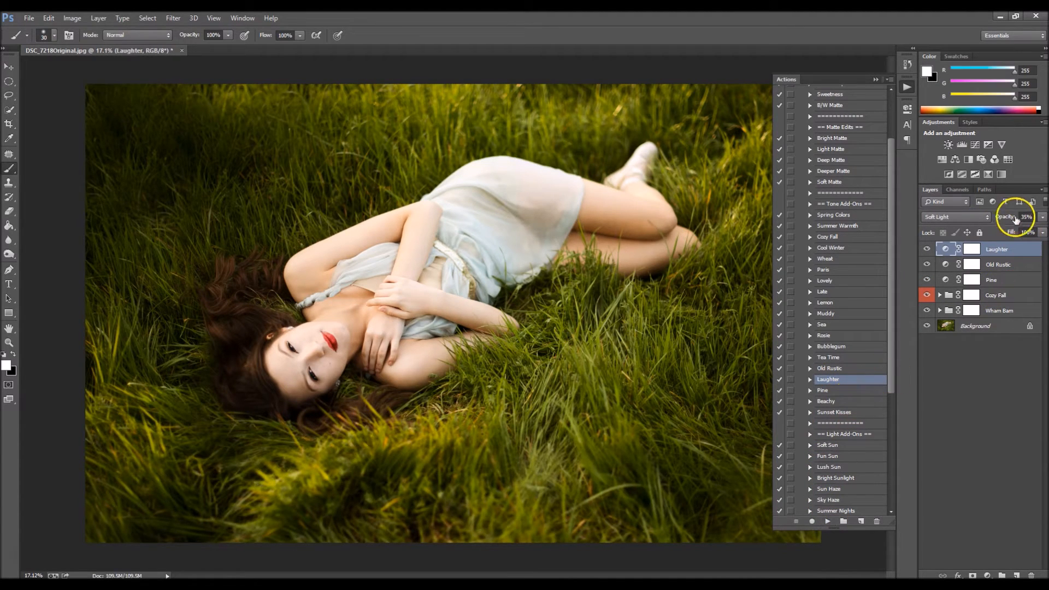
triple_click(1025, 216)
text(9)
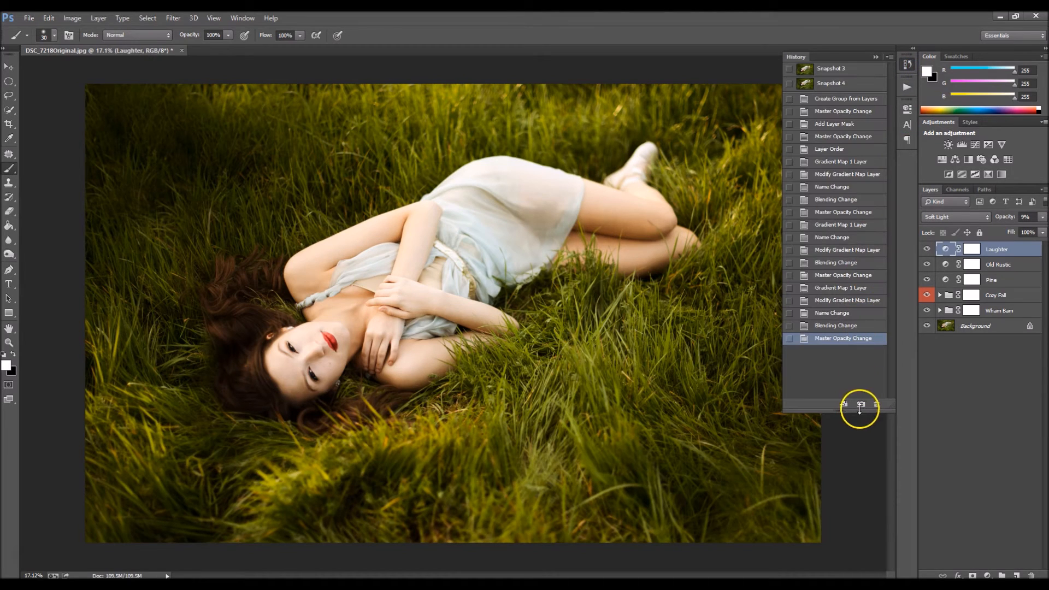
Step: Snapshot the toned look, compare Snapshot 4 with Snapshot 5, and return to the Actions panel
click(861, 405)
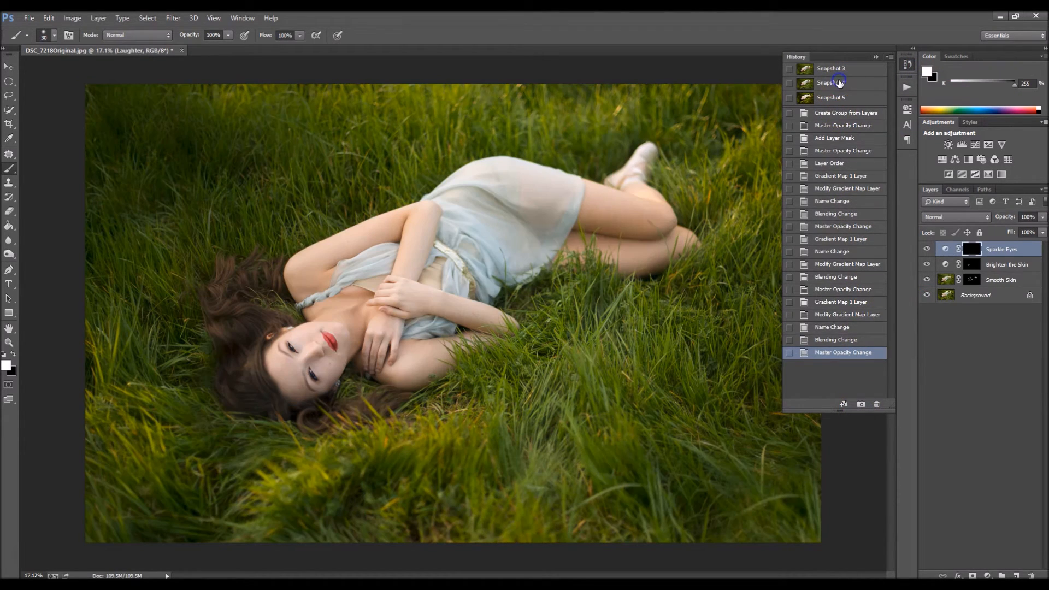
click(830, 82)
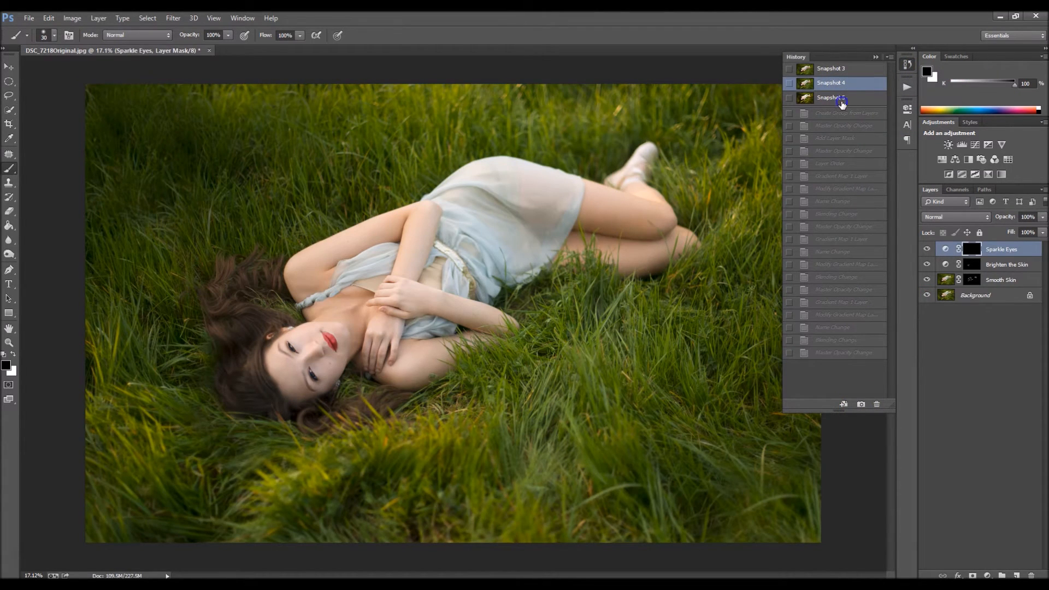
click(836, 97)
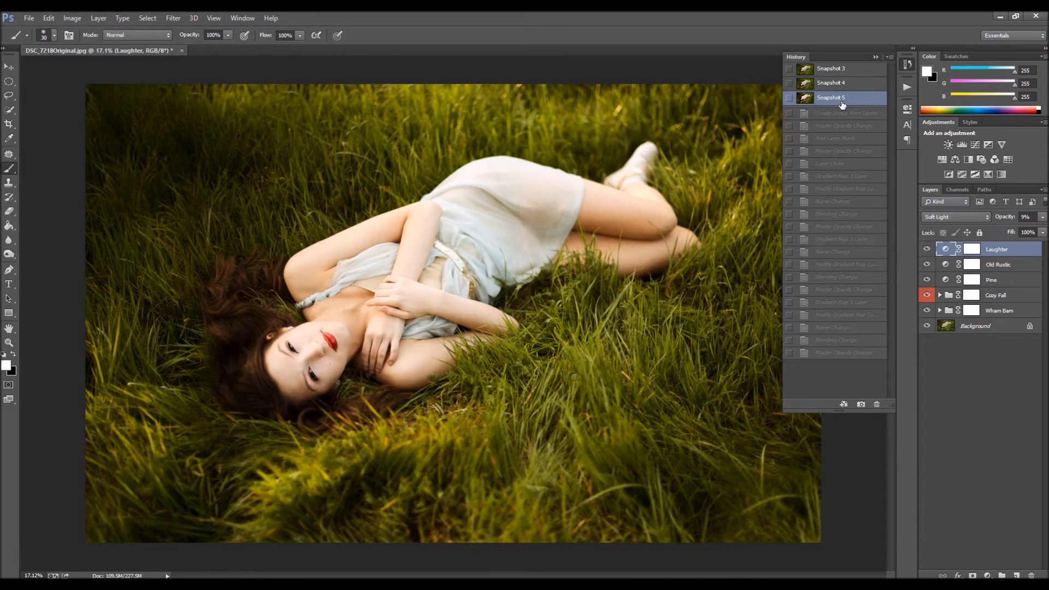
click(875, 57)
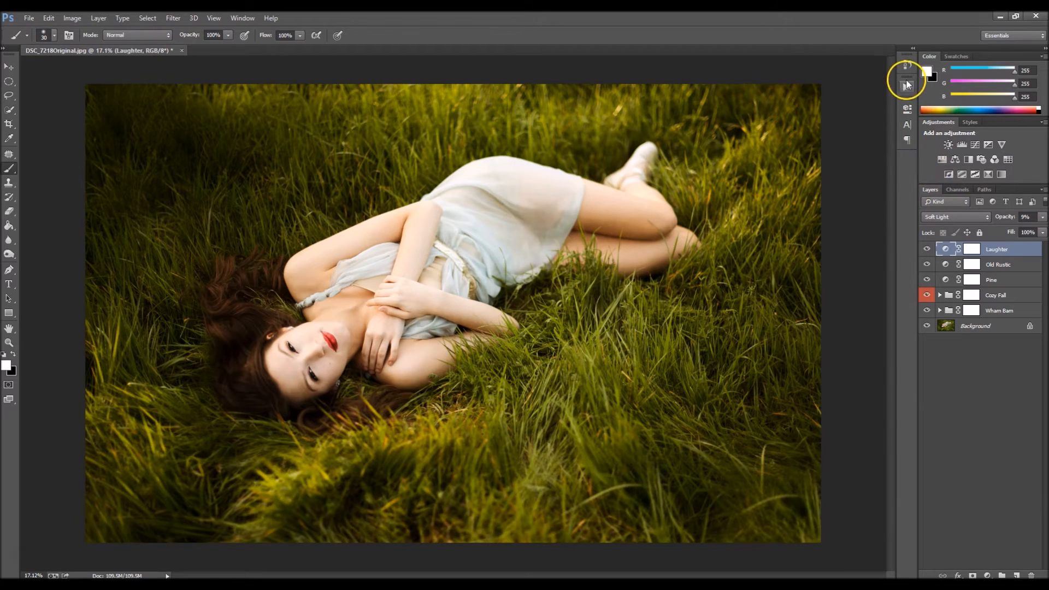
click(908, 85)
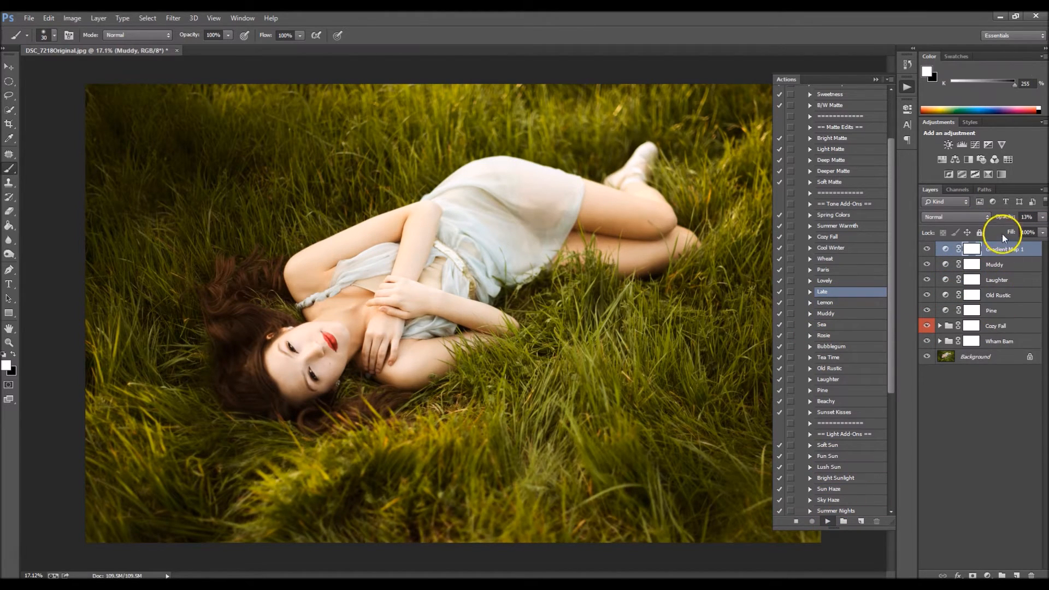
Step: Lower the new tone layer's opacity and toggle the Late layer to check its effect
click(992, 249)
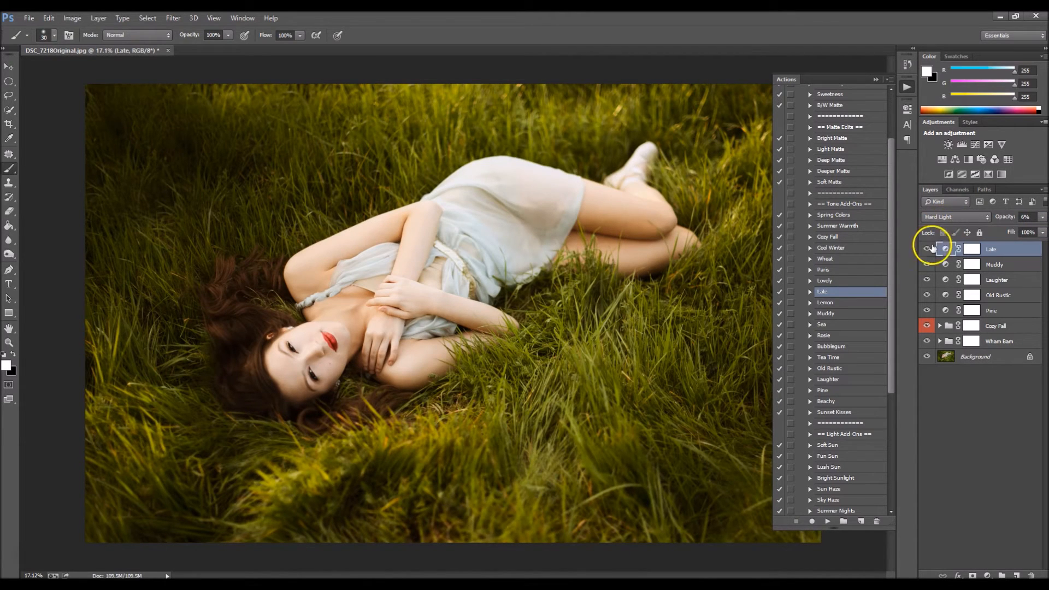
click(928, 250)
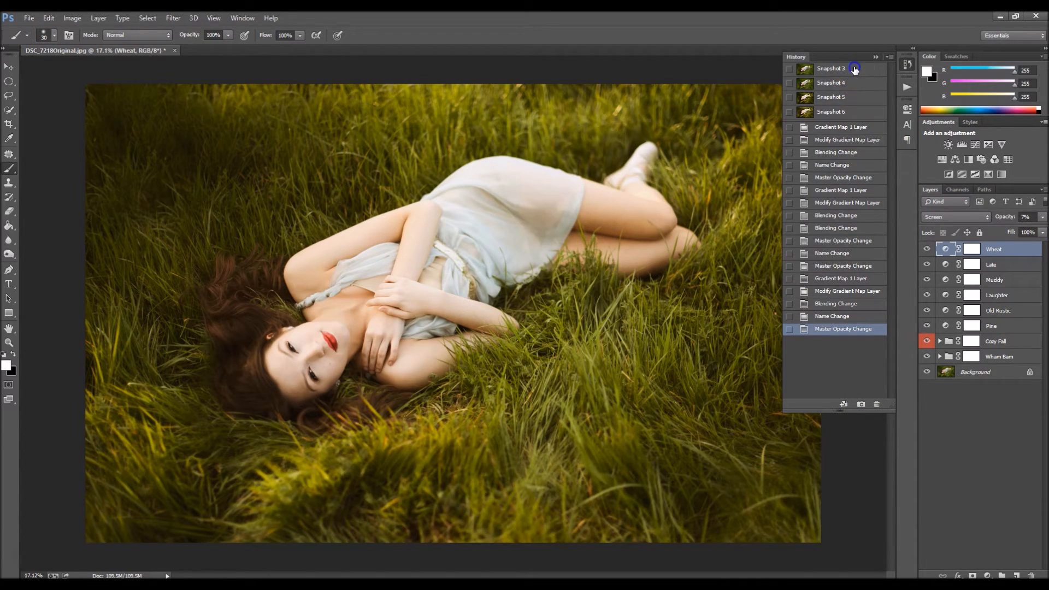
click(831, 68)
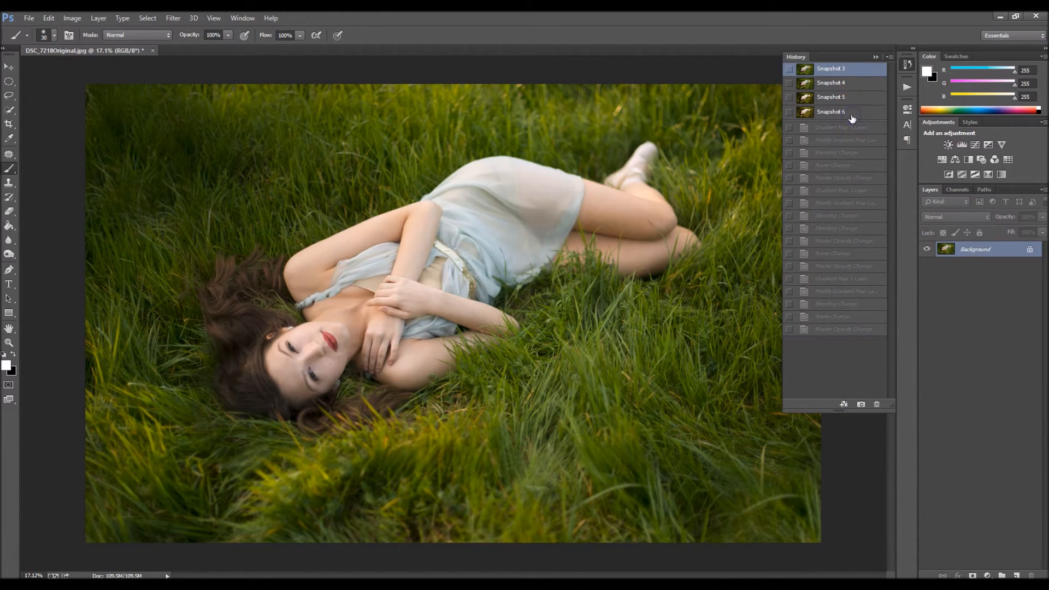
click(831, 112)
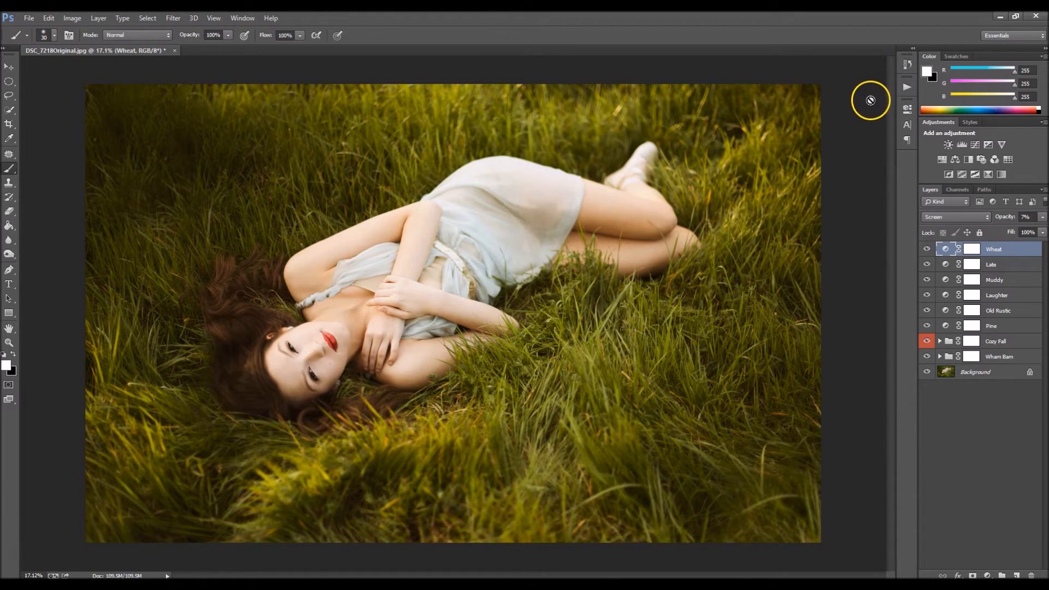
mouse_move(871, 100)
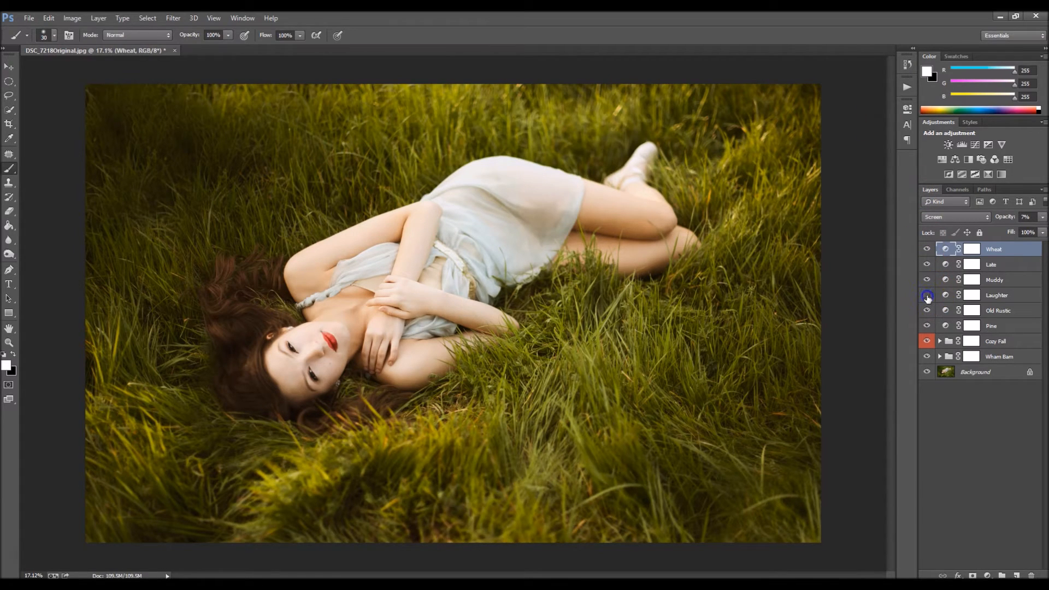
Step: Compare the Laughter layer on and off and raise Old Rustic to about 26% opacity
click(927, 296)
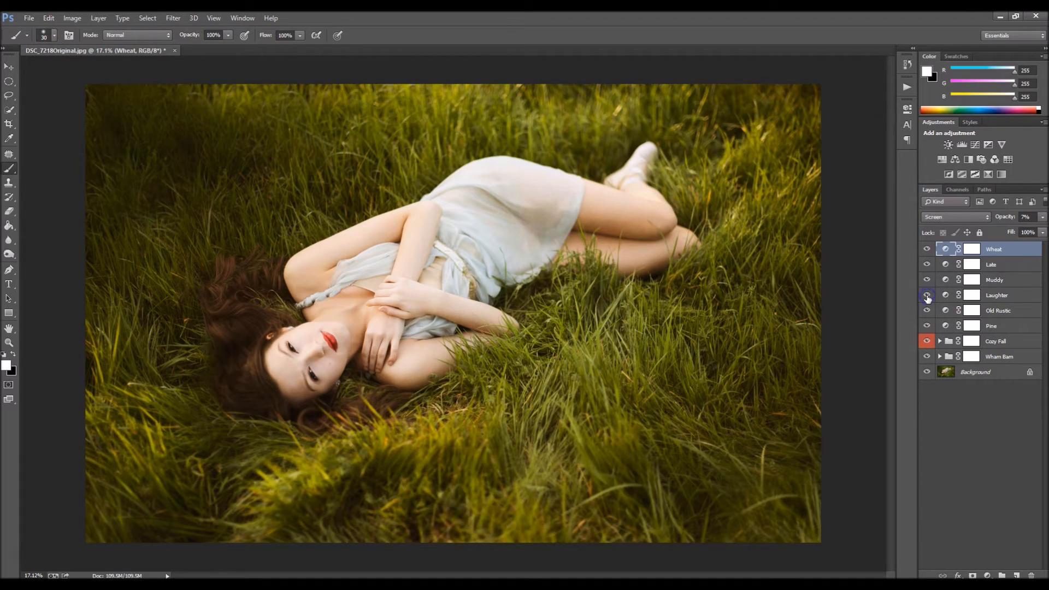
click(927, 296)
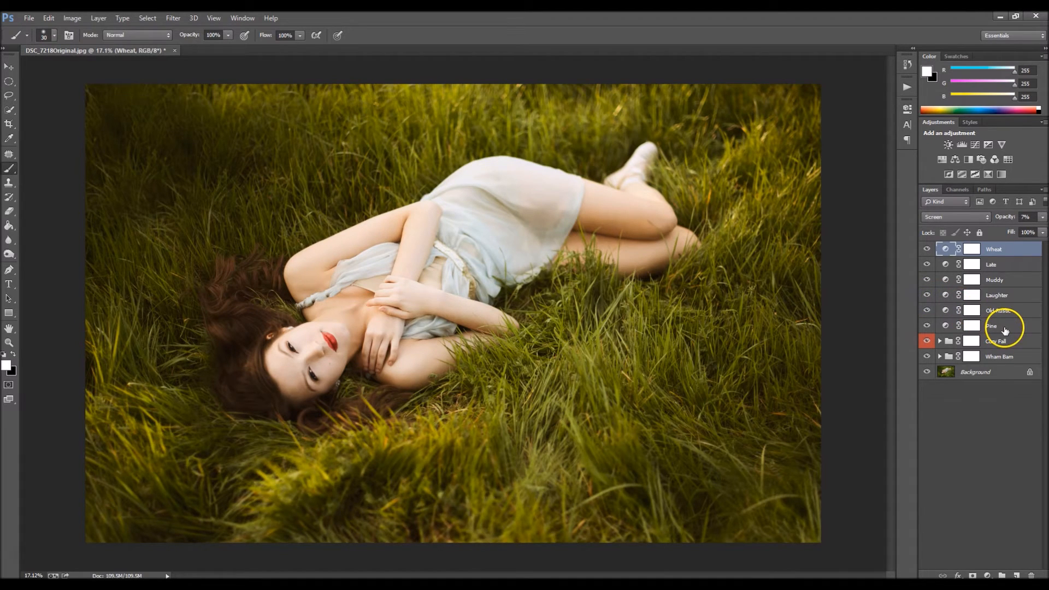
click(992, 326)
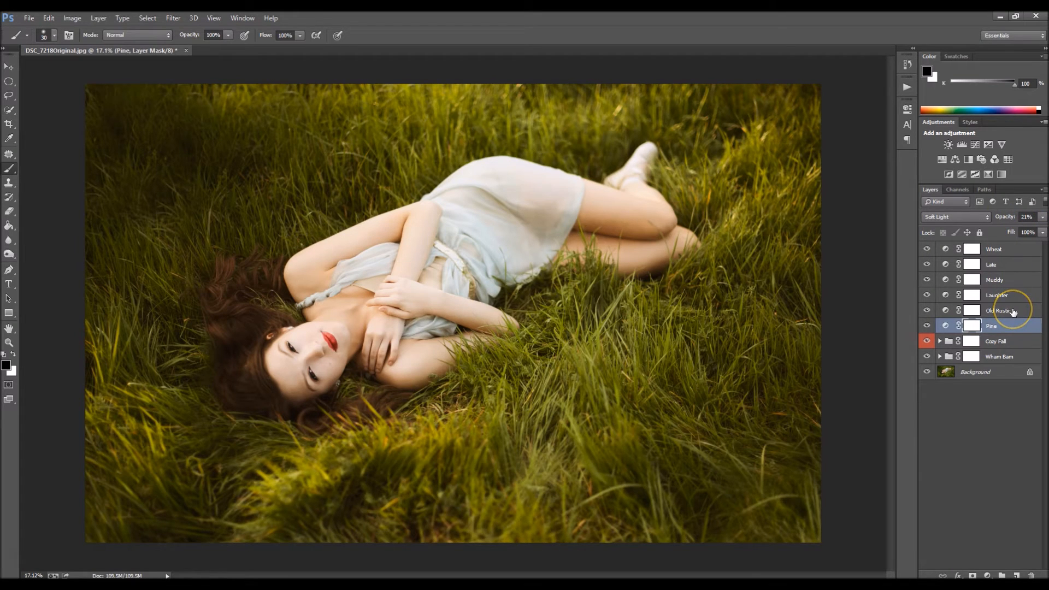
click(997, 309)
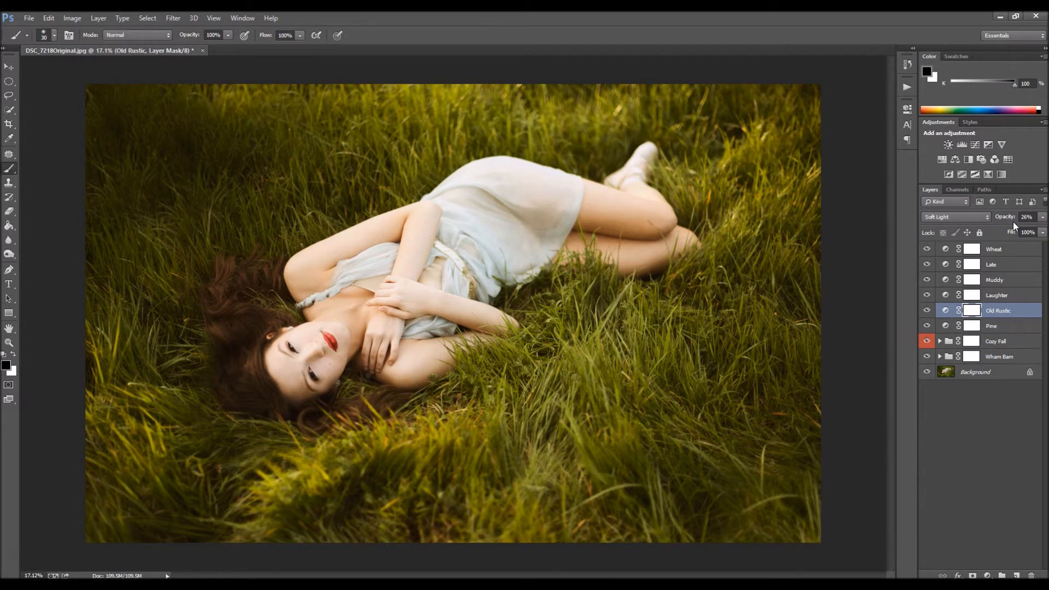
mouse_move(912, 101)
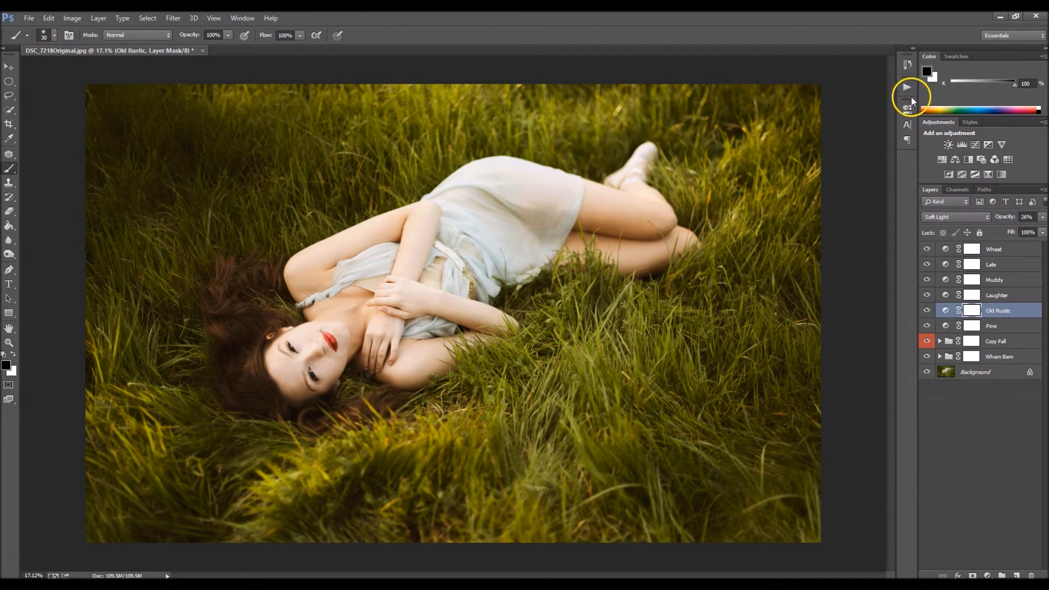
Step: Hide the Cool it Down layer inside the Wham Bam group and collapse the group
click(941, 356)
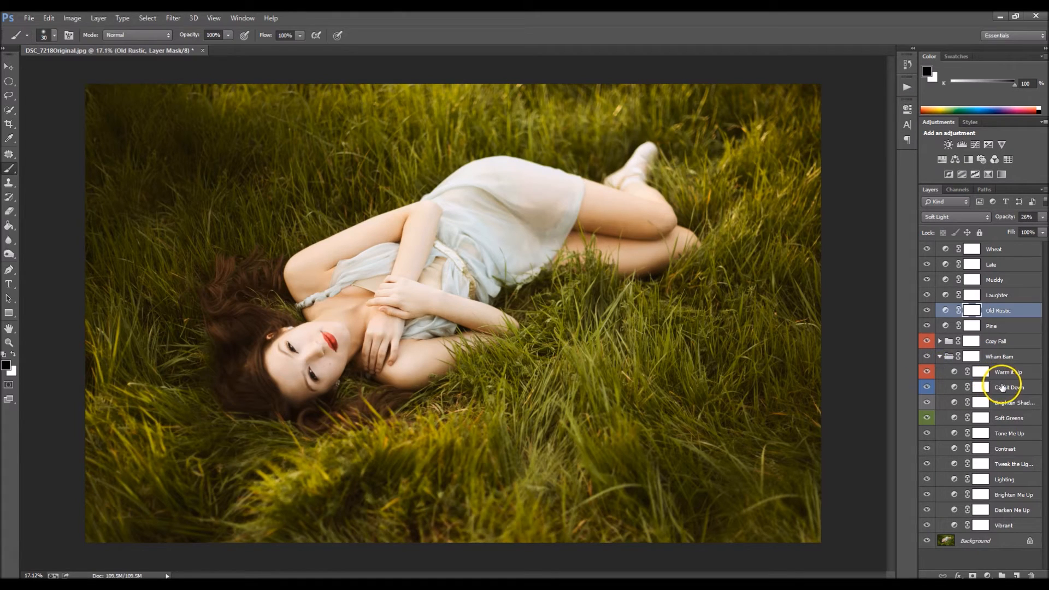
click(1010, 387)
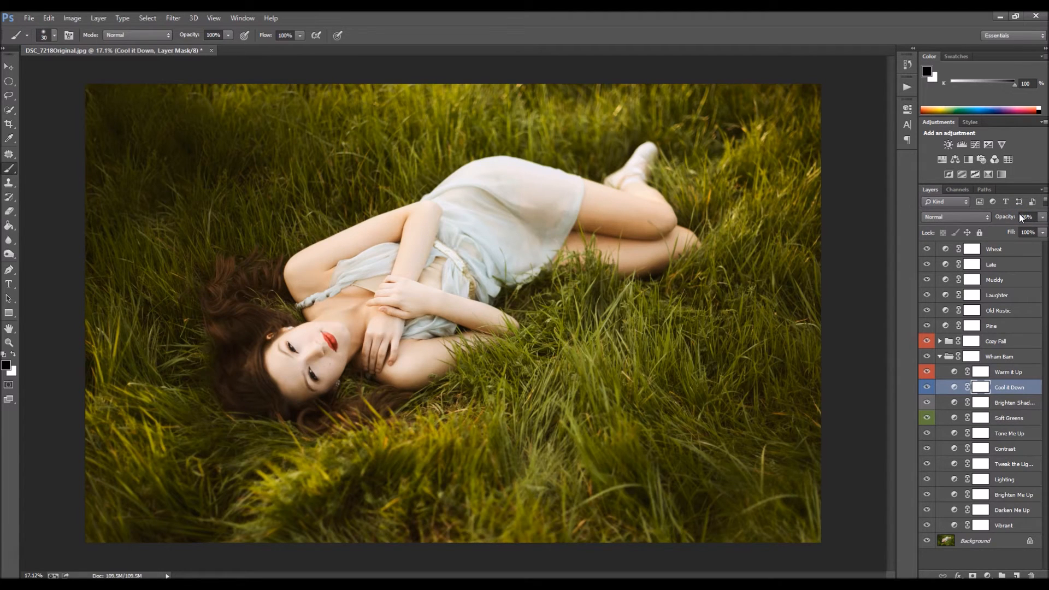
mouse_move(1026, 217)
text(26)
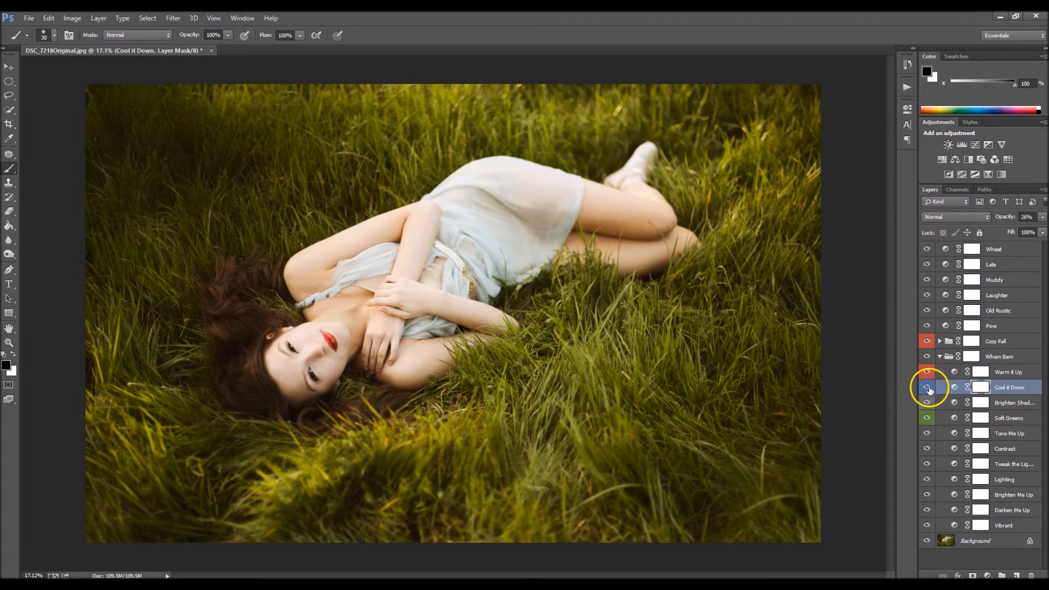
click(928, 387)
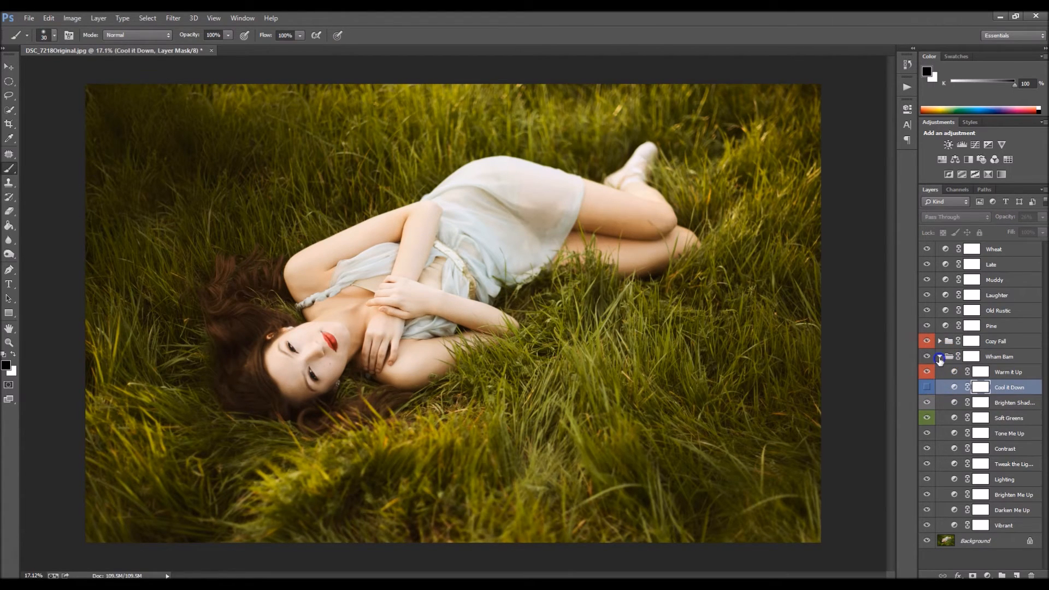
click(940, 356)
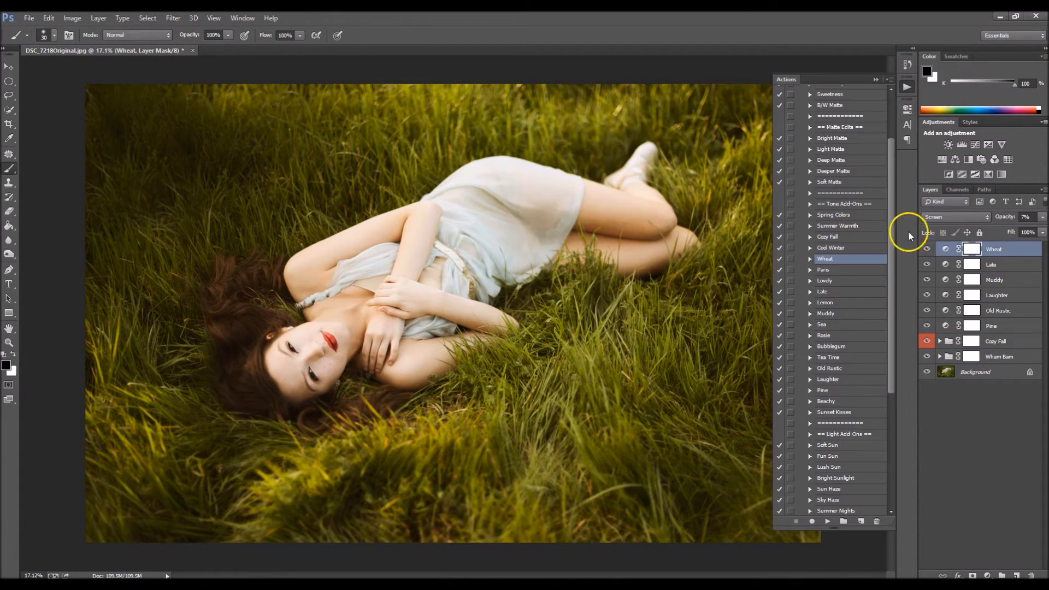
Step: Run the Brush on Vignette action to add an overlay Vignette layer atop the tone stack
scroll(down, 3)
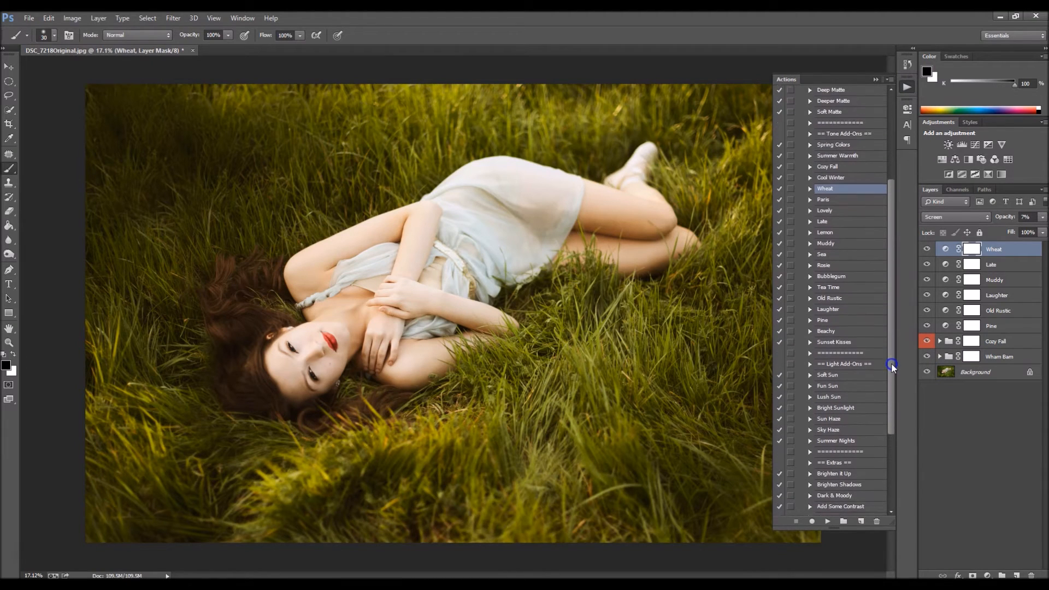
scroll(down, 3)
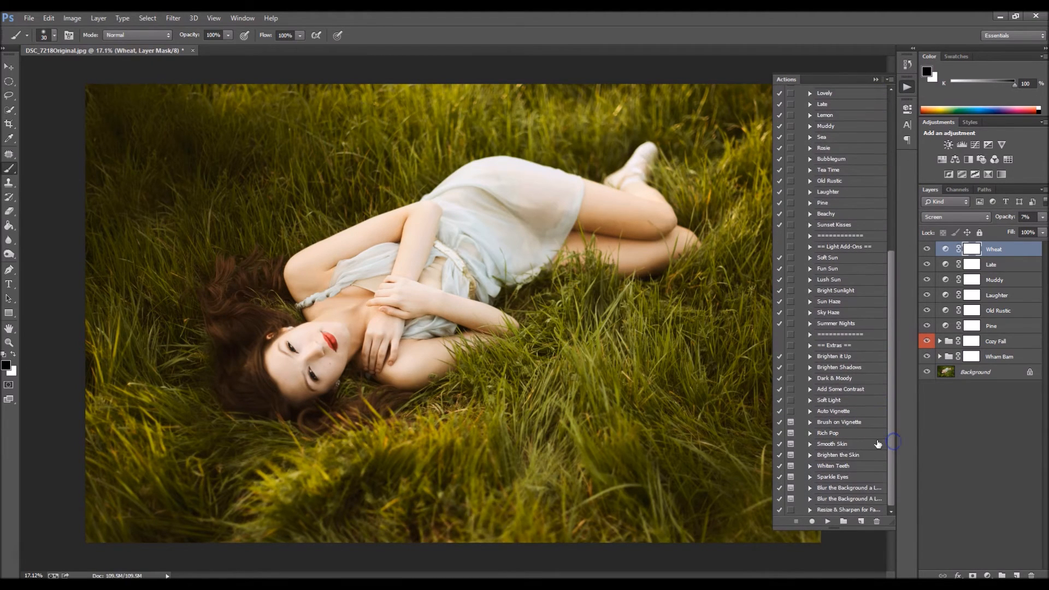
mouse_move(840, 422)
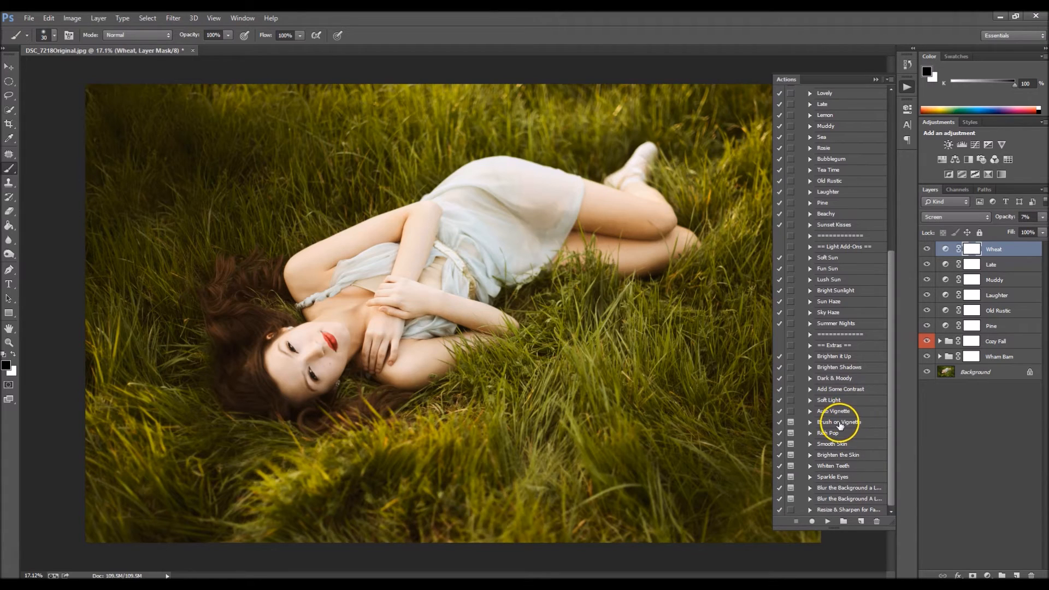
click(839, 422)
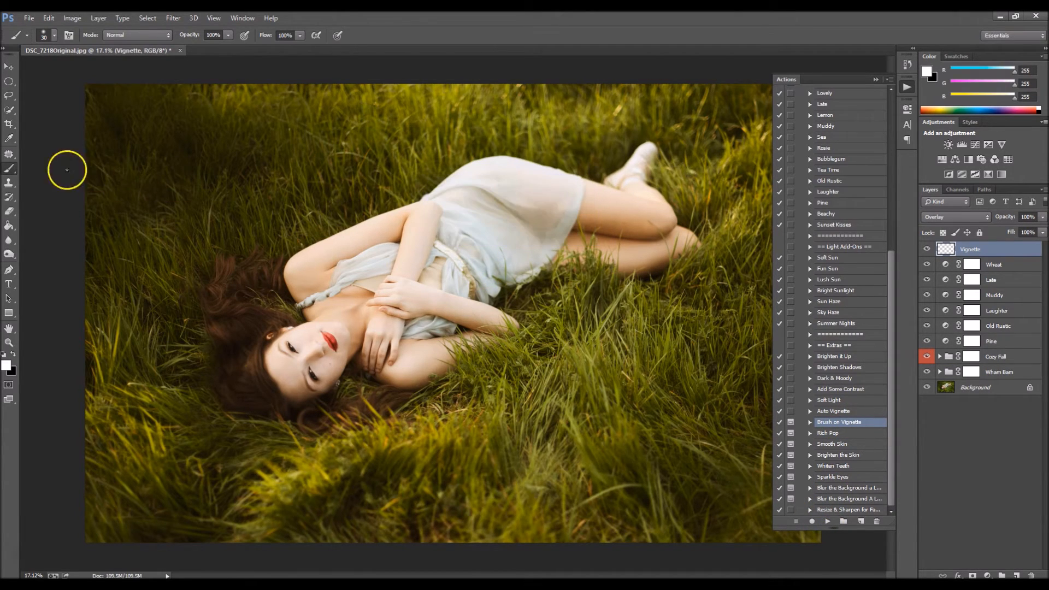
mouse_move(434, 232)
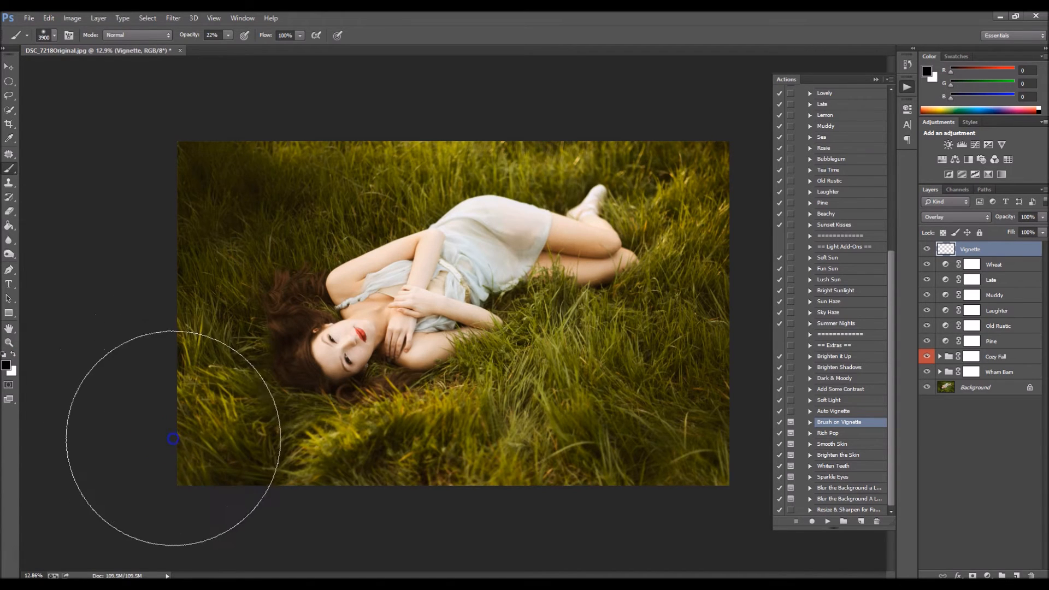
mouse_move(303, 518)
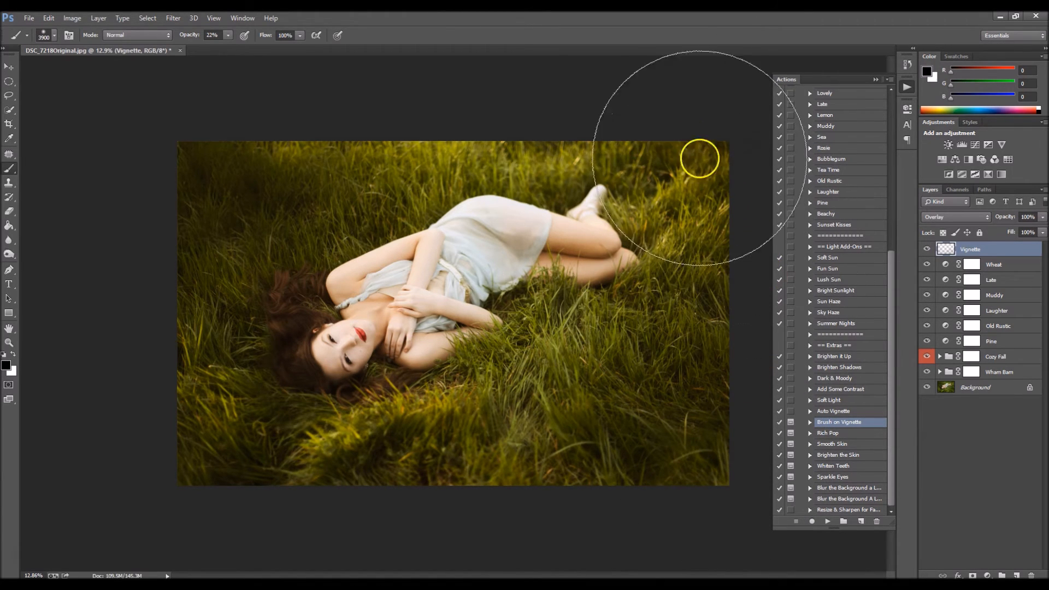
mouse_move(646, 351)
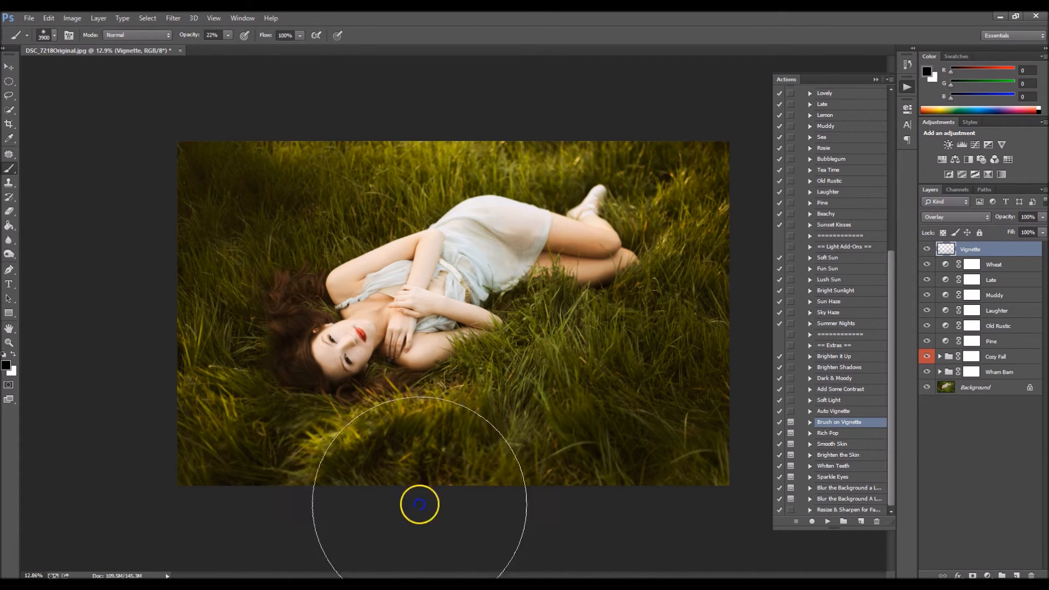
mouse_move(717, 460)
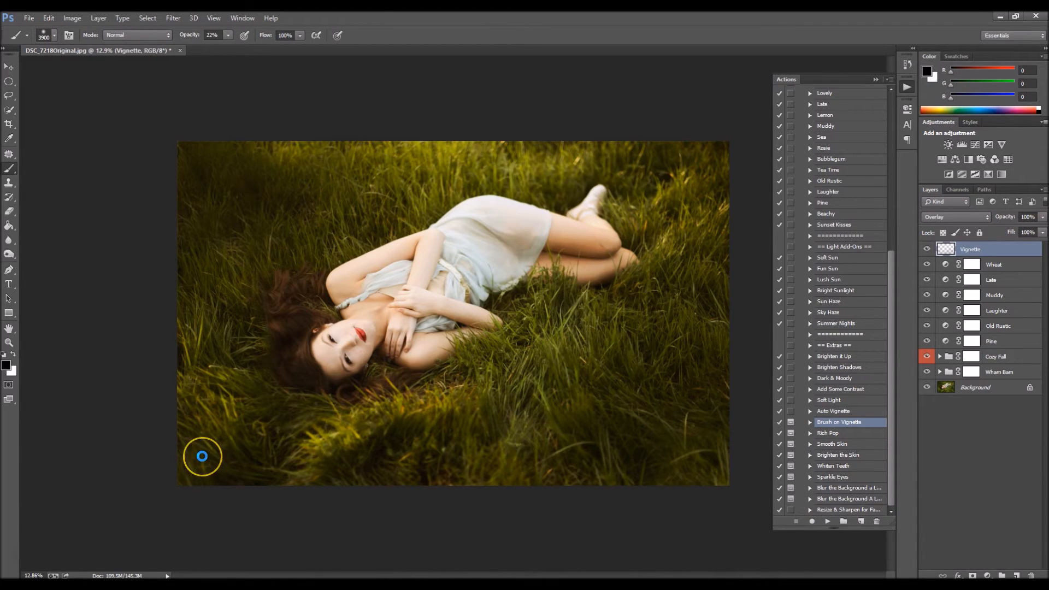
mouse_move(142, 355)
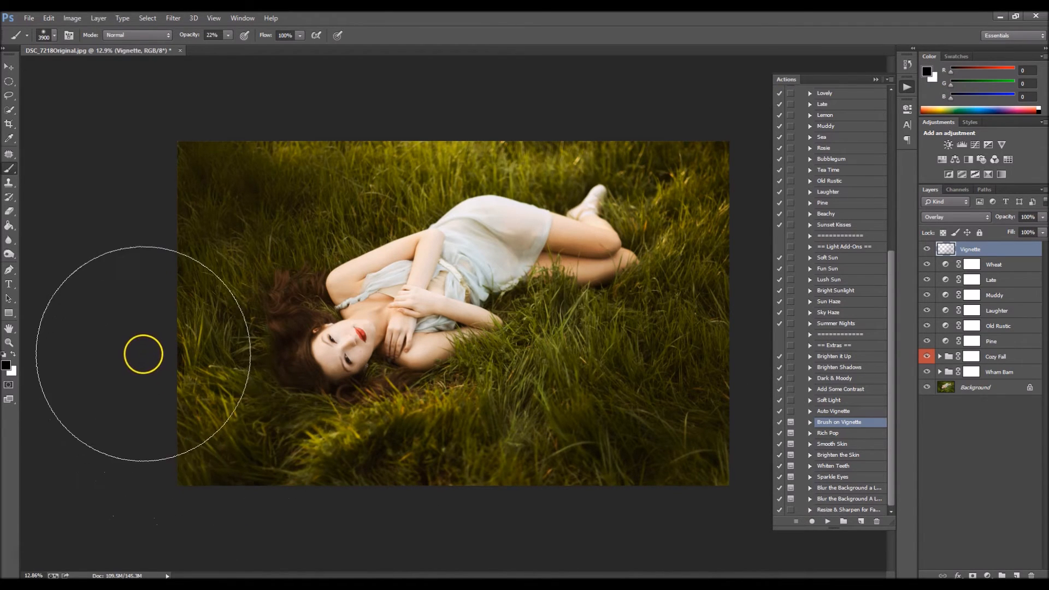
mouse_move(207, 482)
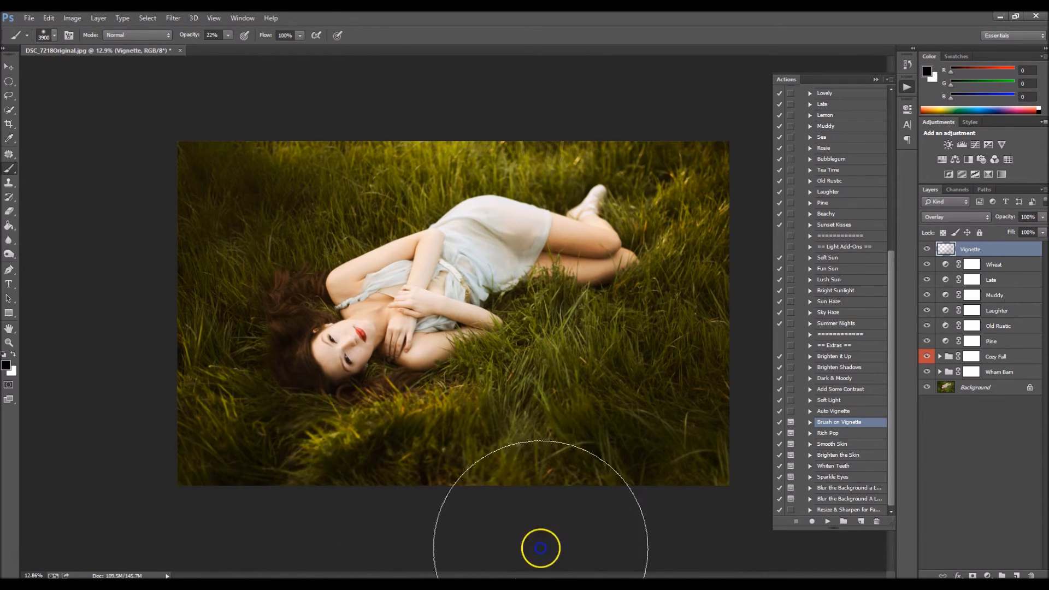
mouse_move(755, 381)
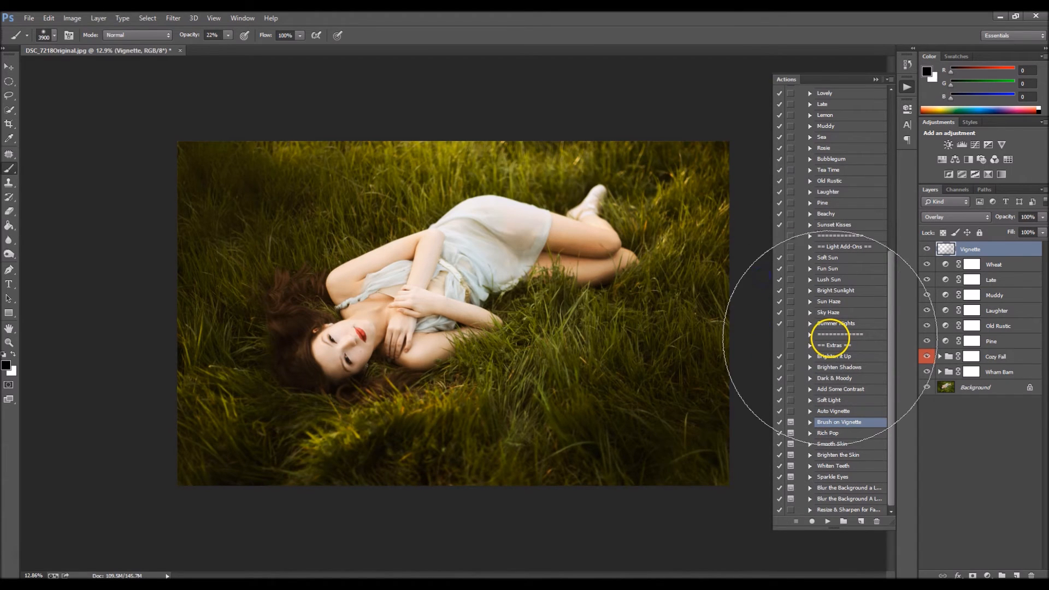
mouse_move(740, 262)
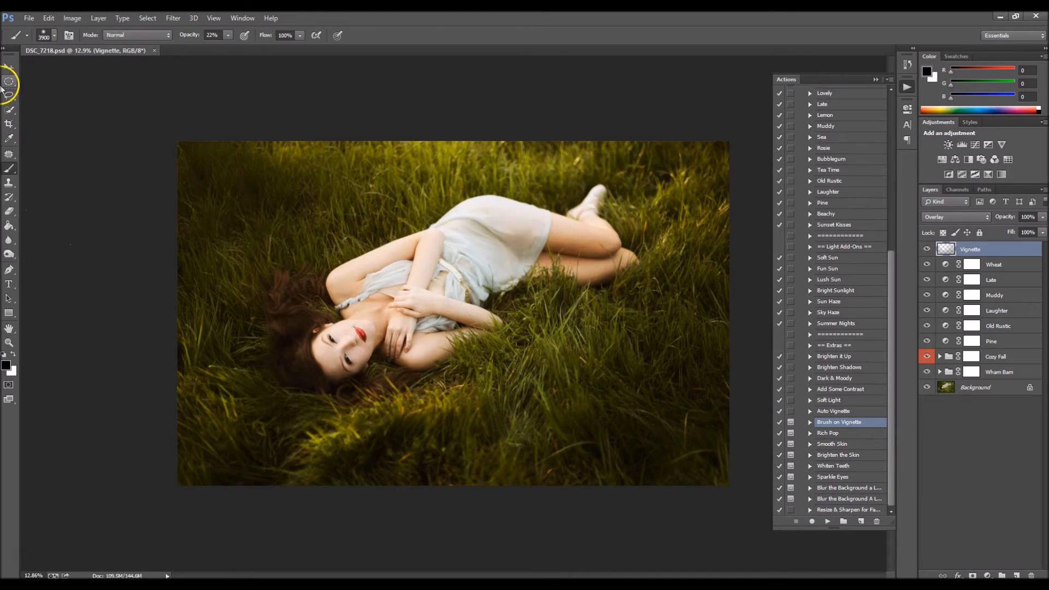
Step: Switch from the Brush to the Move tool after painting the vignette edges and saving DSC_7218.psd
click(8, 67)
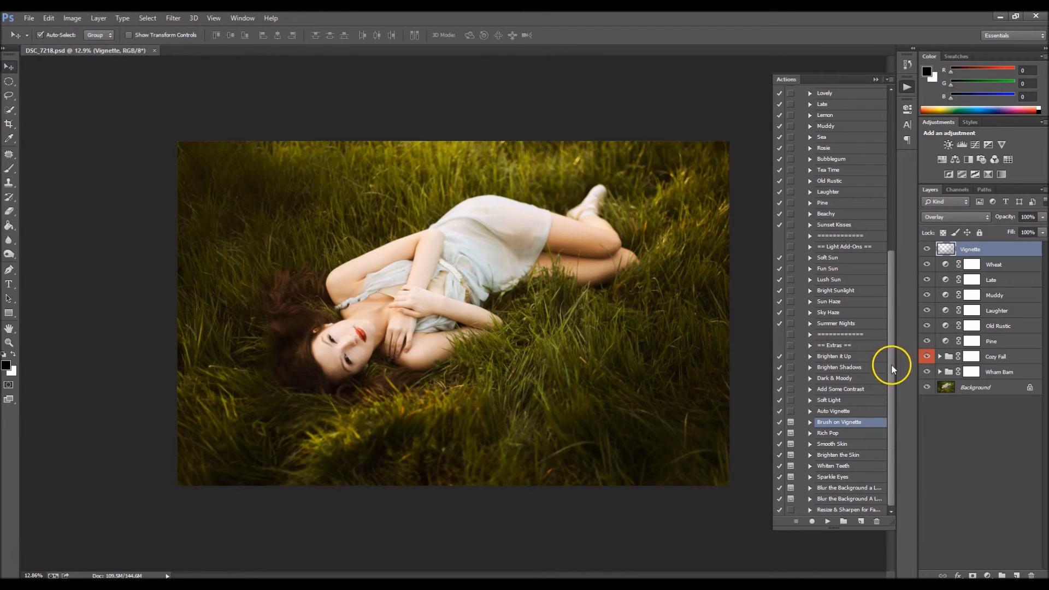
scroll(up, 3)
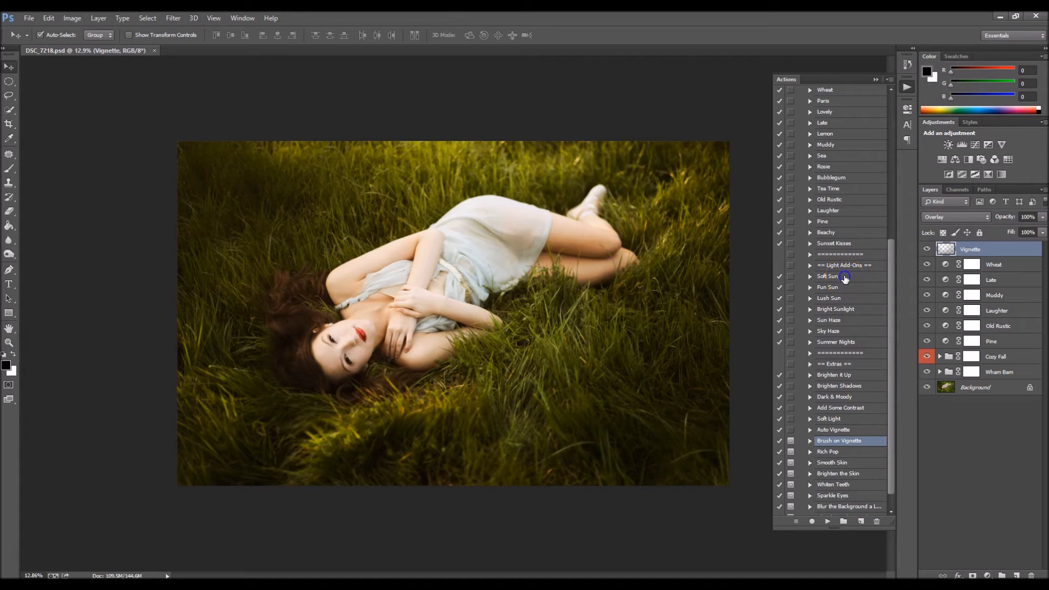
Step: Run the Soft Sun action, place the glow in the upper left and lower the layer's opacity
click(828, 276)
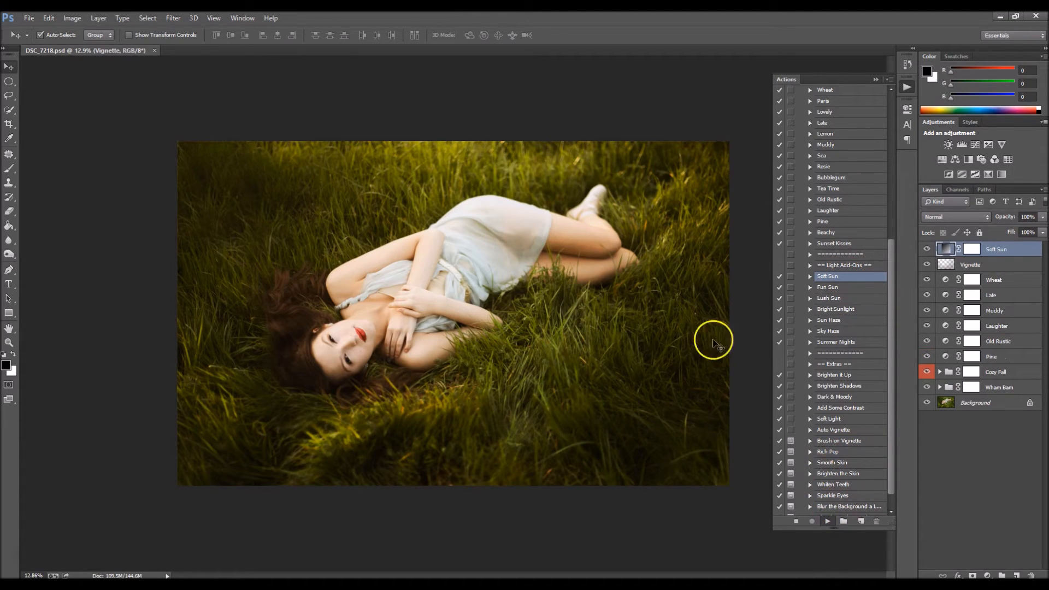
mouse_move(687, 308)
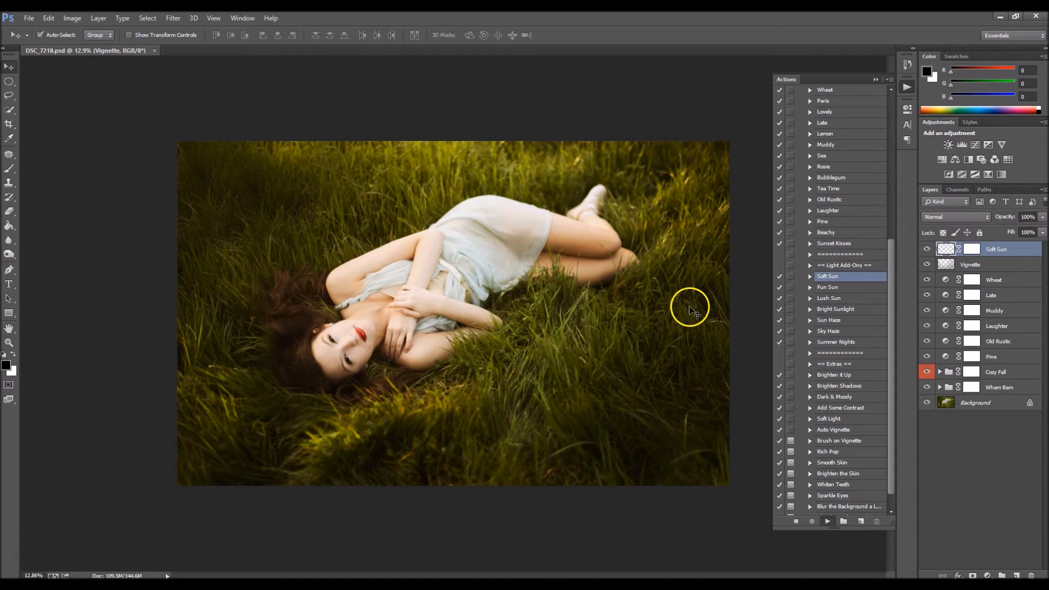
mouse_move(491, 277)
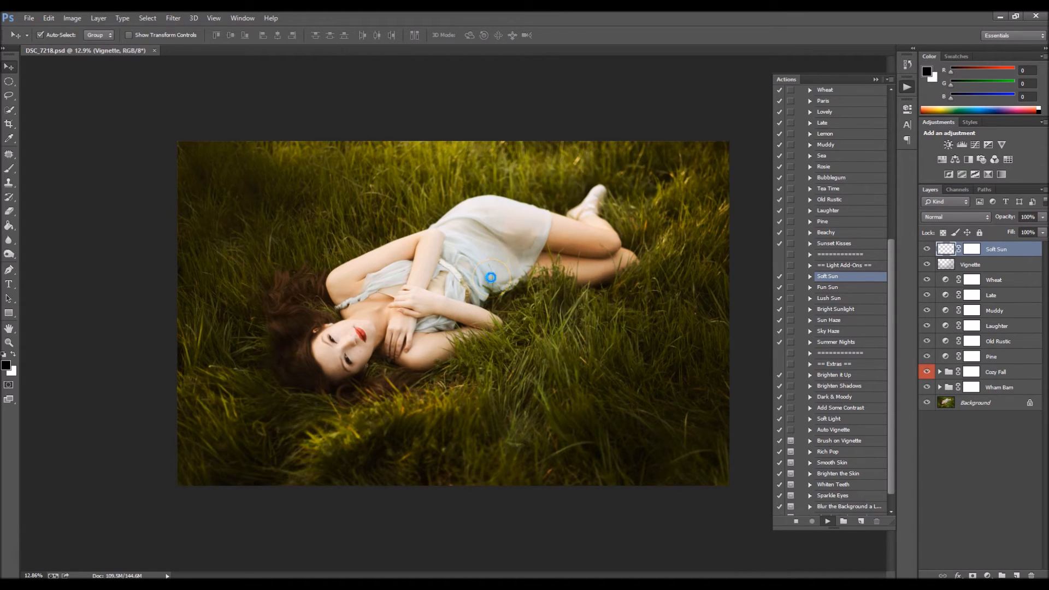
click(827, 521)
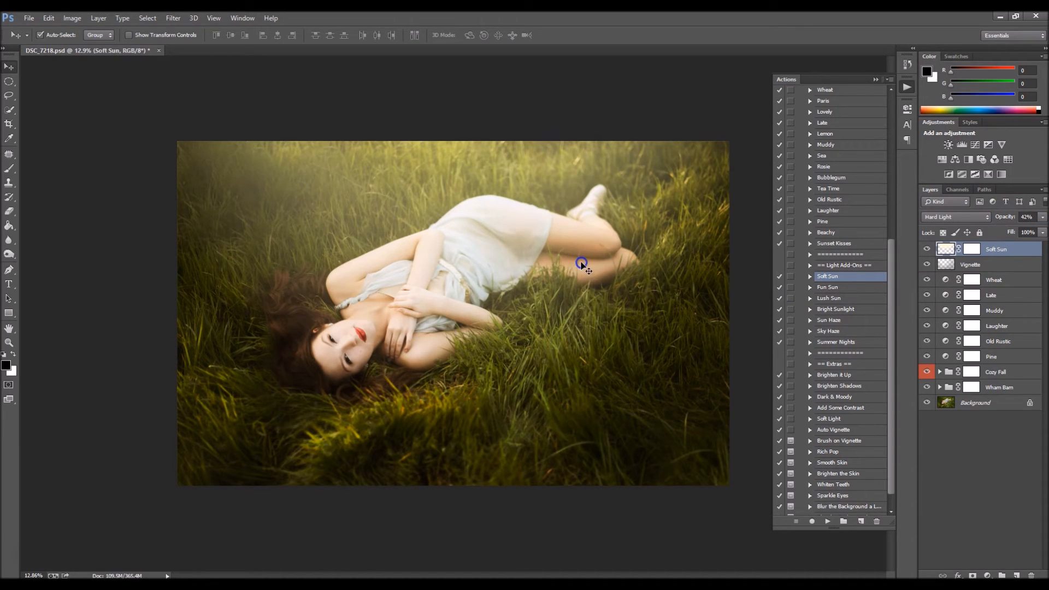
mouse_move(915, 293)
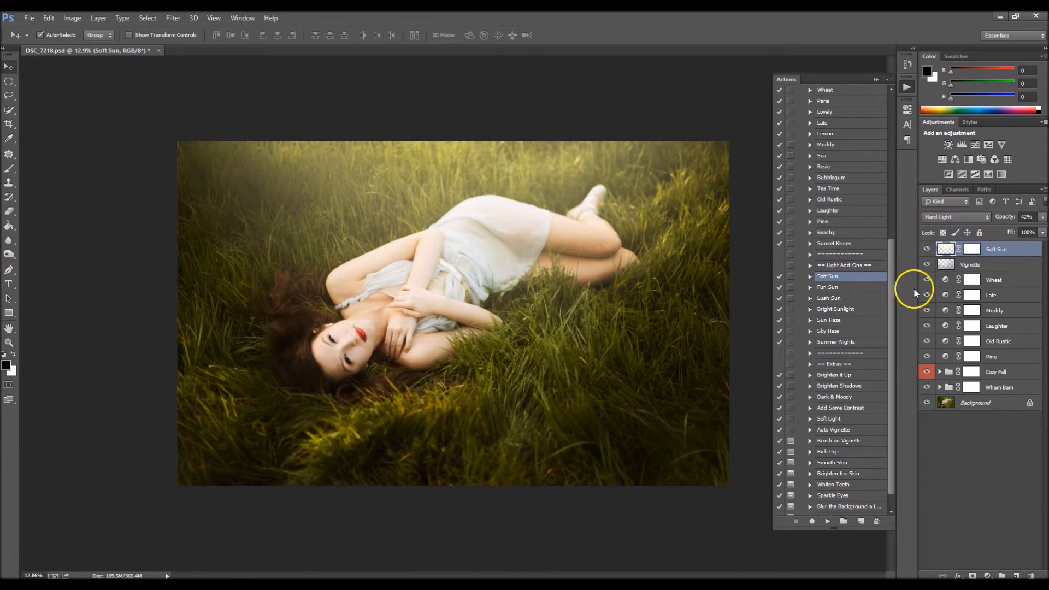
click(973, 248)
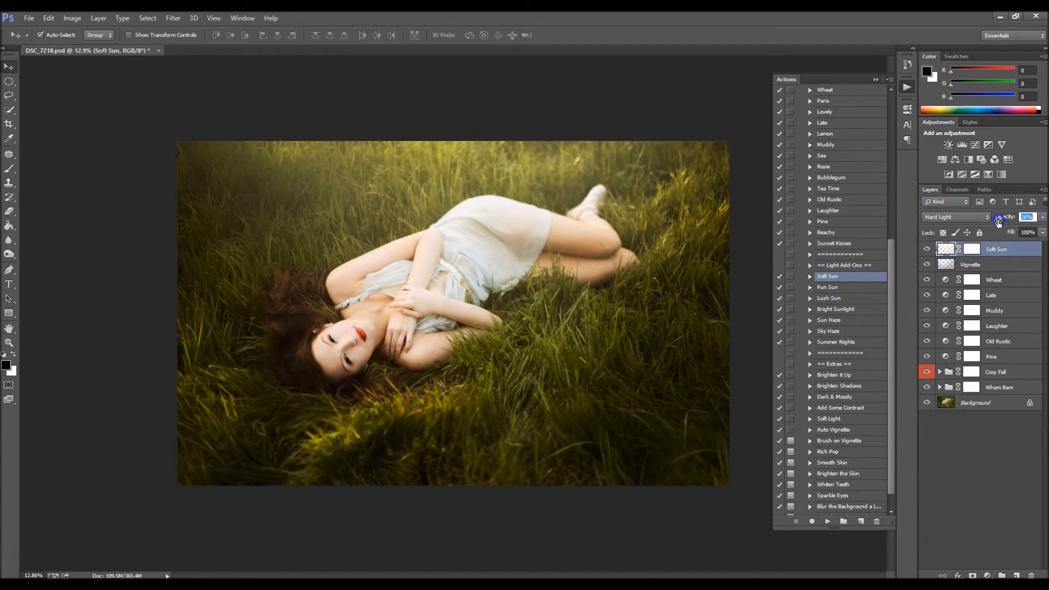
Step: Toggle the Soft Sun layer's visibility to compare, leaving the glow turned on
click(927, 249)
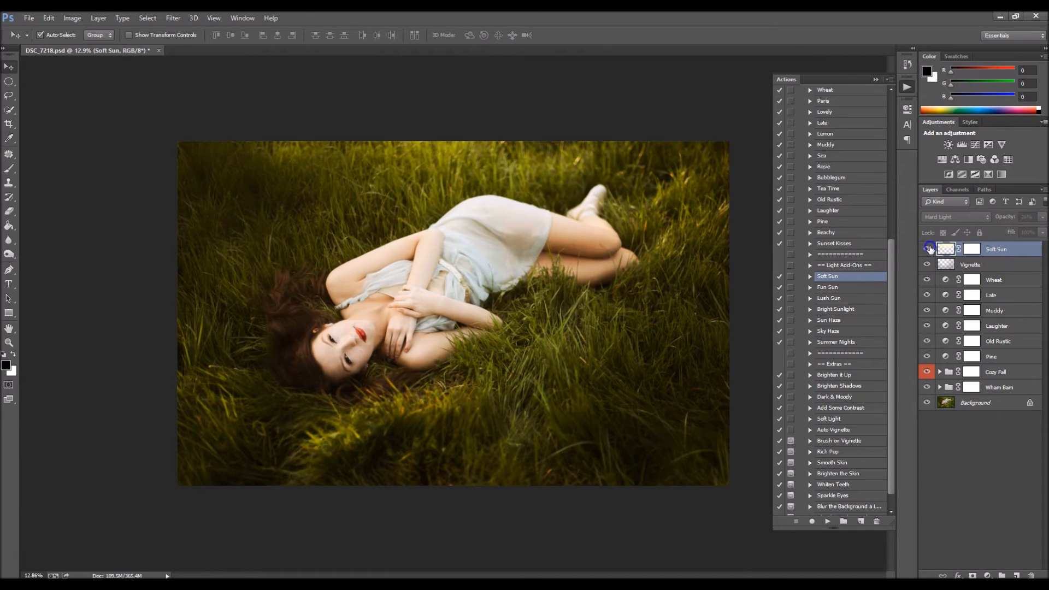
click(929, 250)
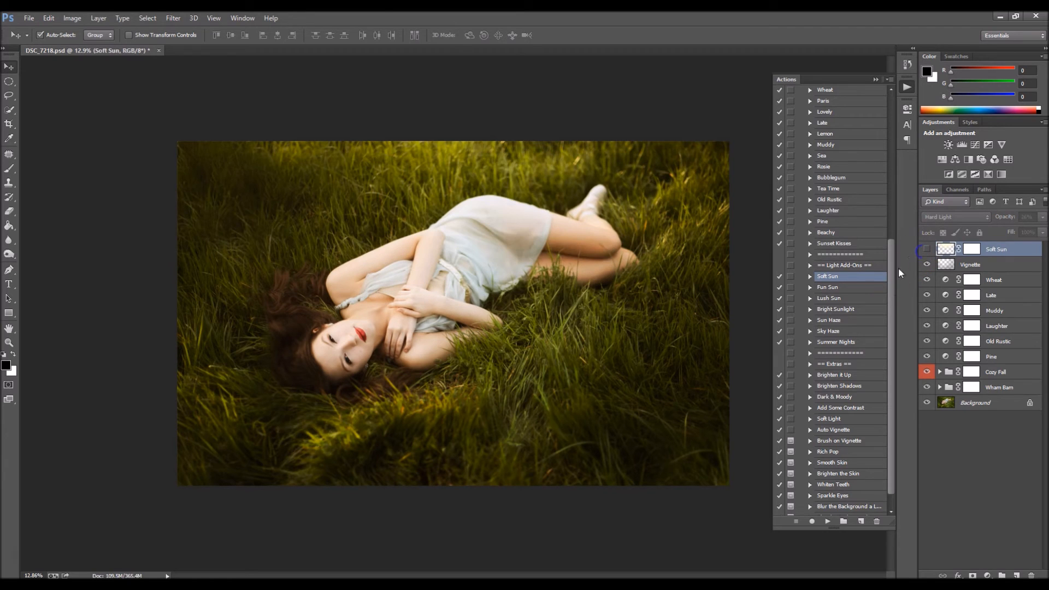
click(827, 287)
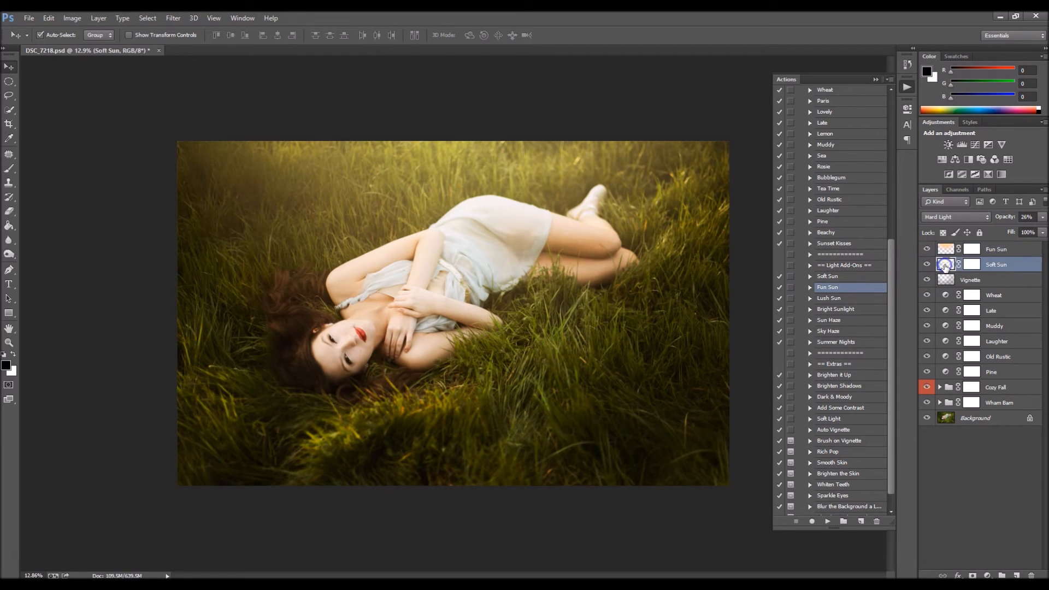
Step: Select the Fun Sun glow, discard the trial Summer Nights layer and compare with Fun Sun hidden
click(997, 249)
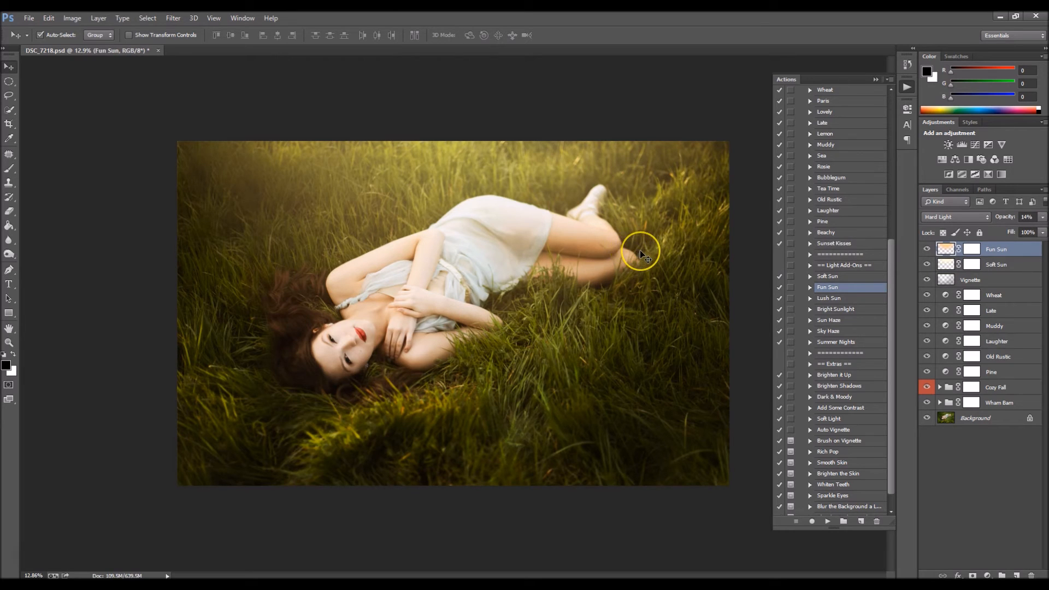
mouse_move(854, 339)
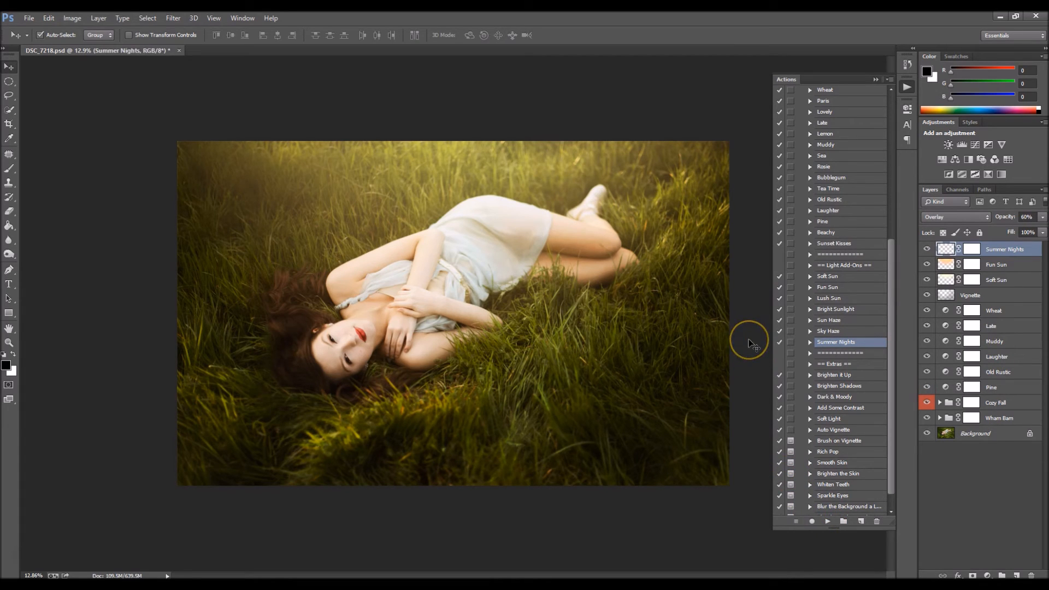
click(946, 249)
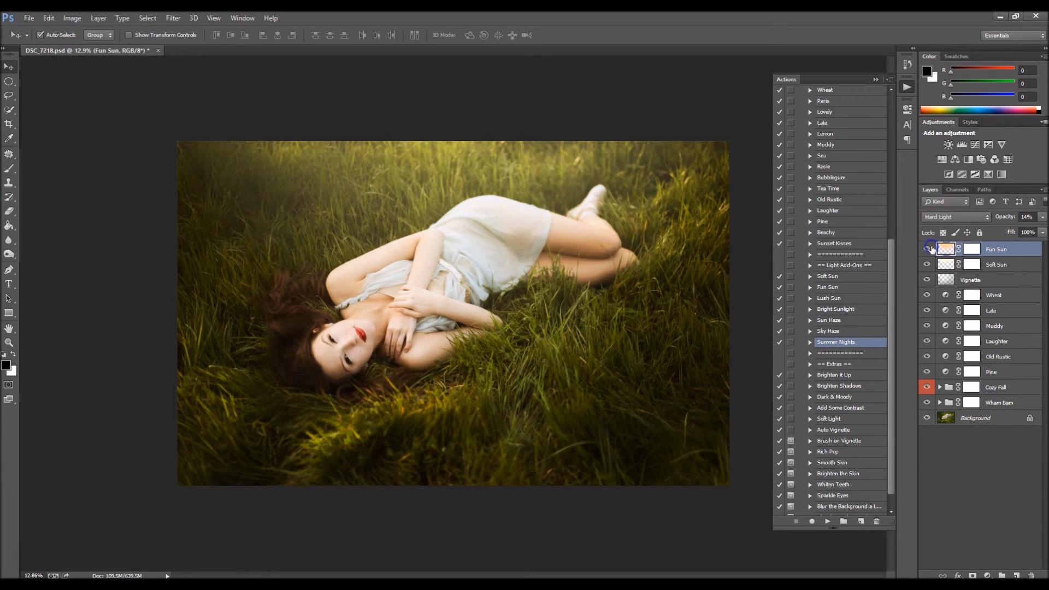
click(927, 248)
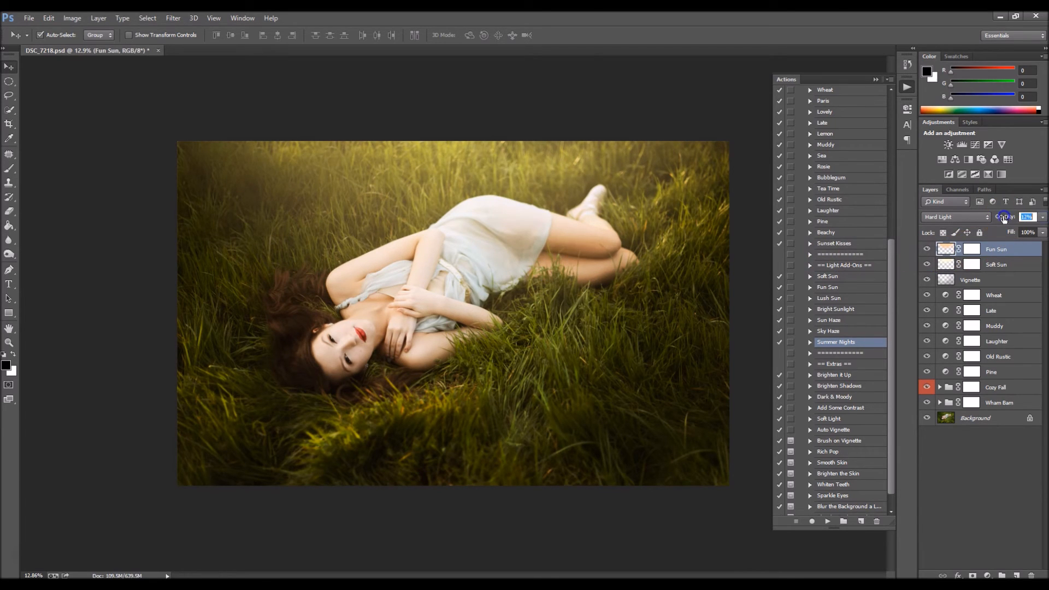
Step: Lower the Fun Sun opacity and bring Soft Sun down to 23% opacity
click(997, 264)
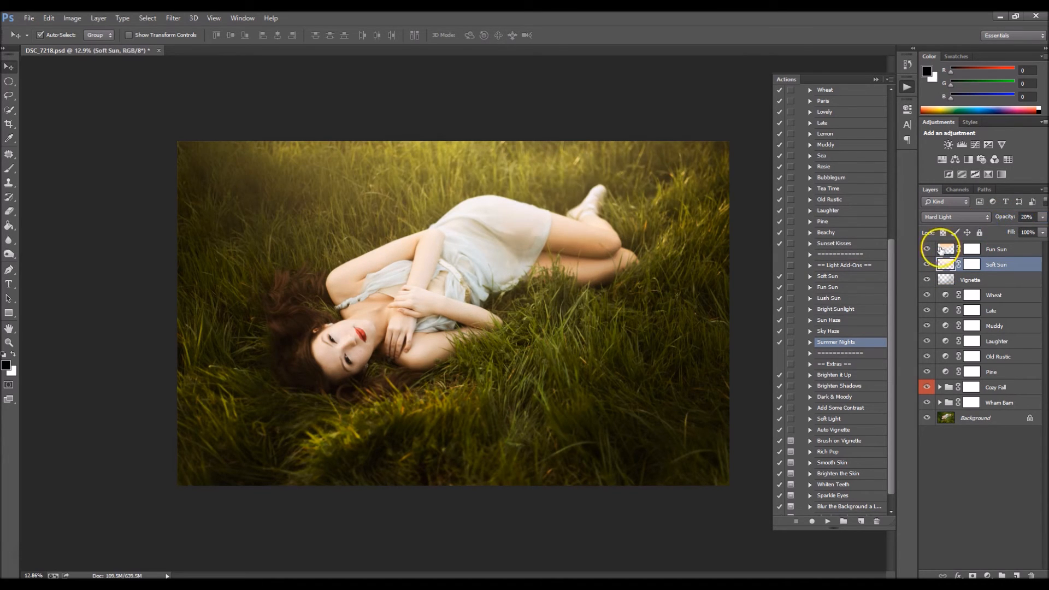
click(928, 265)
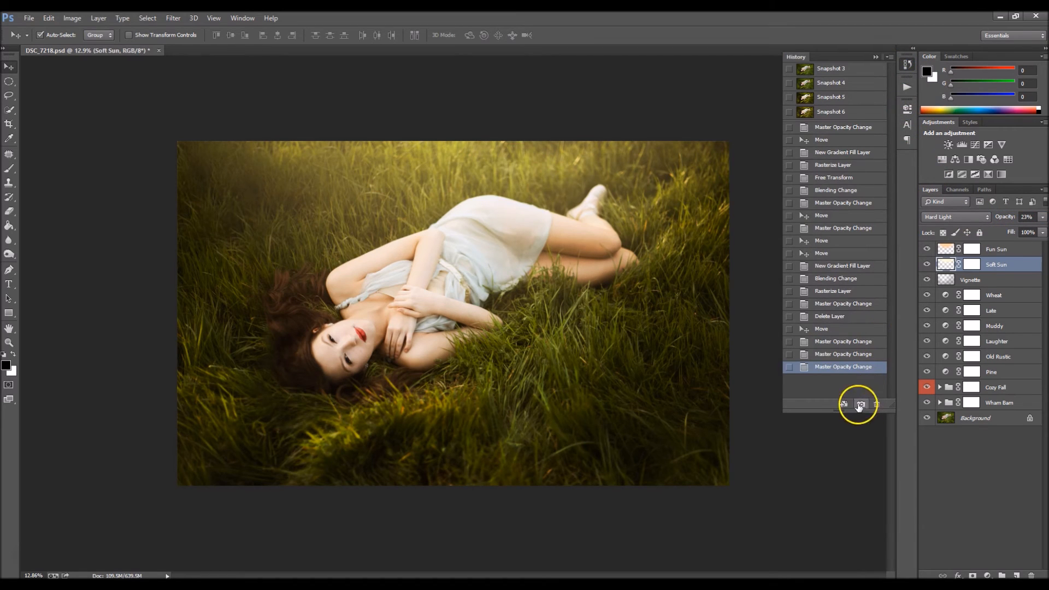
Step: Flip between the original snapshot and the retouched state in History, ending on the retouched version
click(845, 112)
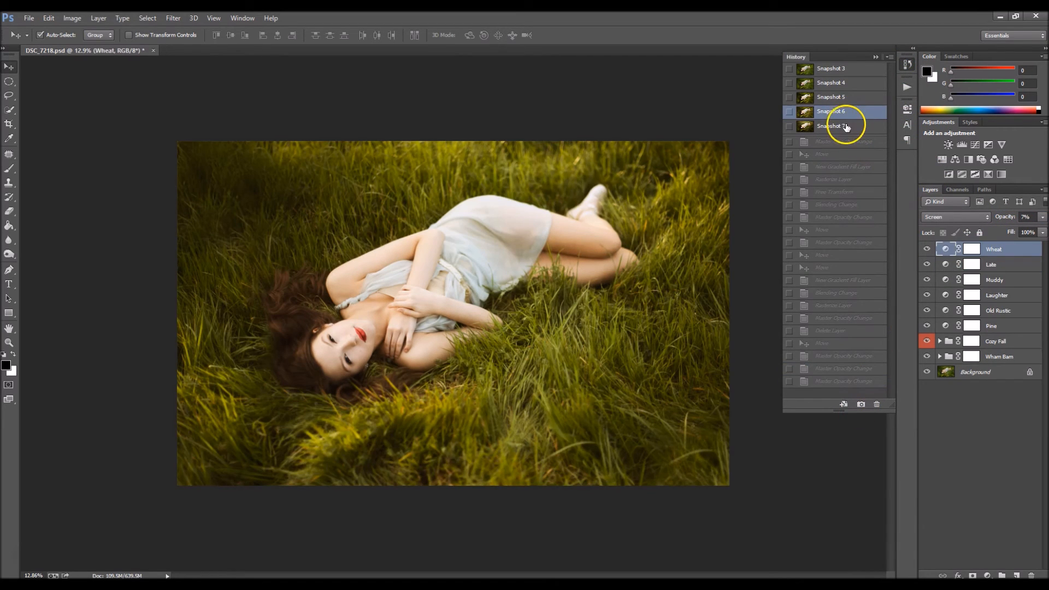
click(830, 127)
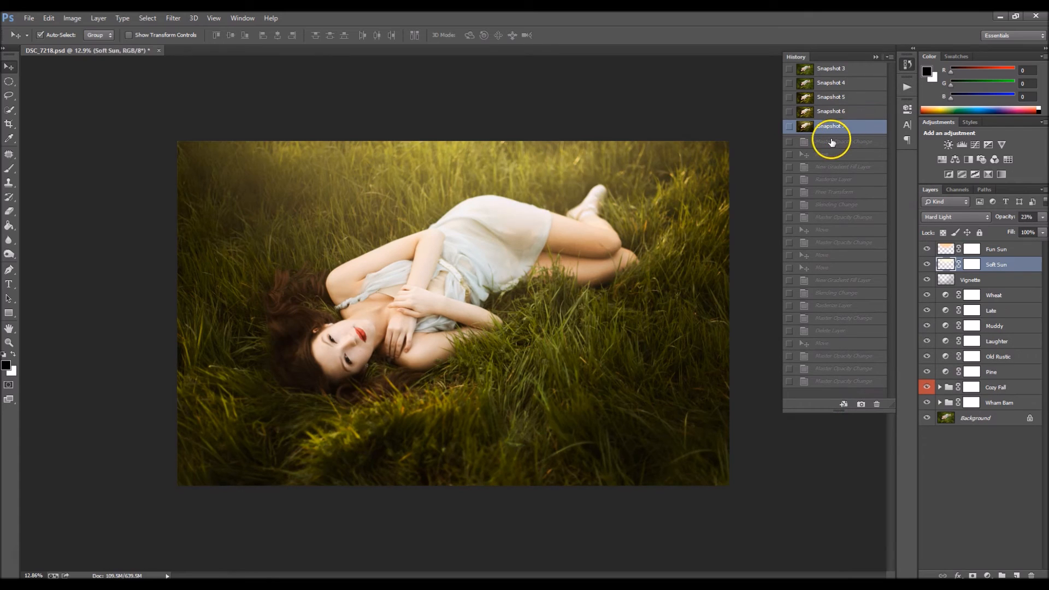
click(832, 126)
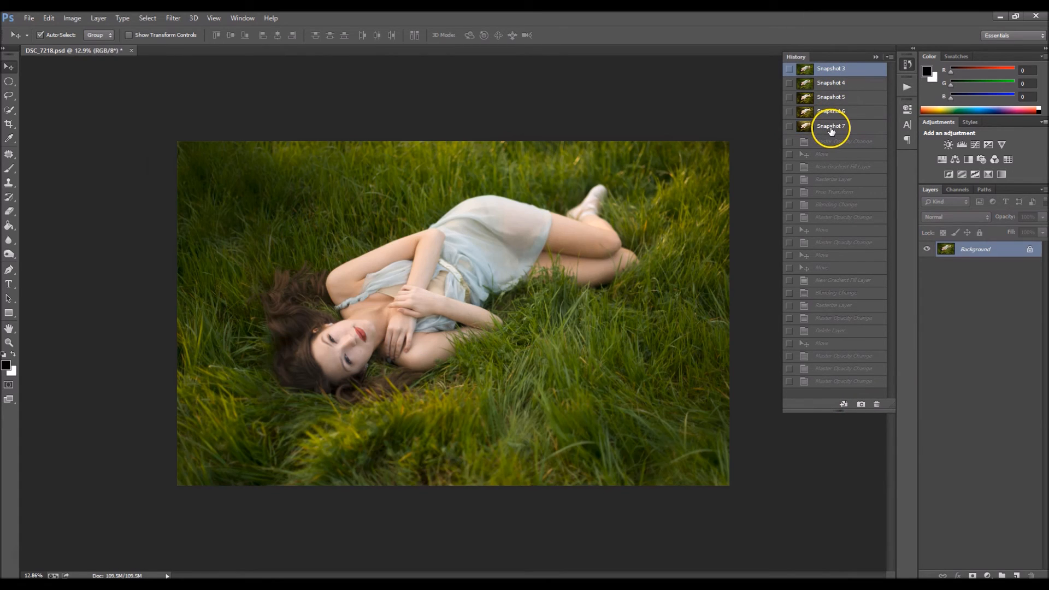
click(831, 126)
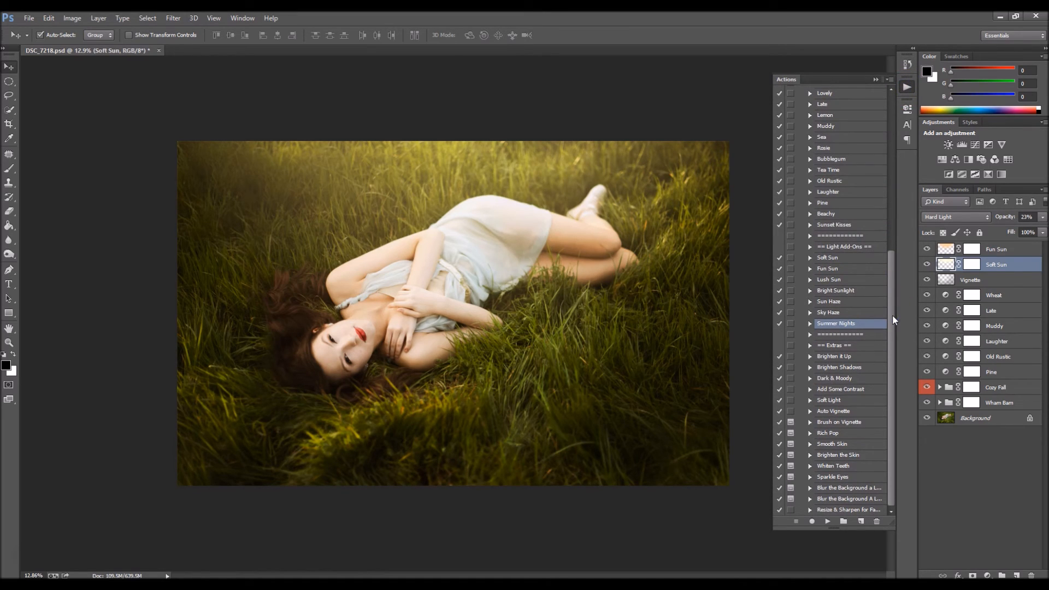
Step: Run the Soft Matte action, adjust its opacity, then run Deep Matte above the sun glows
scroll(up, 3)
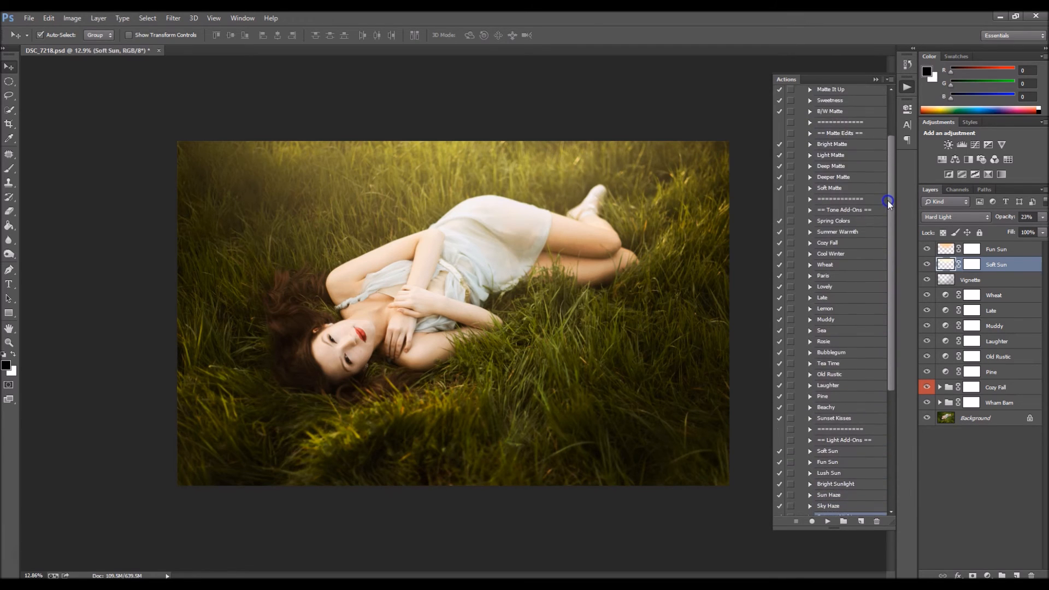
scroll(up, 3)
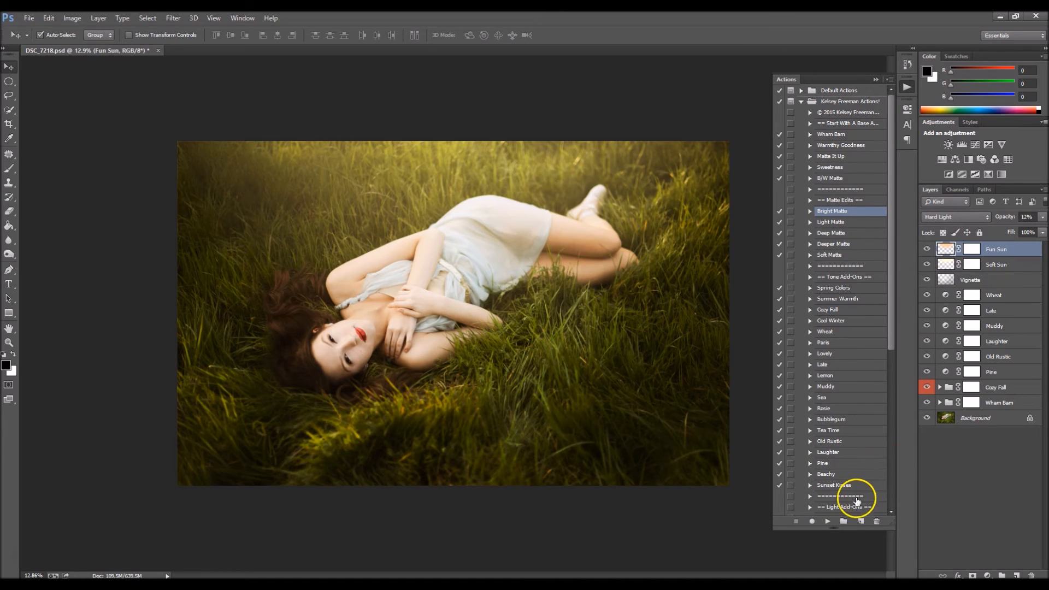
click(830, 255)
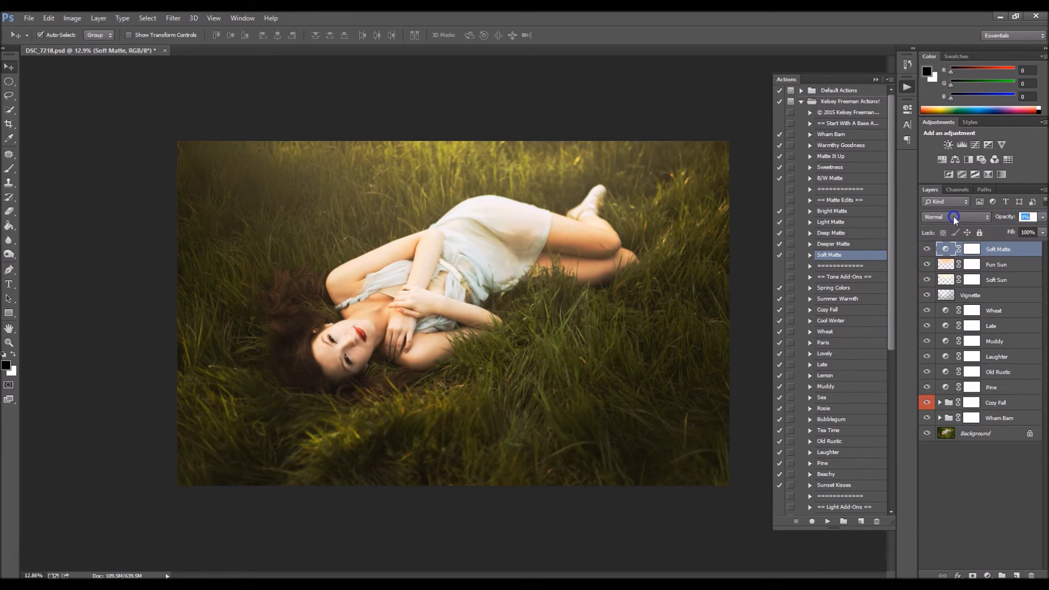
click(1023, 216)
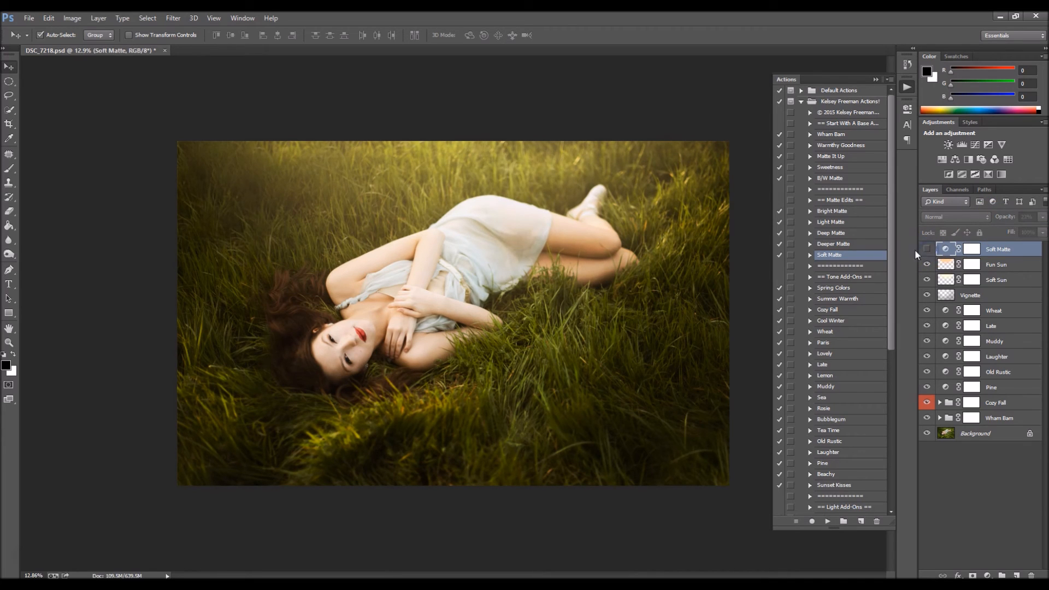
click(830, 233)
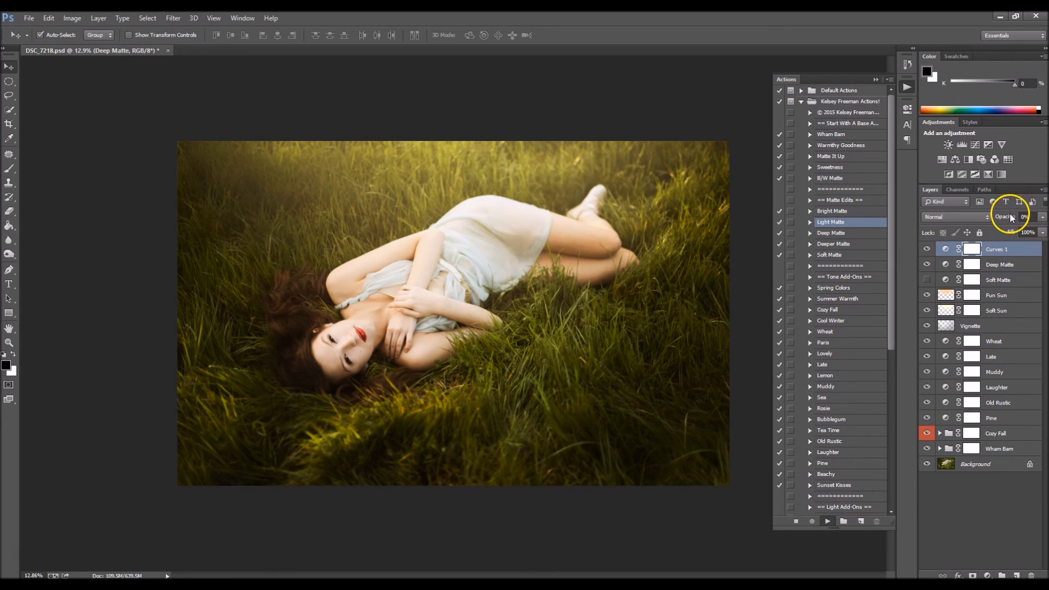
Step: Lower Light Matte's opacity, show Soft Matte again and adjust it, and remove the trial Bright Matte layer
click(1001, 248)
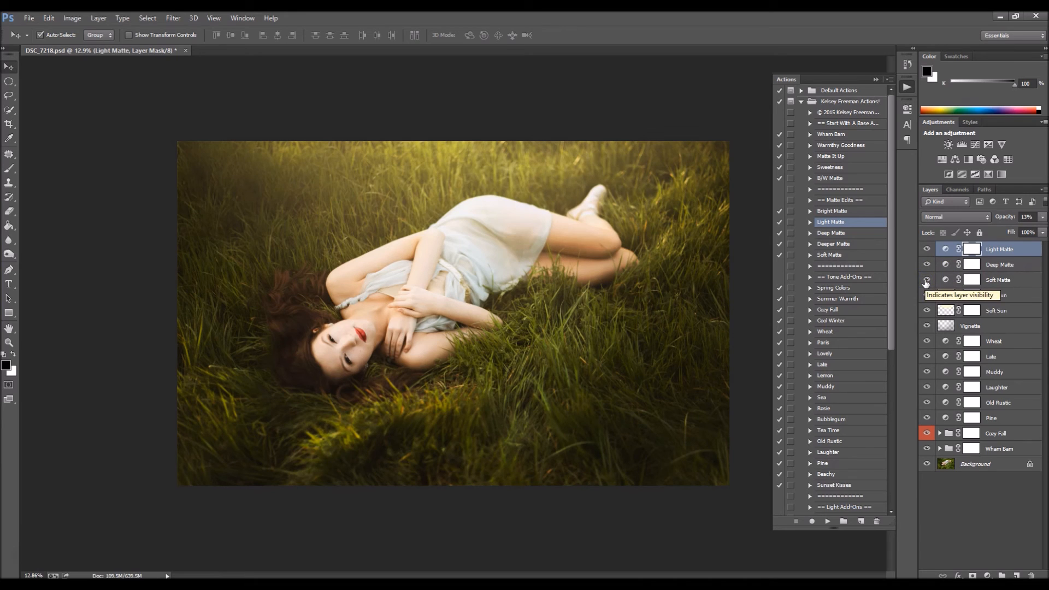
click(927, 280)
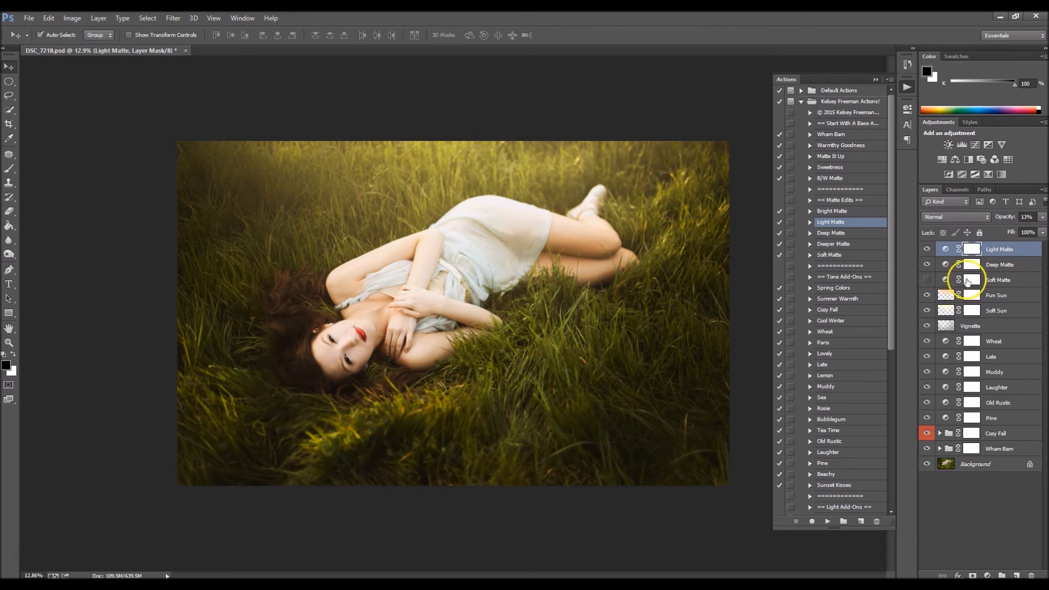
click(997, 279)
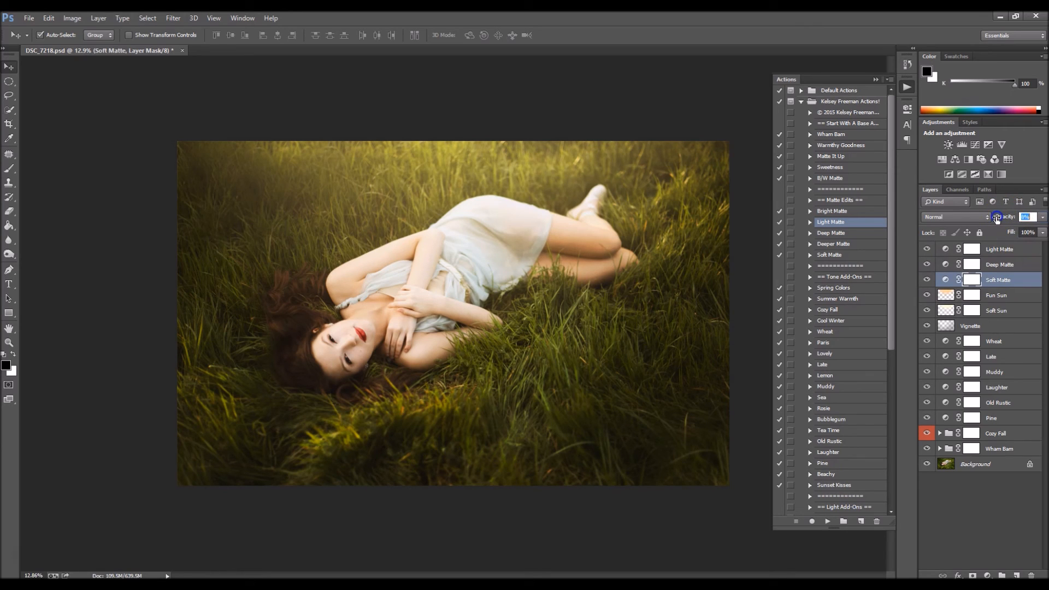
click(831, 211)
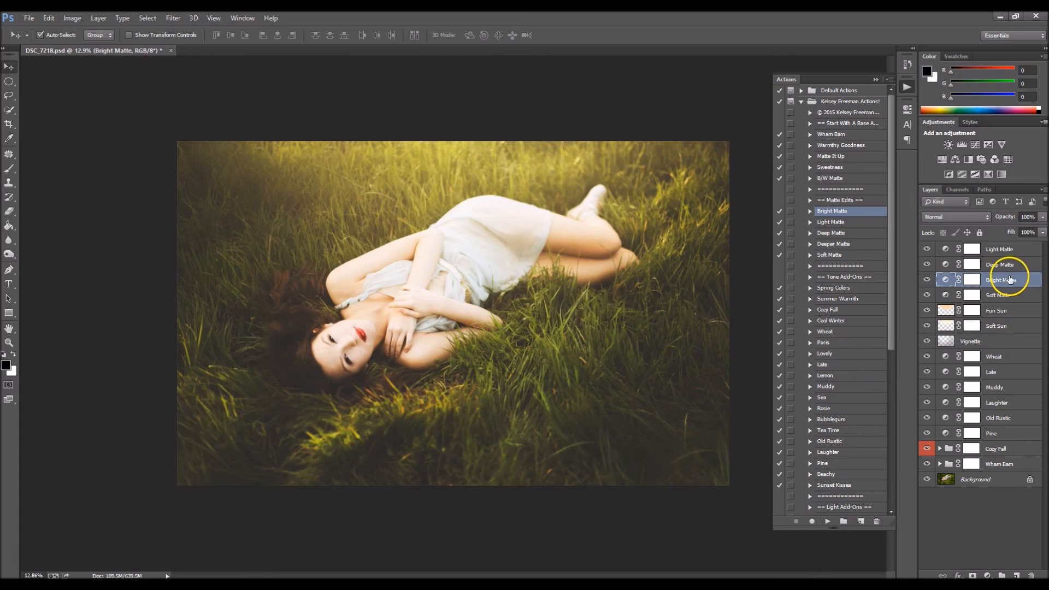
click(973, 248)
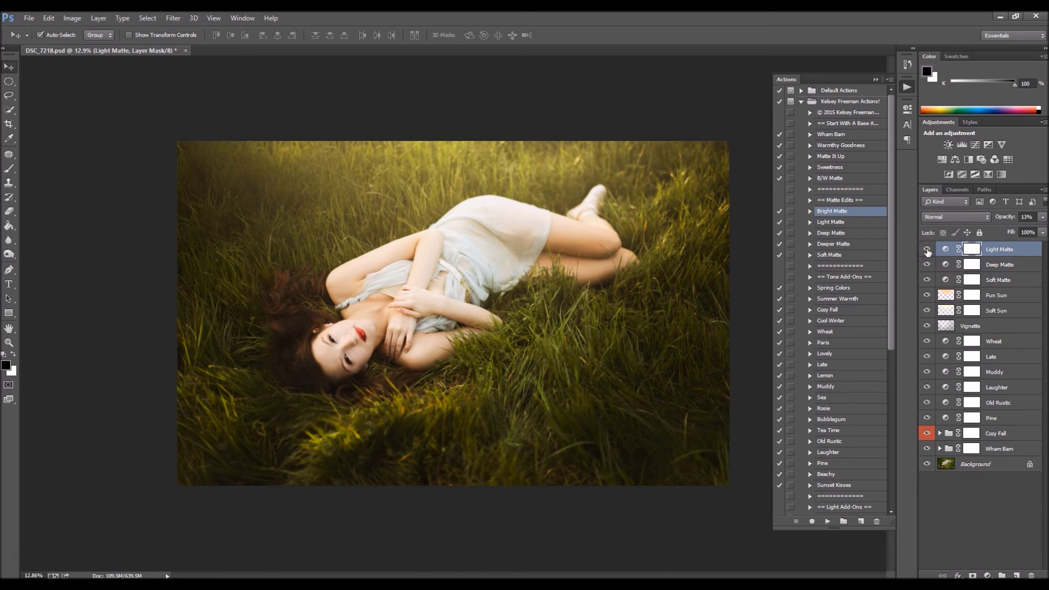
Step: Hide Light Matte, set the Deep Matte layer's opacity and target its layer mask
click(928, 249)
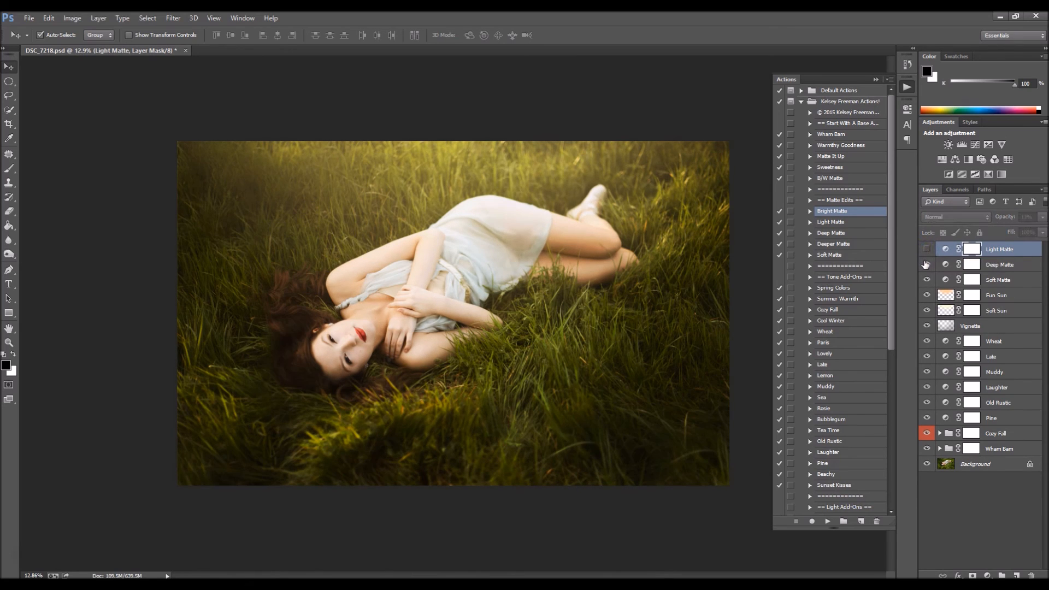
click(927, 264)
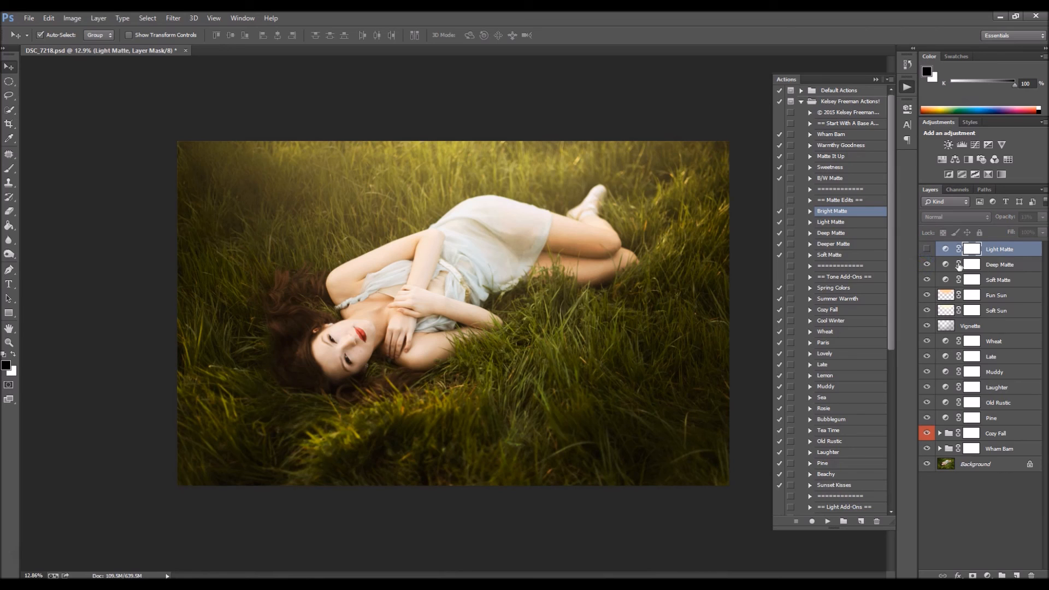
click(1001, 264)
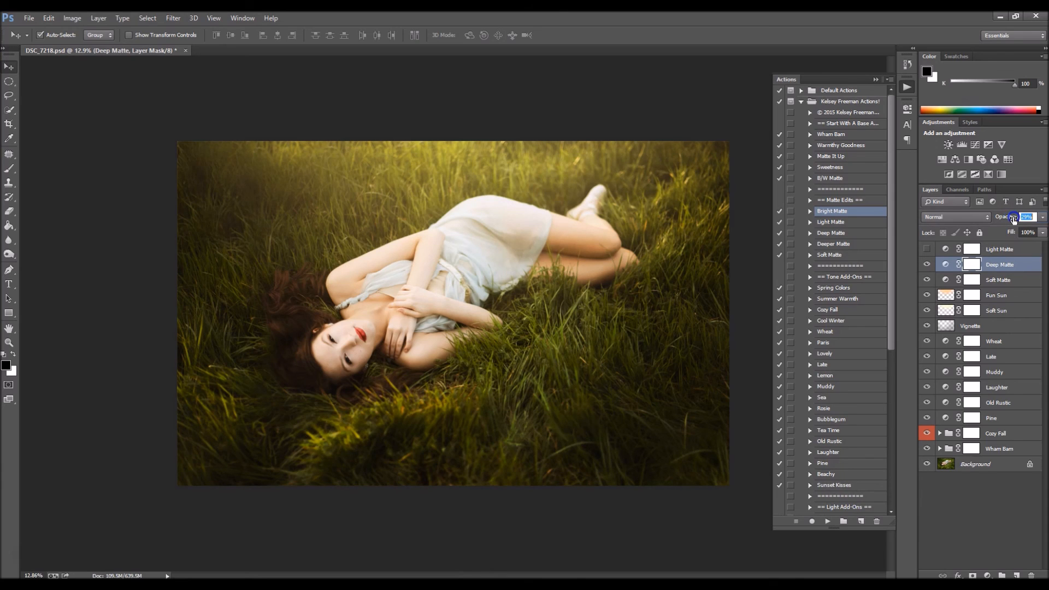
text(21)
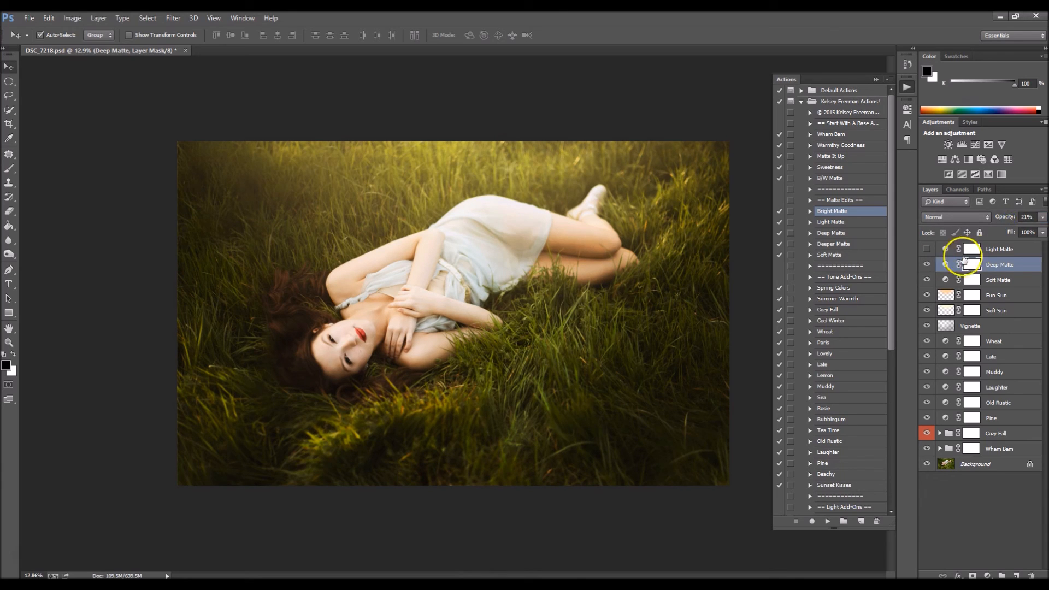
click(927, 265)
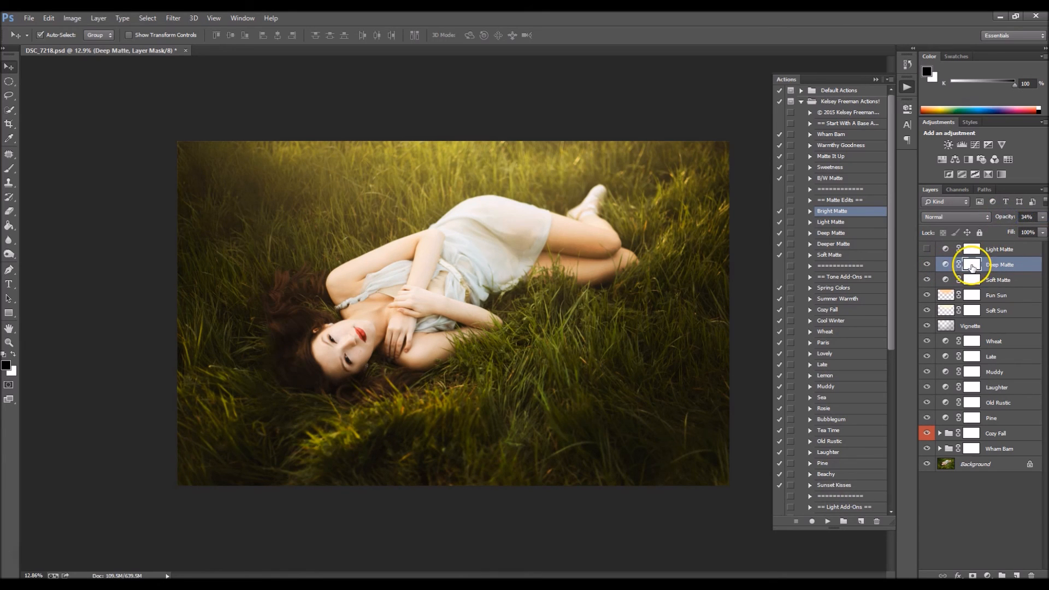
Step: Paint black on the Deep Matte mask over the model's hair, toggling the layer to check the masking
click(9, 110)
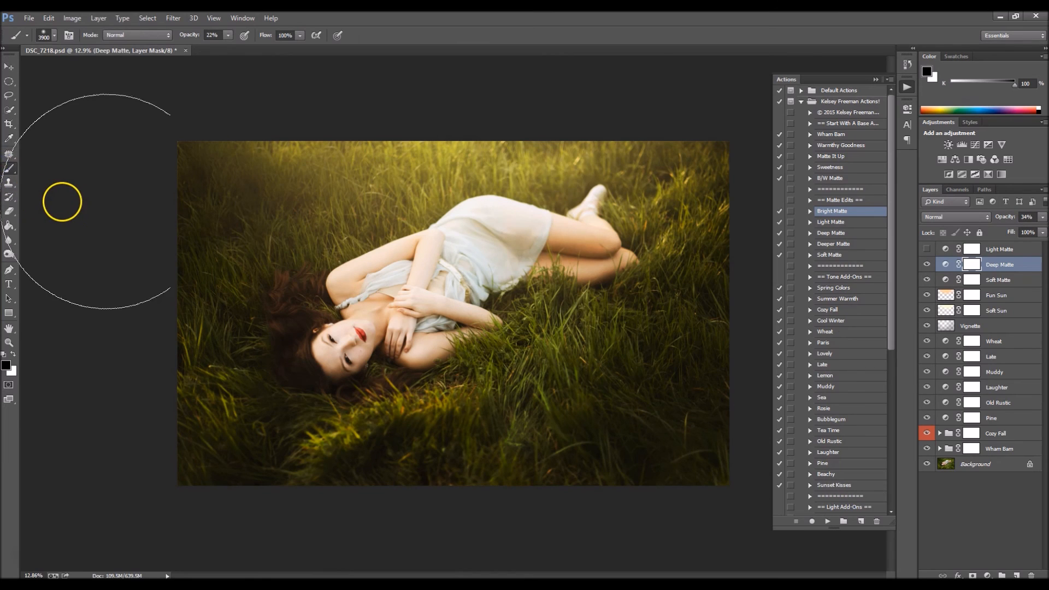
mouse_move(299, 326)
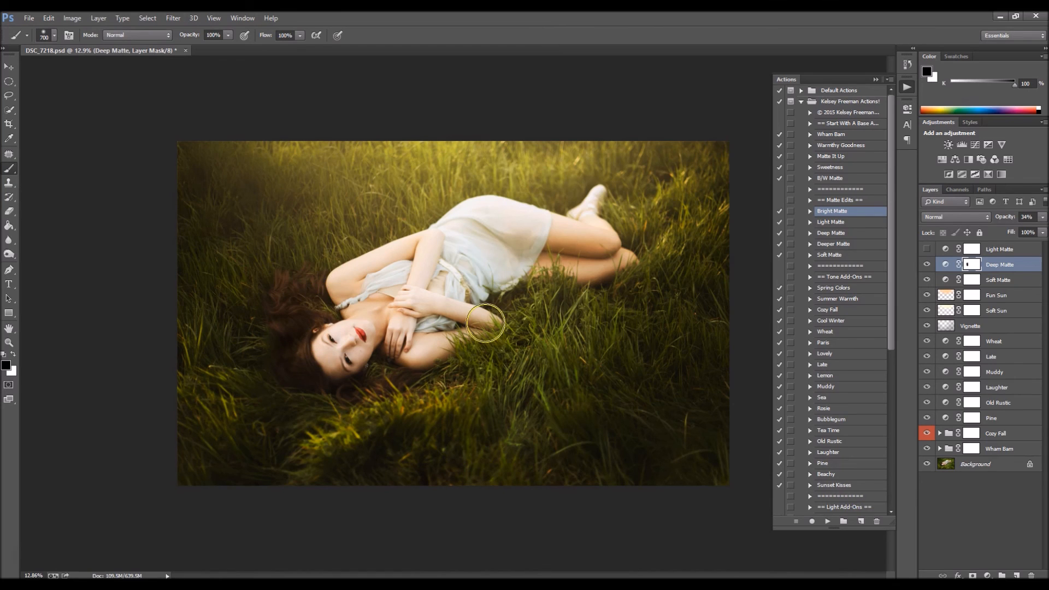
mouse_move(325, 359)
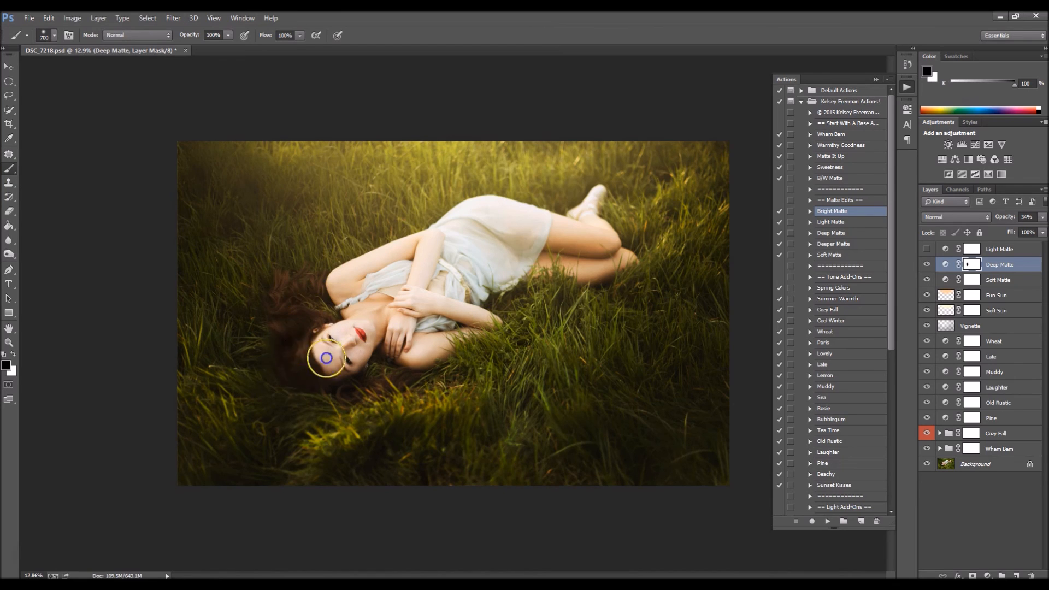
mouse_move(889, 278)
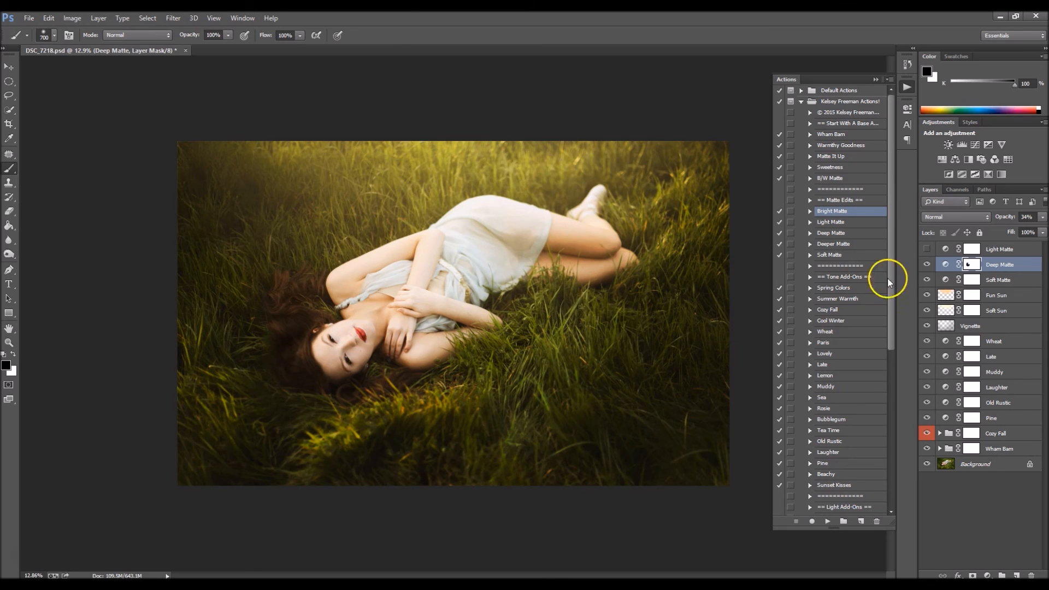
click(927, 264)
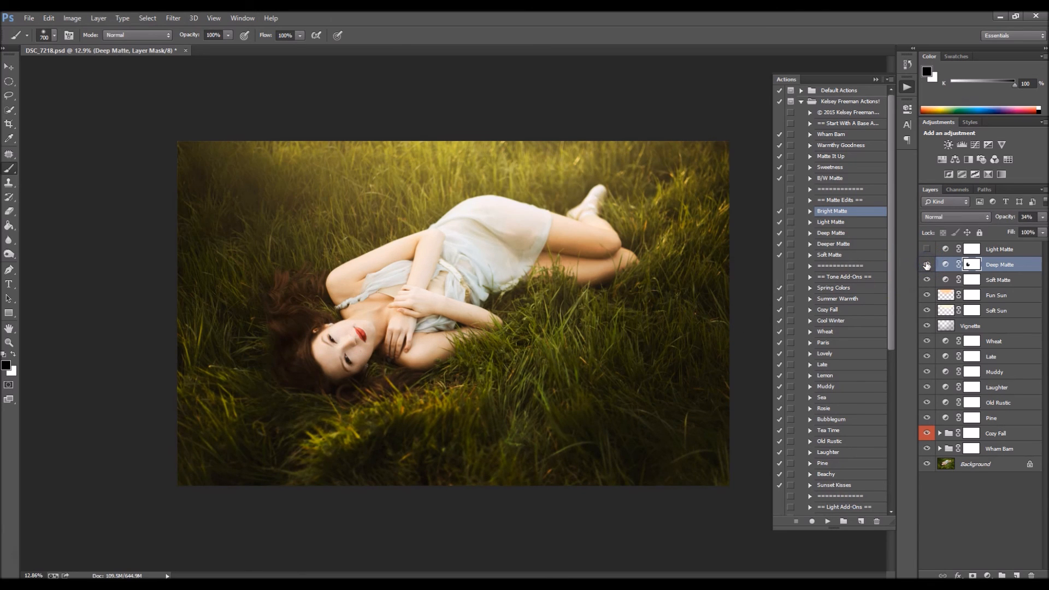
click(927, 265)
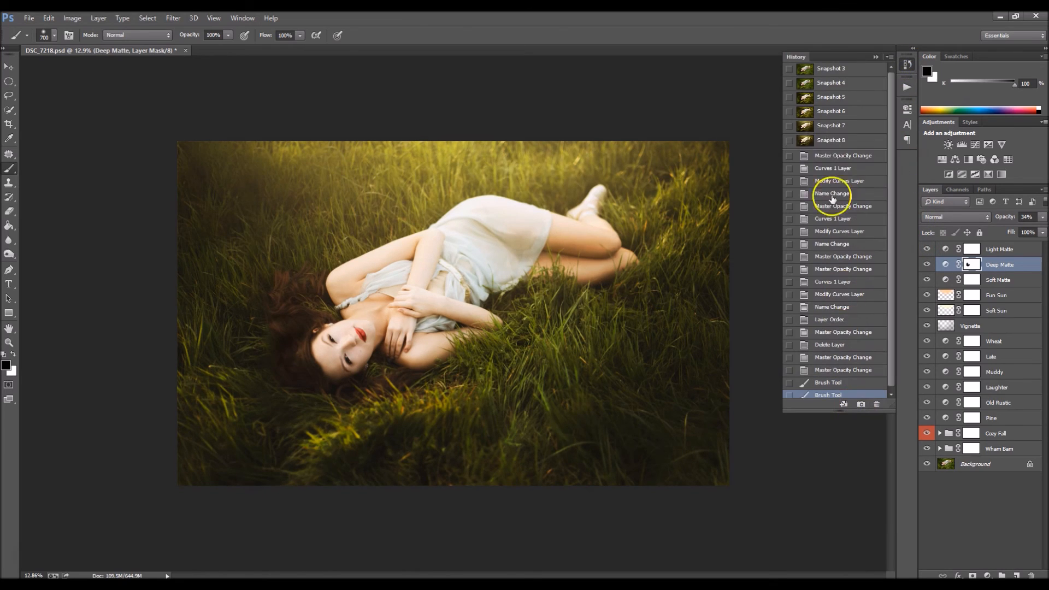
Step: View the original via Snapshot 7, then return to the finished retouch on Snapshot 8
click(831, 124)
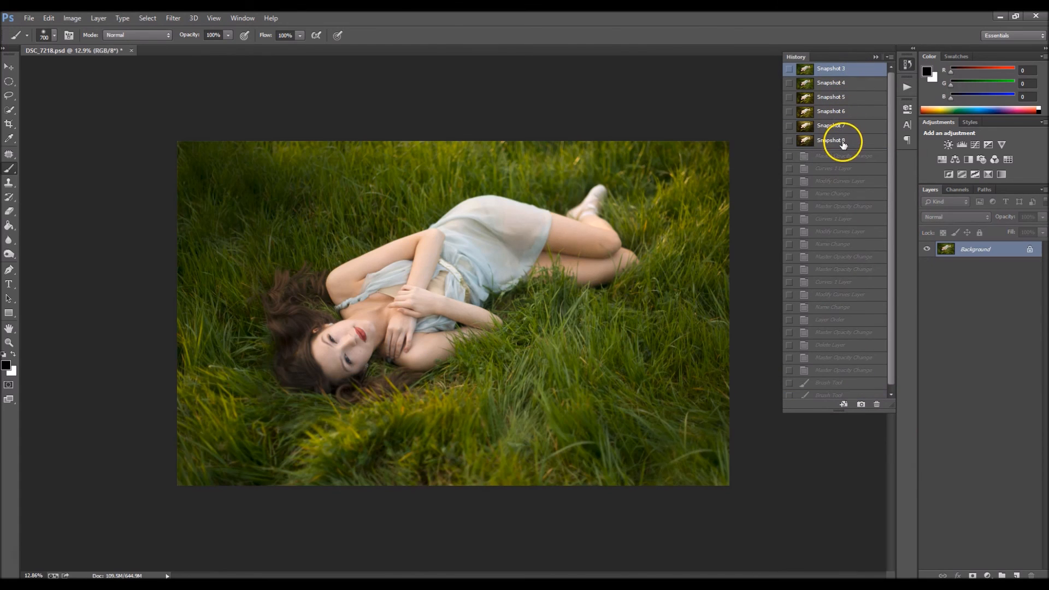
click(833, 141)
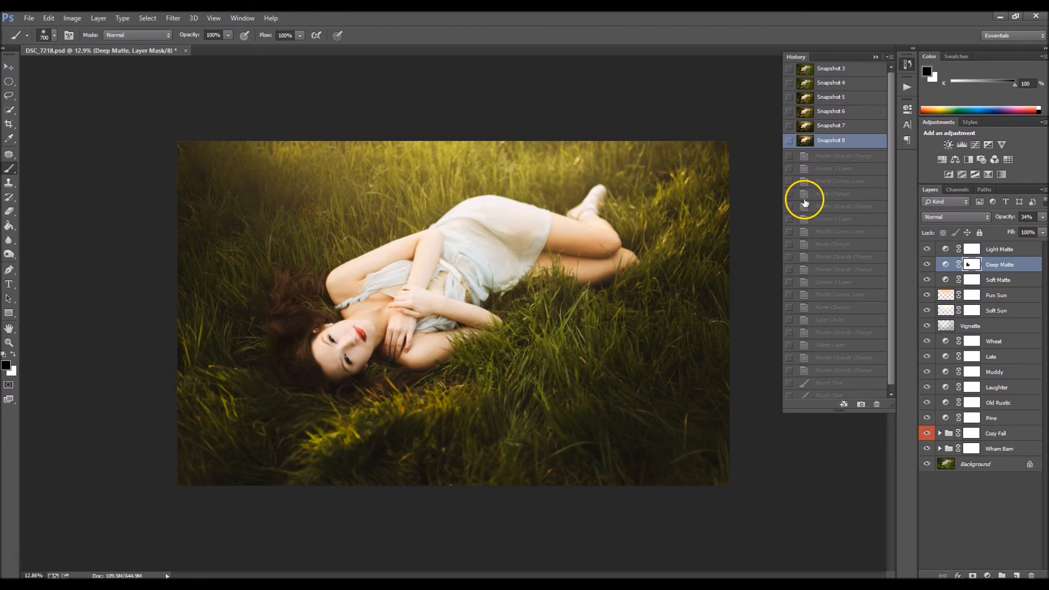
mouse_move(974, 501)
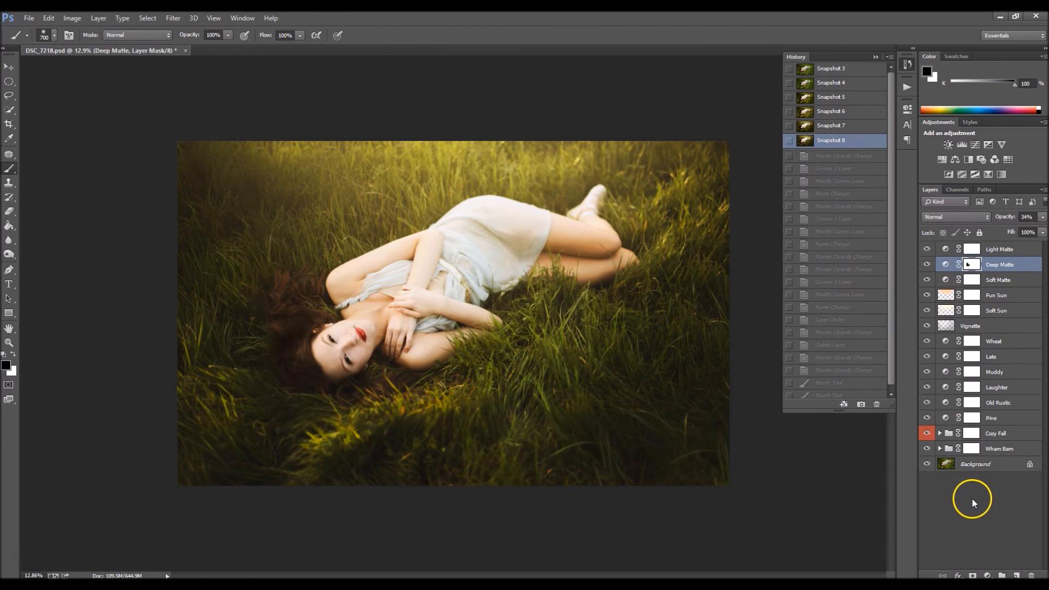